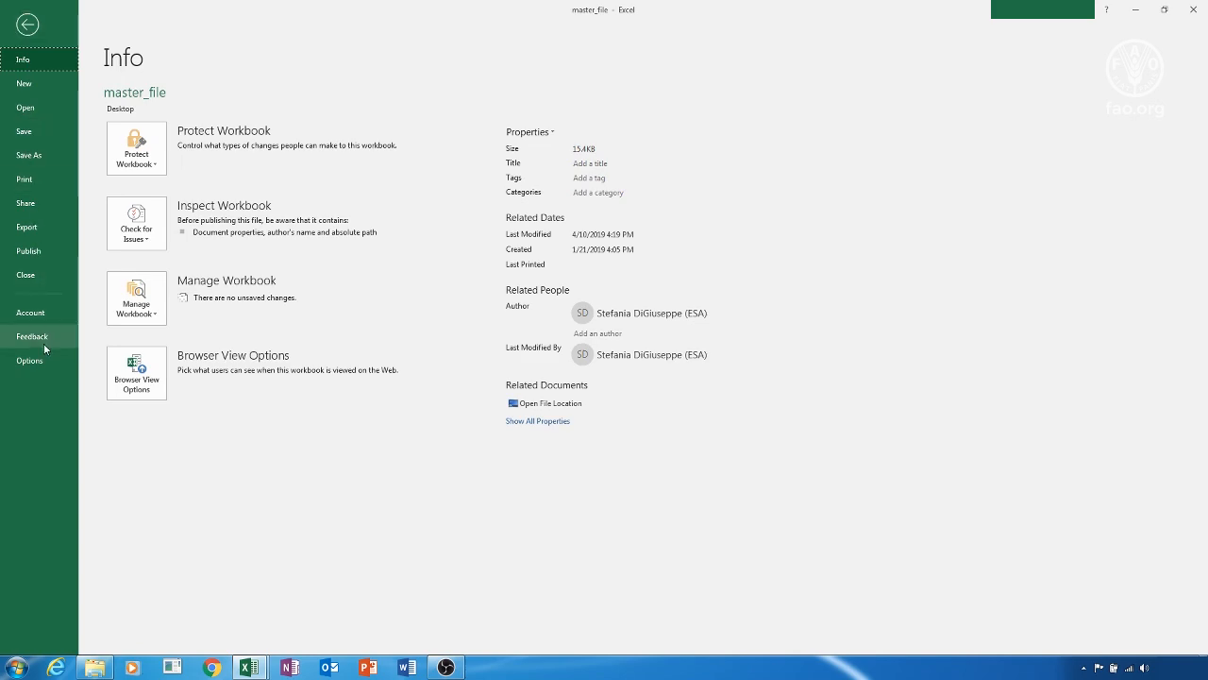
Reach the Excel Add-ins manager via File > Options > Add-ins with Solver selected
left_click(29, 360)
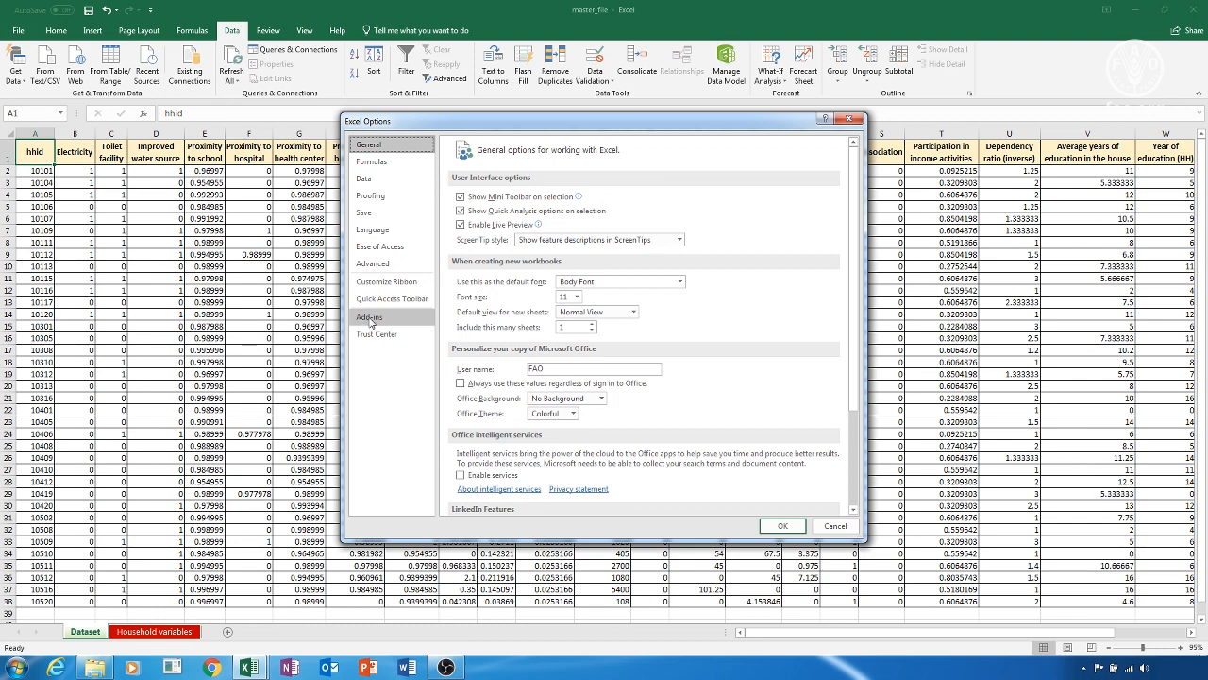
left_click(369, 316)
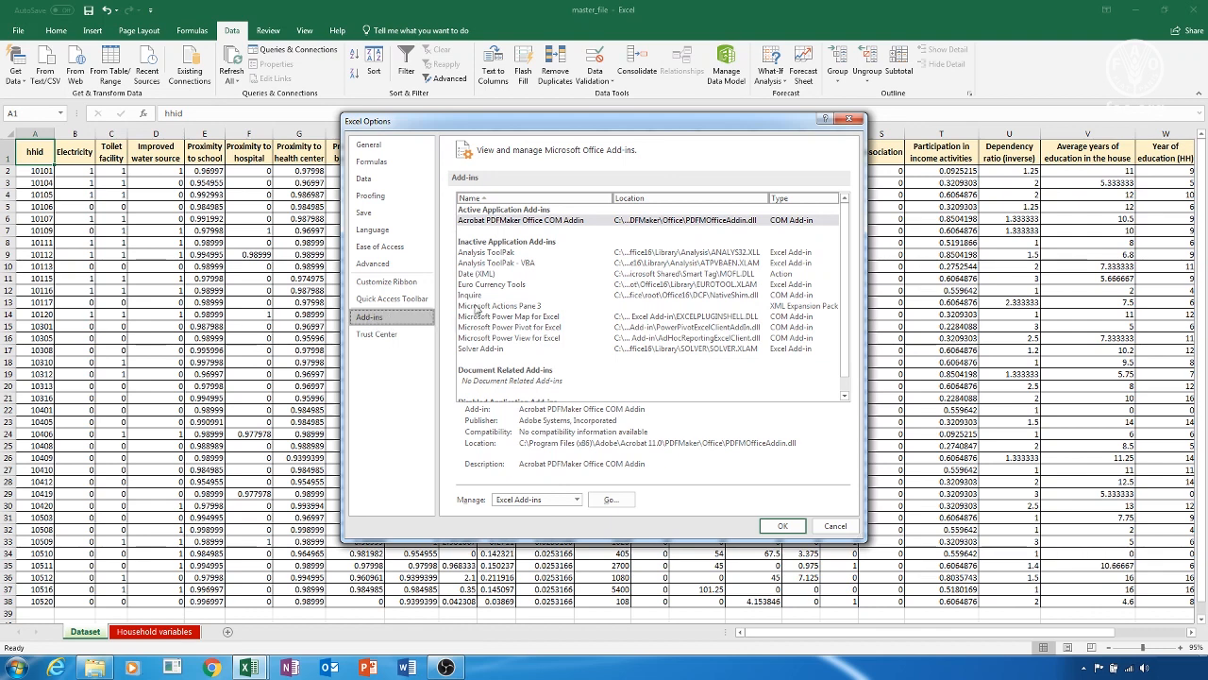
left_click(481, 349)
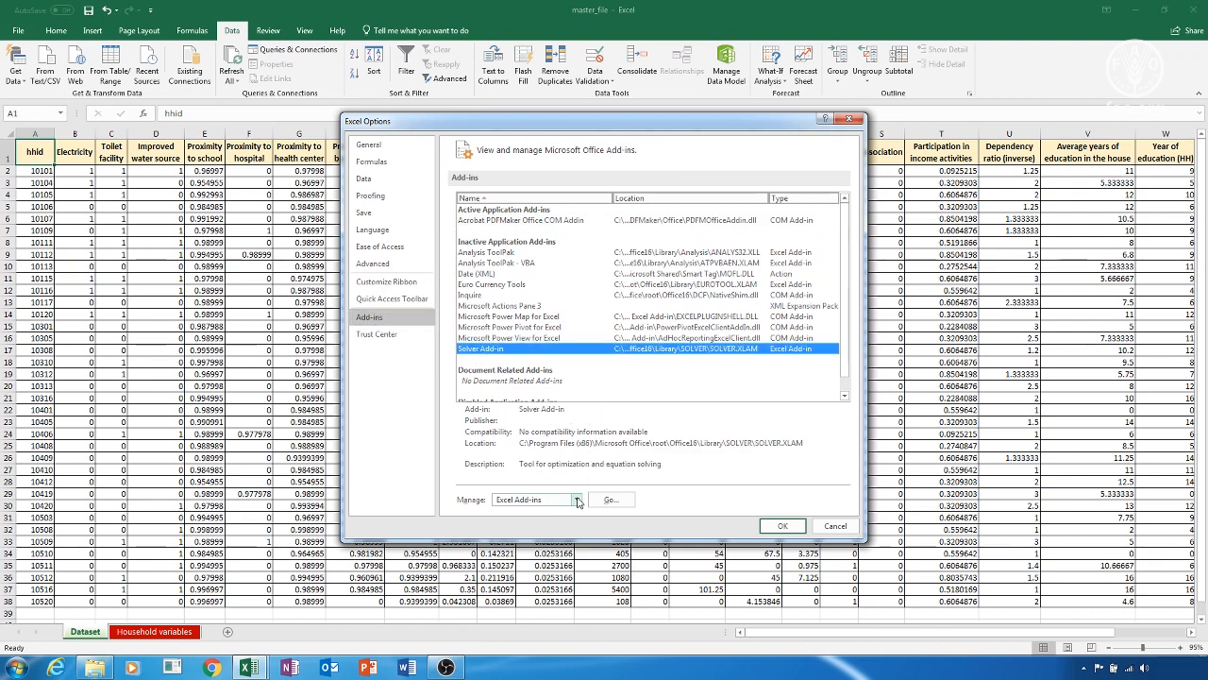
left_click(577, 499)
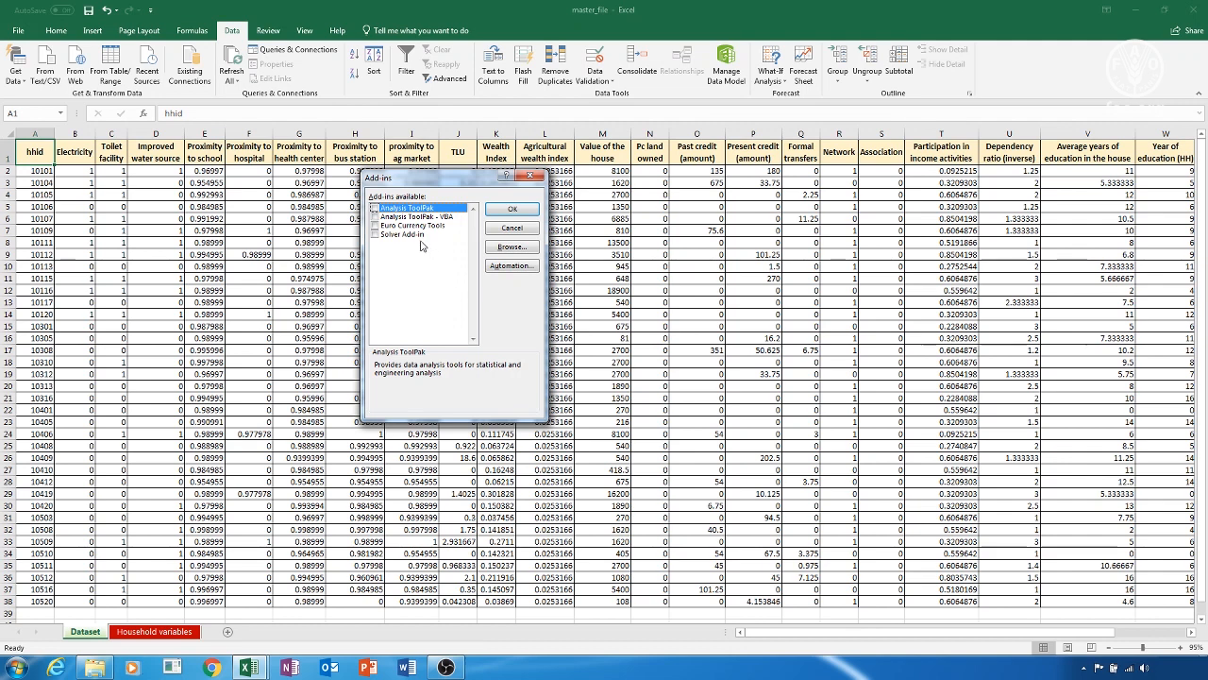
Tick Solver Add-in and confirm so Solver appears on the Data tab
left_click(406, 237)
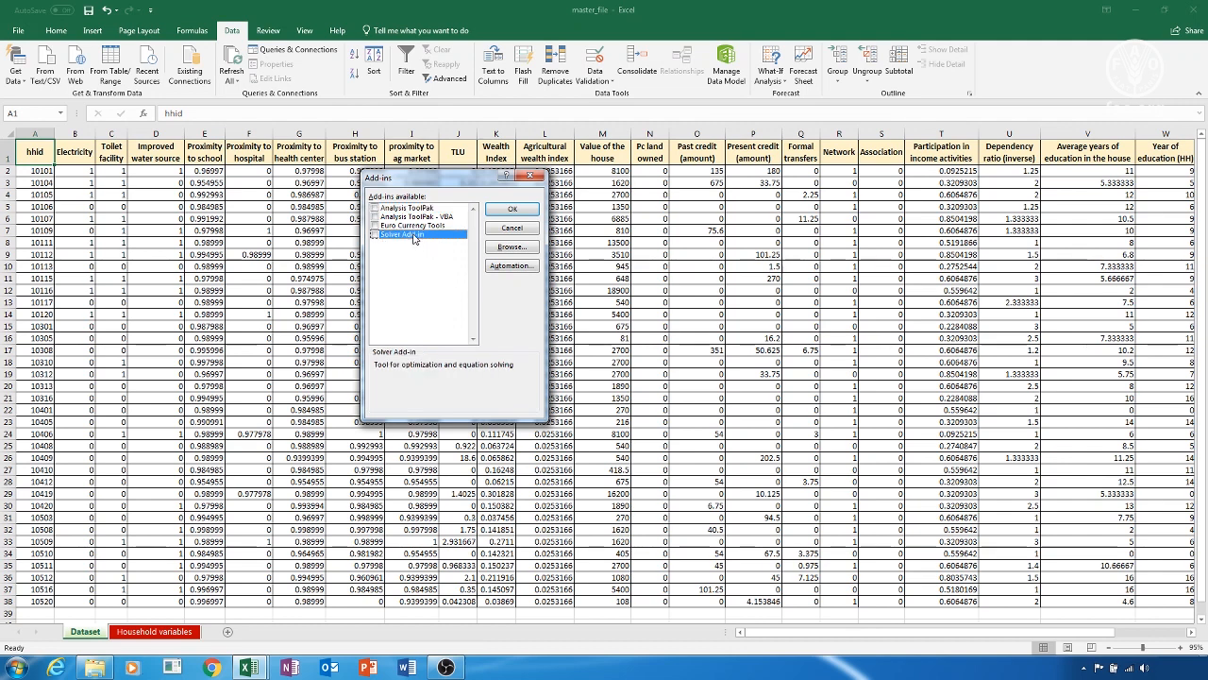
left_click(378, 235)
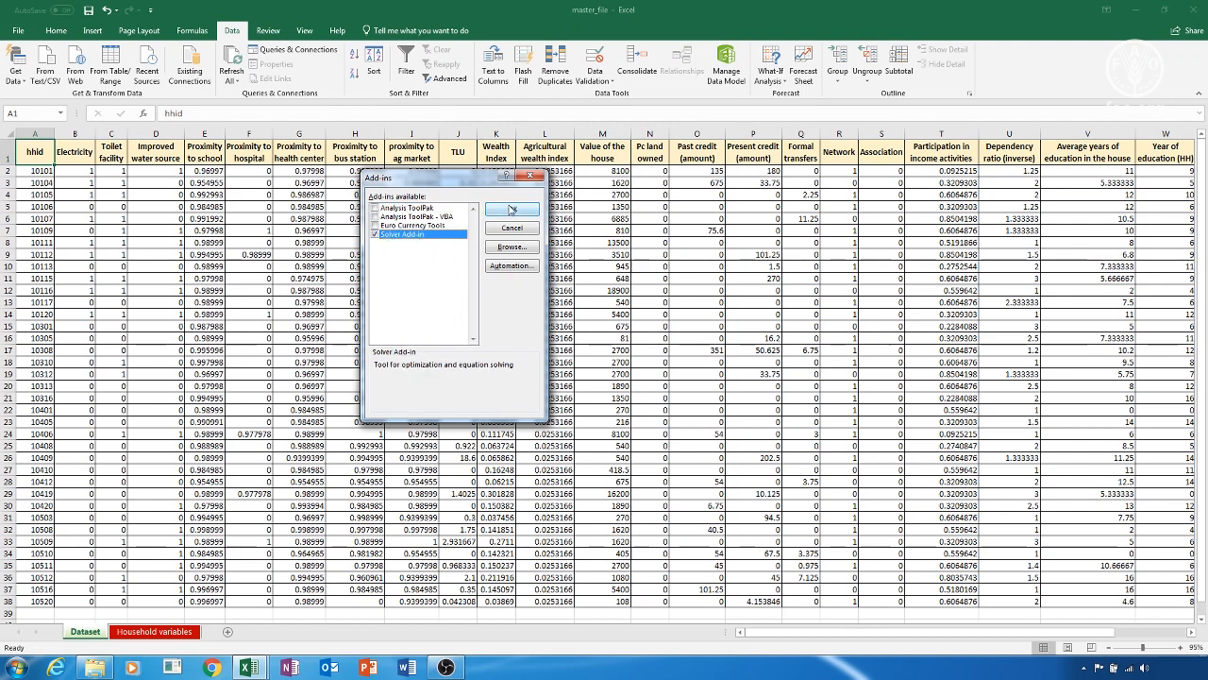
left_click(513, 208)
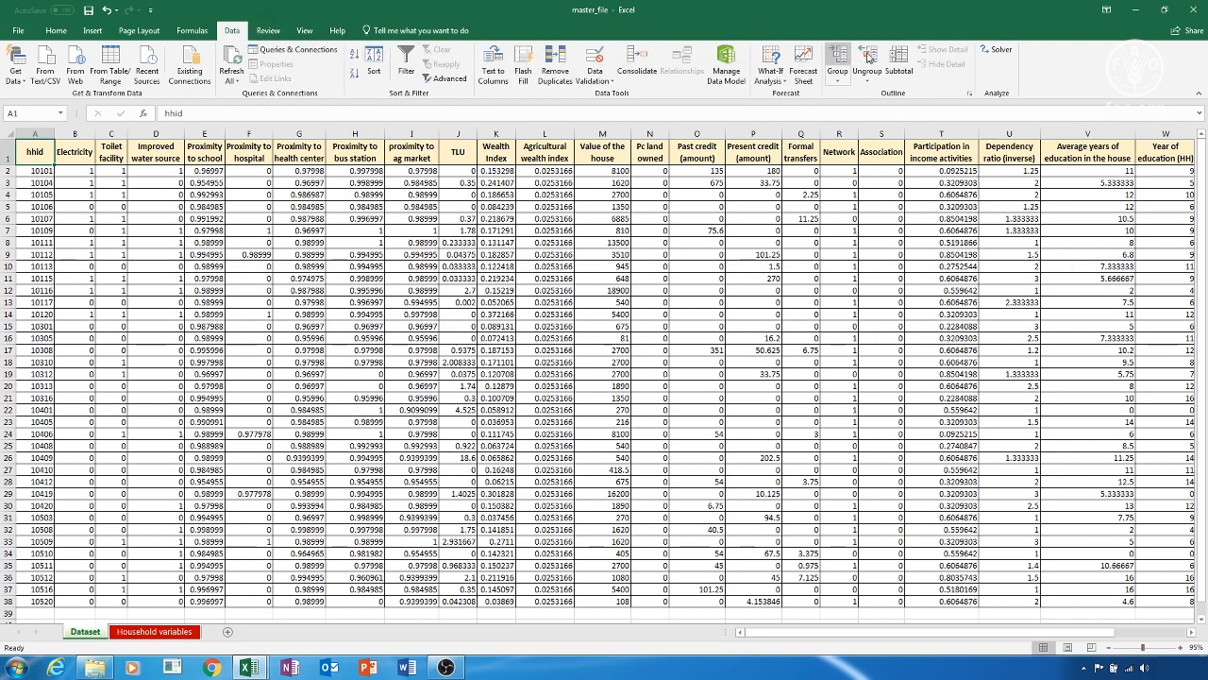
mouse_move(994, 49)
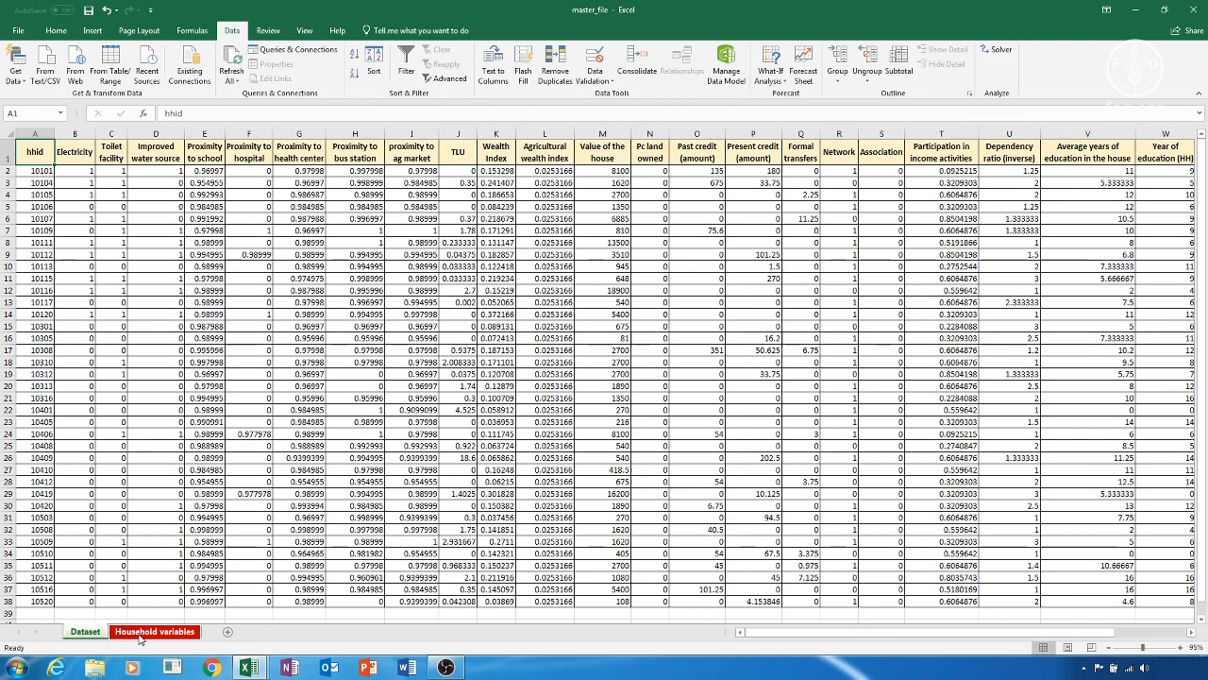
mouse_move(159, 636)
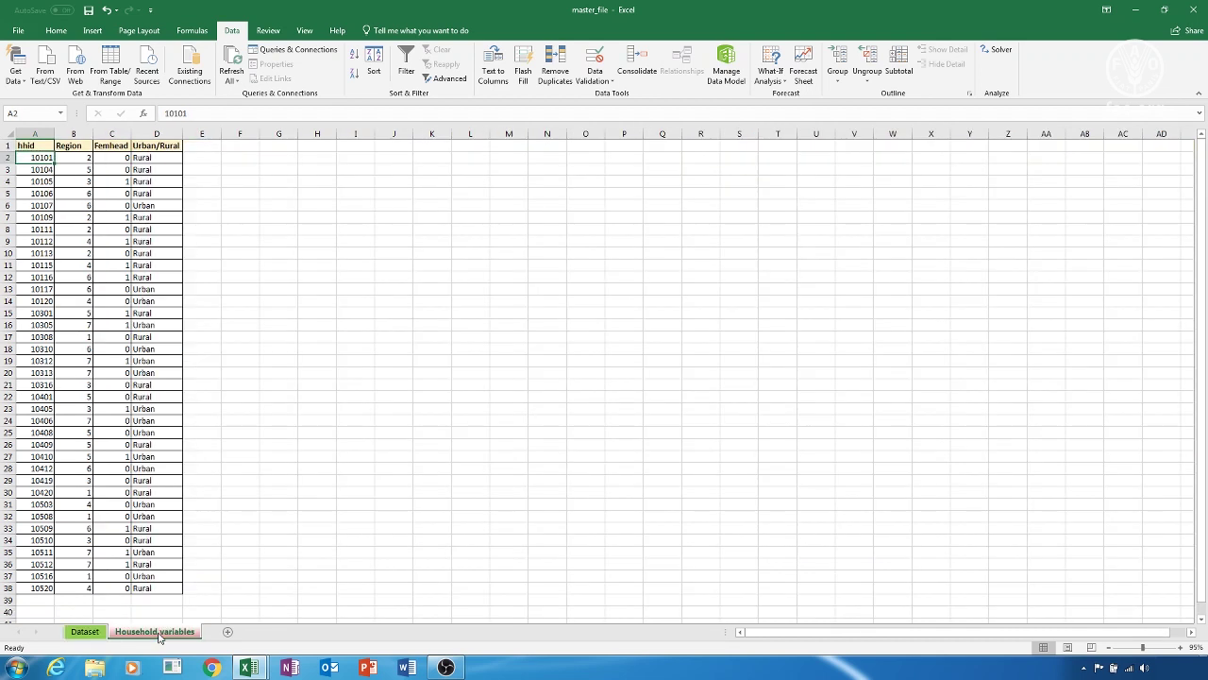
Return to the Dataset sheet with the household indicator table
left_click(85, 630)
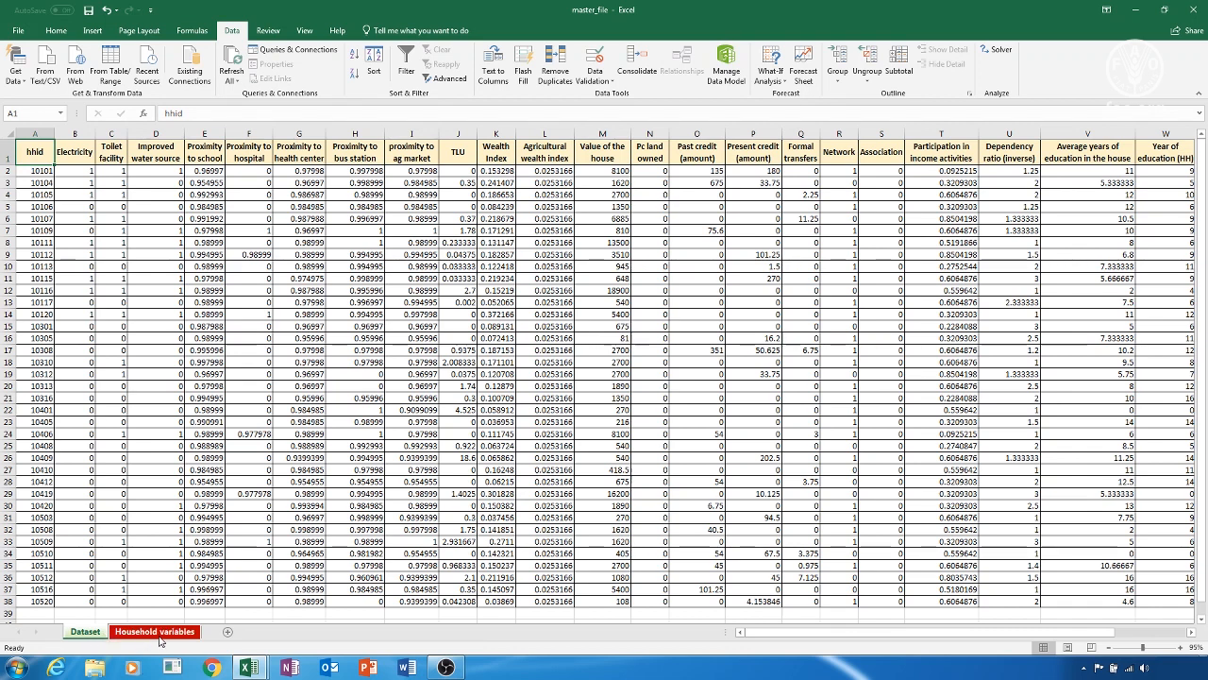
Bring up the resilience workbook on its ABS sheet with hhid, v1–v10 and ABS_rescaled headers
left_click(154, 631)
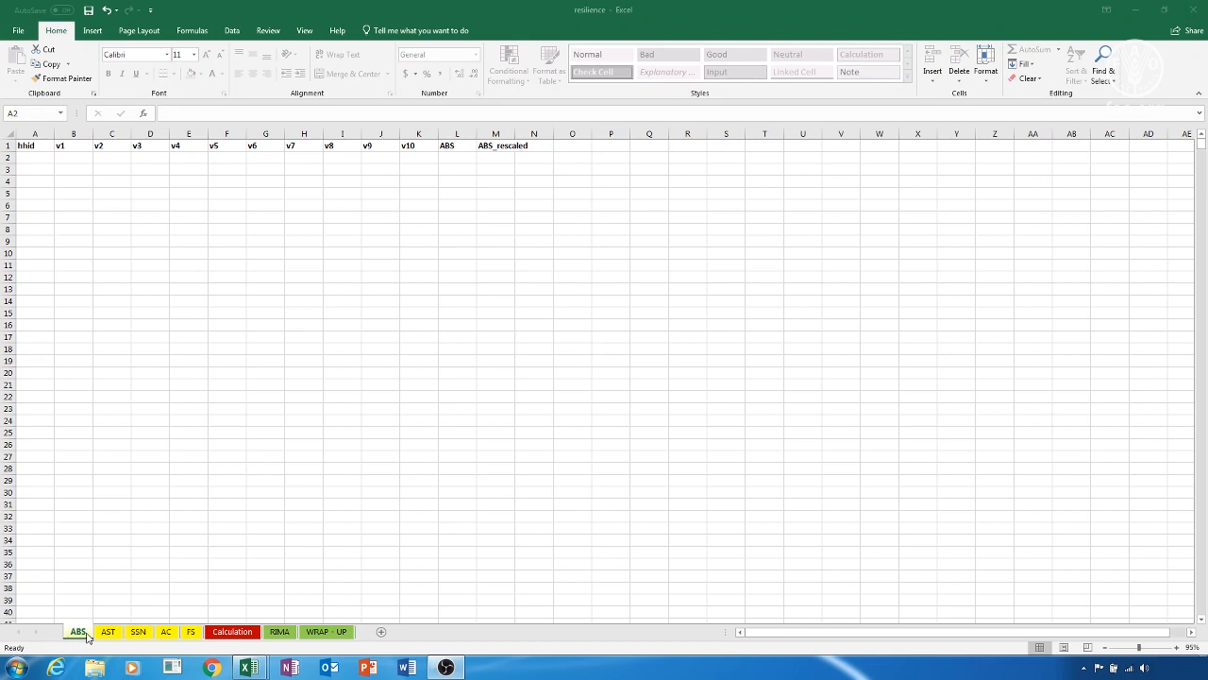
Review the ABS, AST, SSN and AC sheets, ending on the FS sheet headed hhid, FS1–FS3
left_click(77, 632)
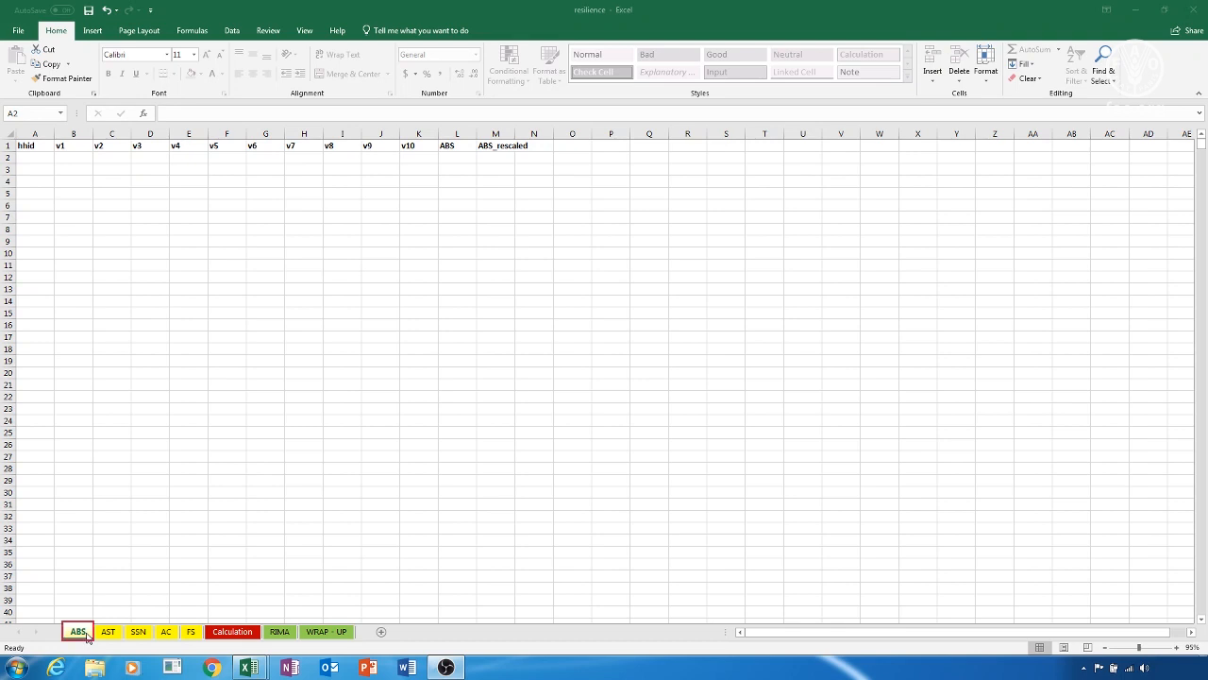
left_click(108, 631)
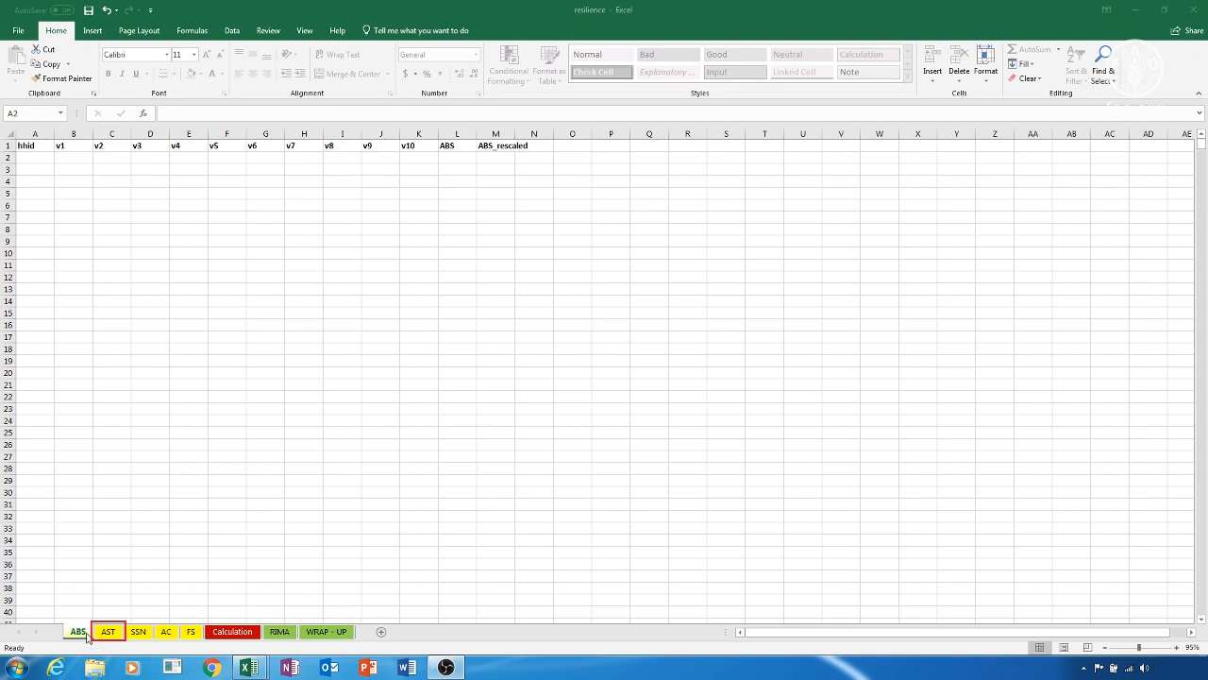
left_click(142, 631)
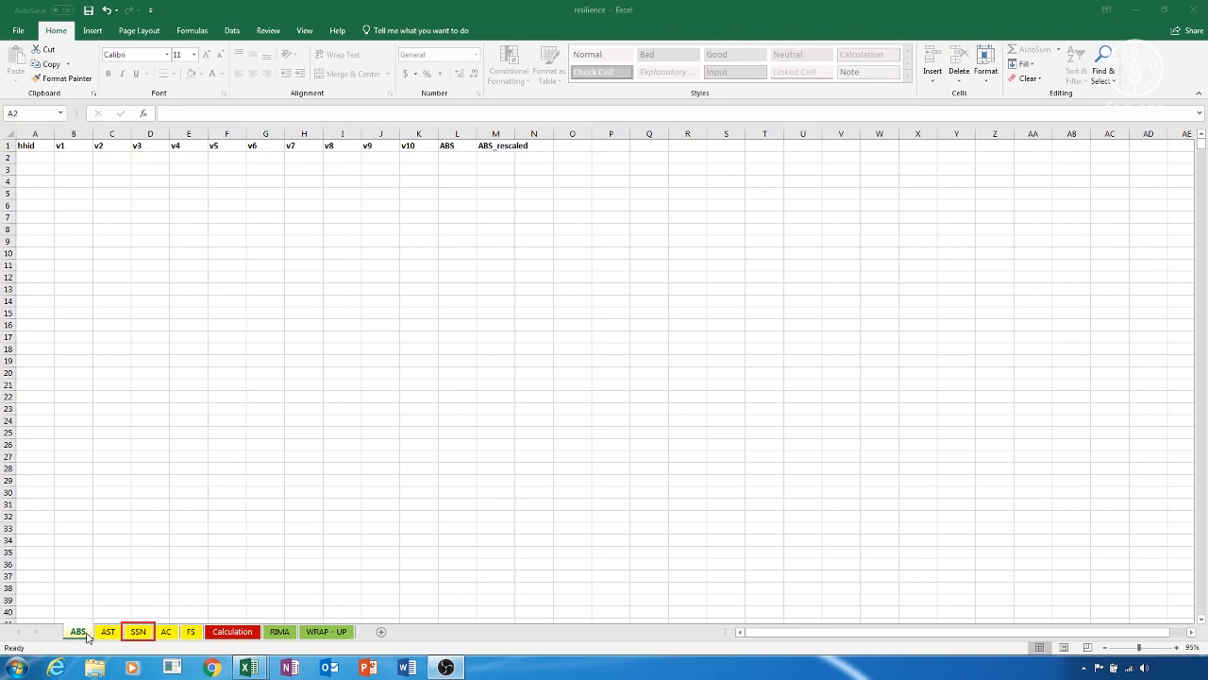
left_click(168, 631)
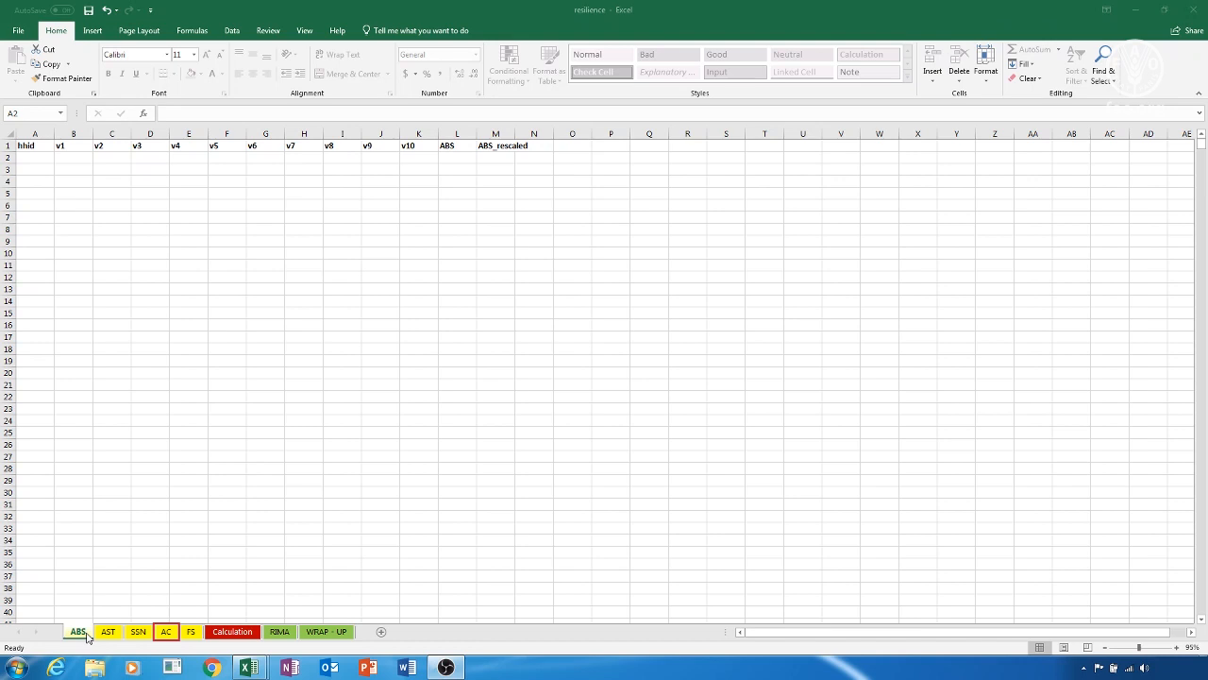
left_click(190, 632)
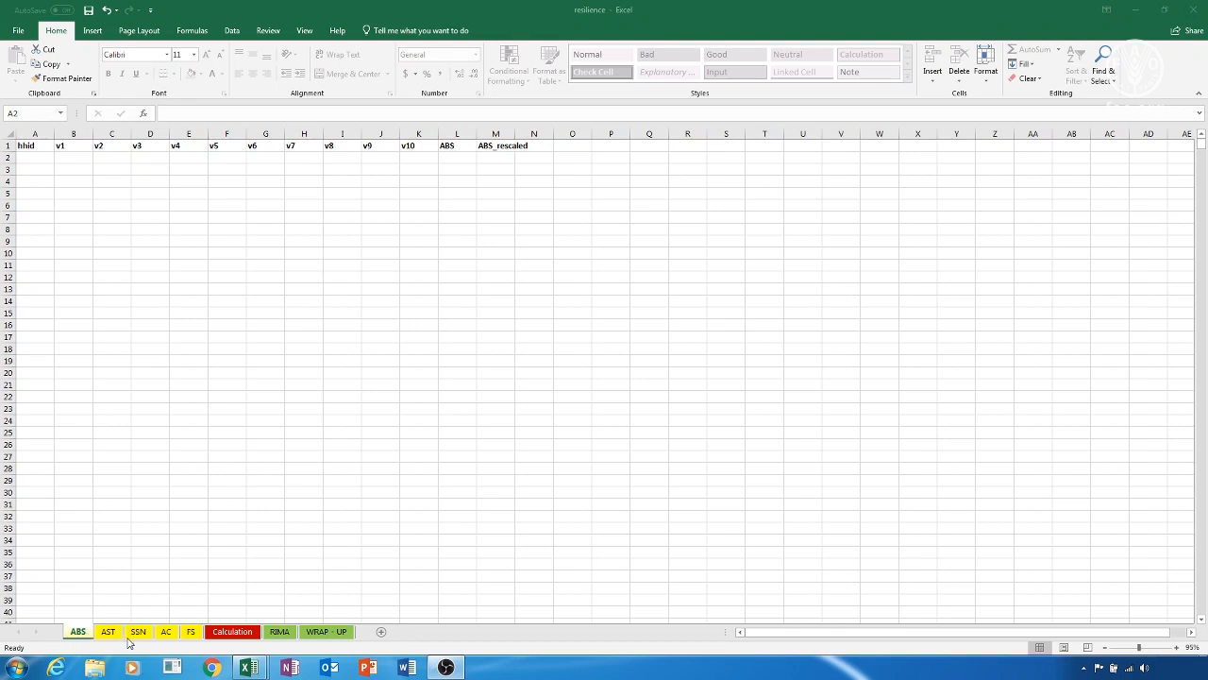
mouse_move(193, 639)
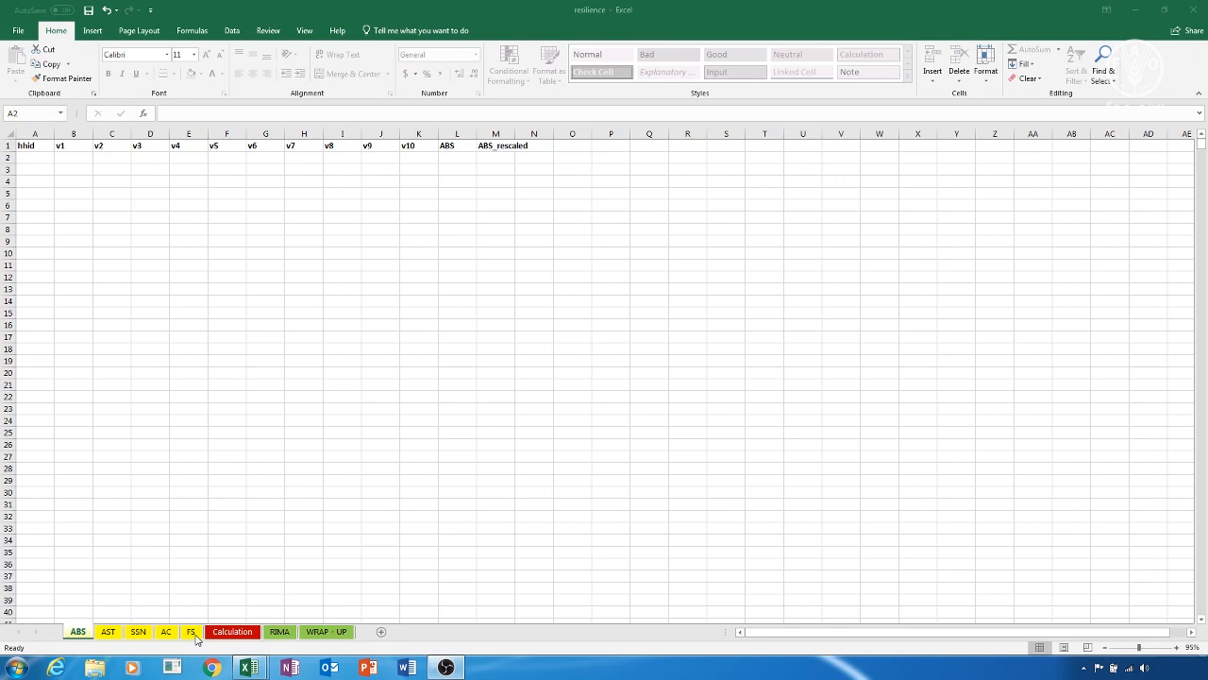
left_click(190, 632)
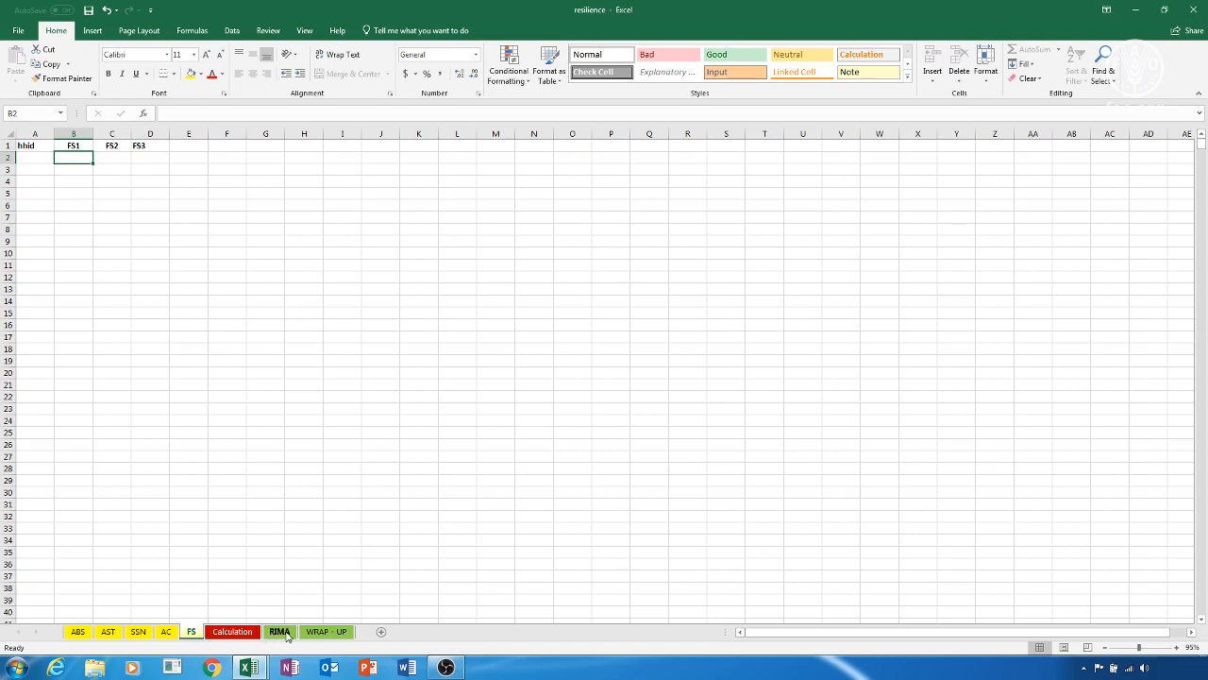
View the Calculation sheet, then the WRAP - UP sheet with rescaled pillars and RCI_rescaled
left_click(279, 632)
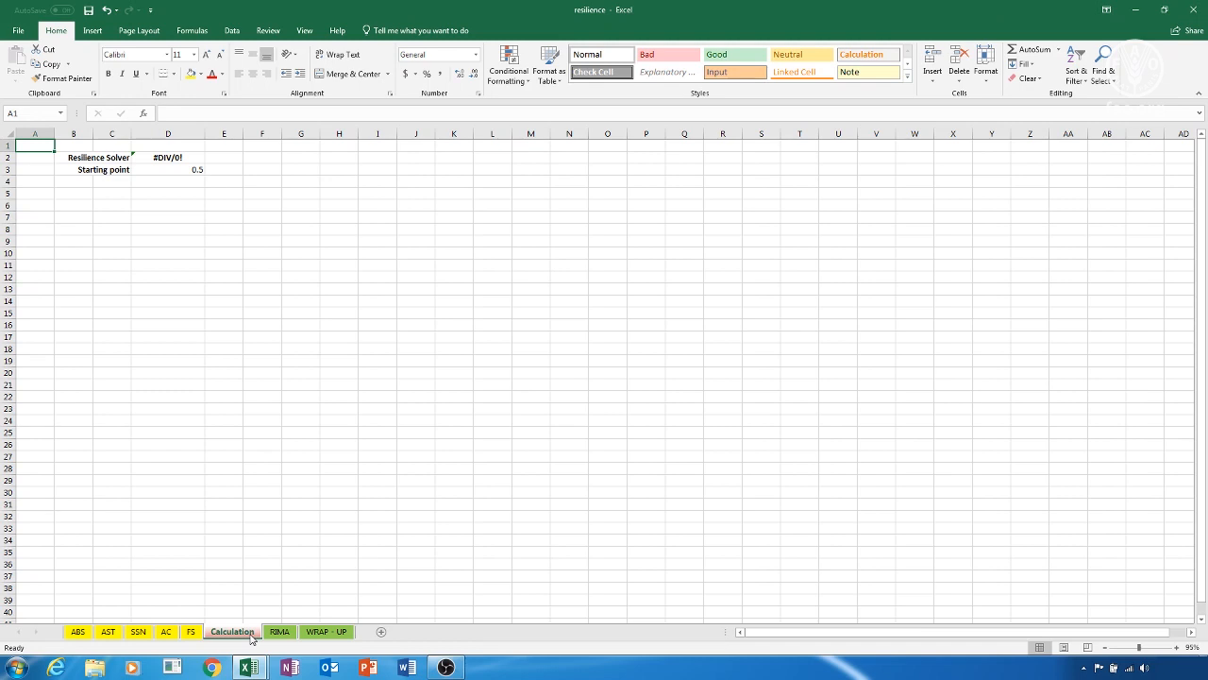
left_click(325, 632)
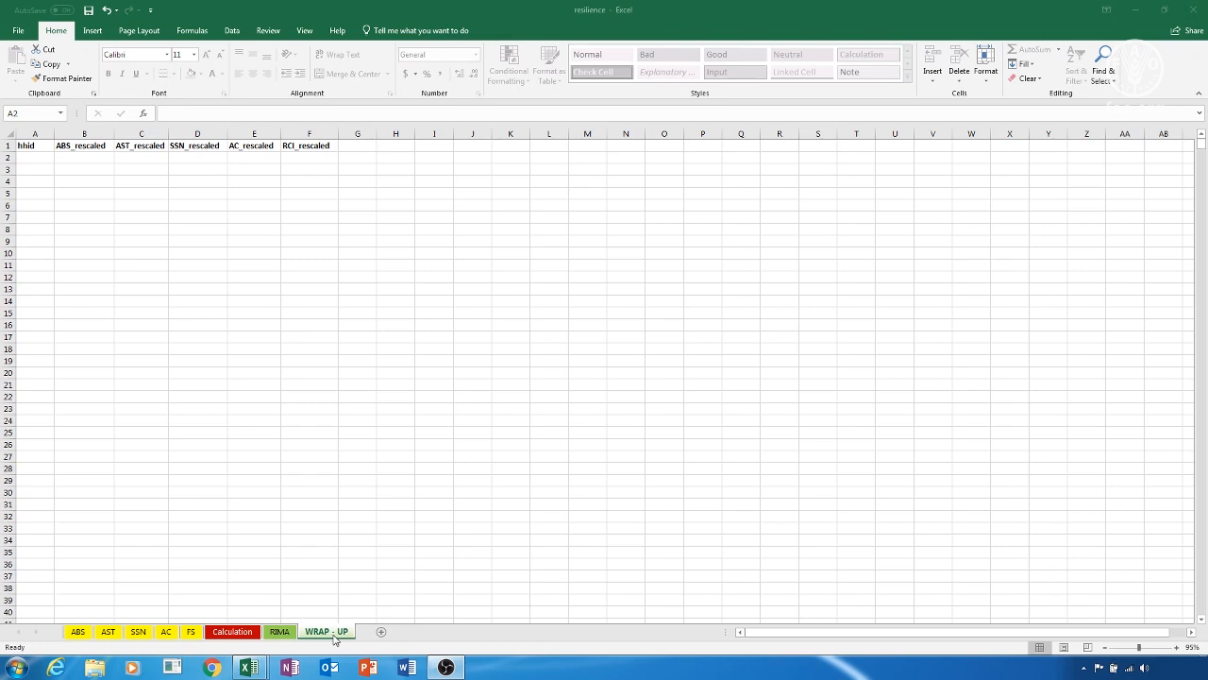
Switch back to the master_file workbook showing its Dataset sheet
left_click(78, 631)
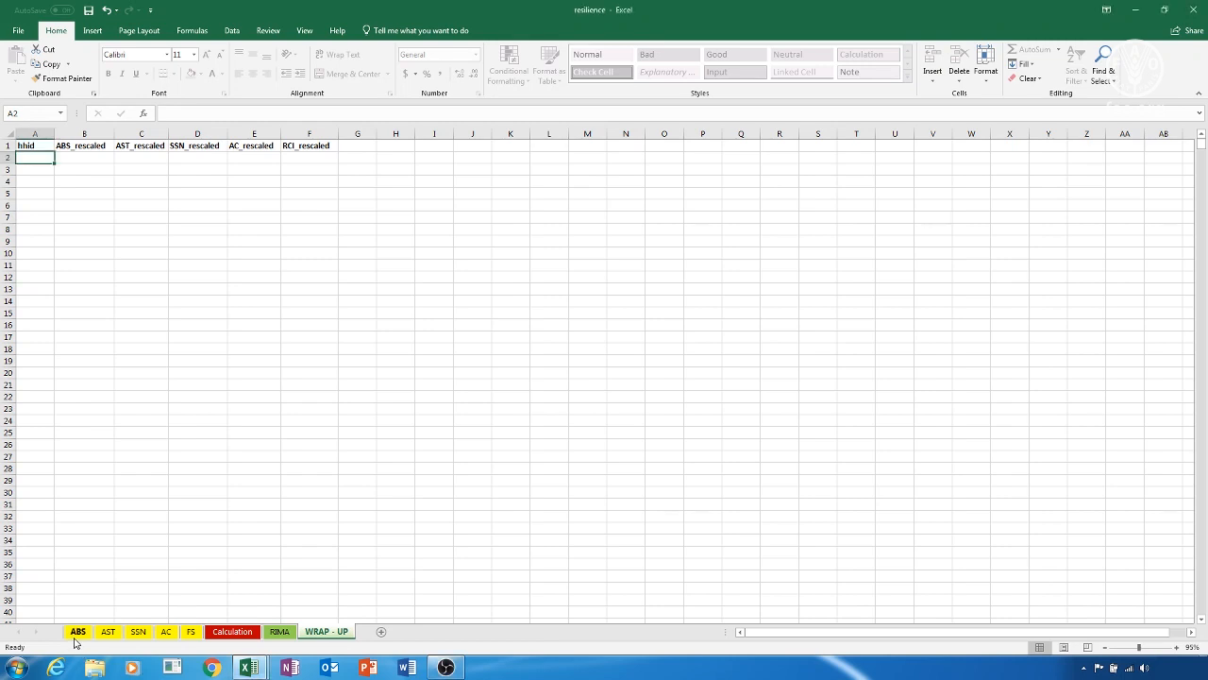
left_click(77, 630)
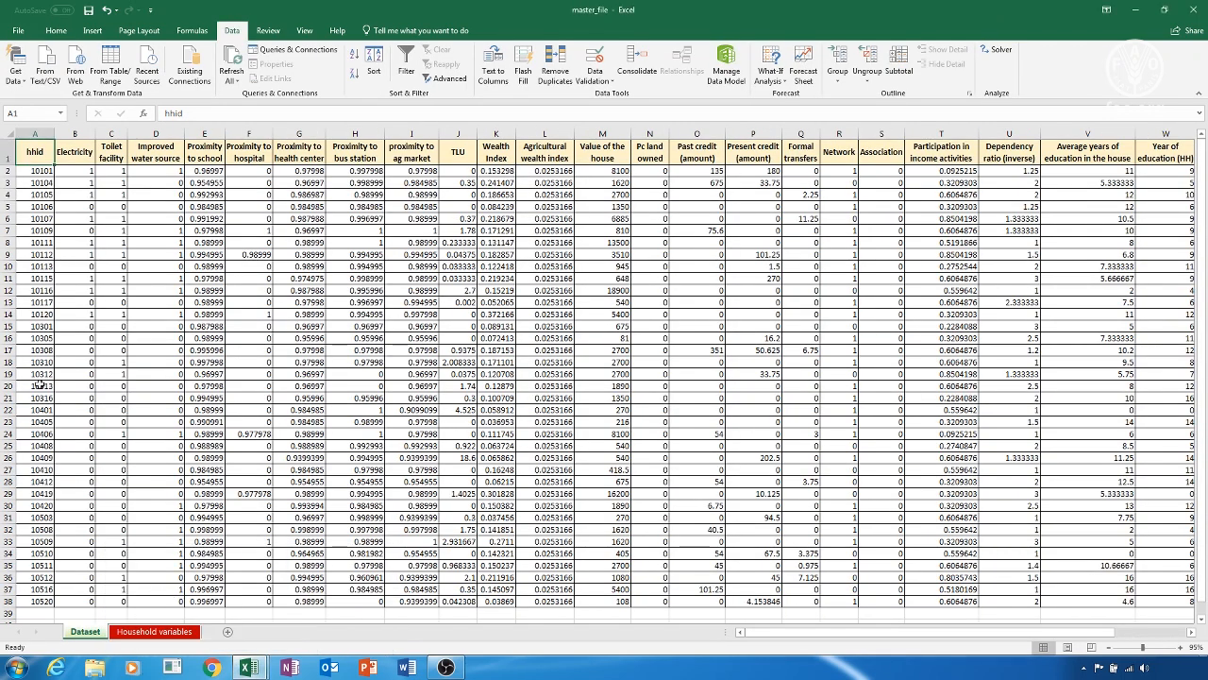
left_click_drag(35, 171, 35, 241)
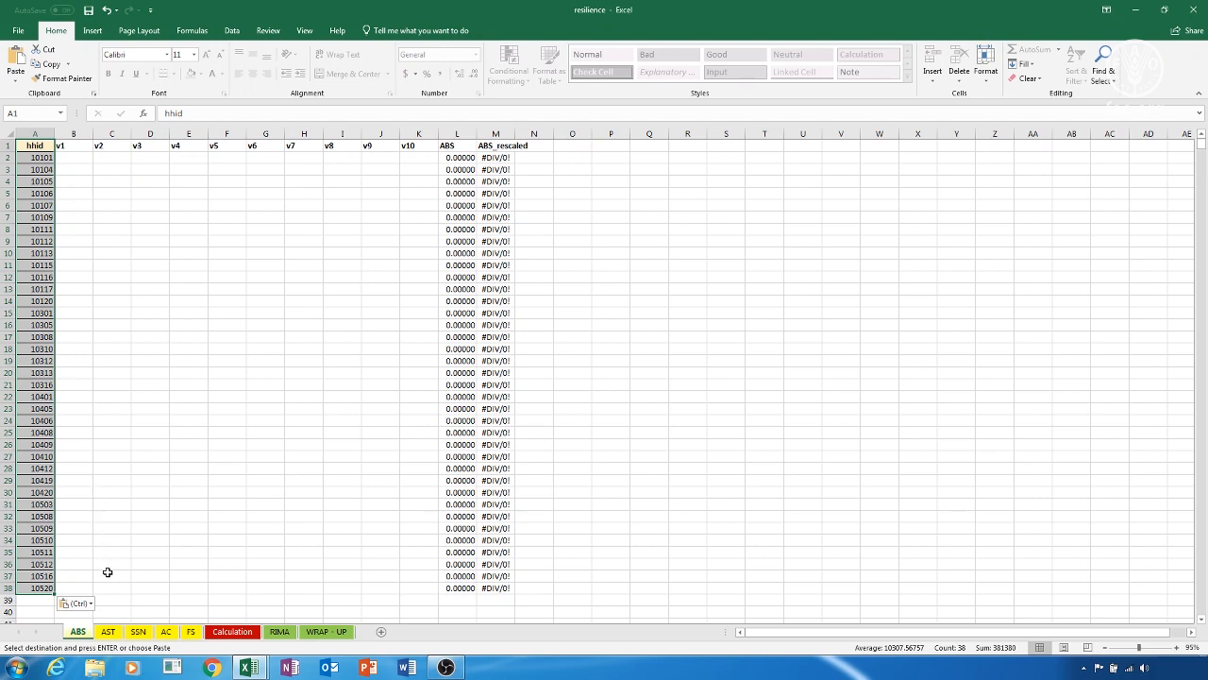
left_click(110, 632)
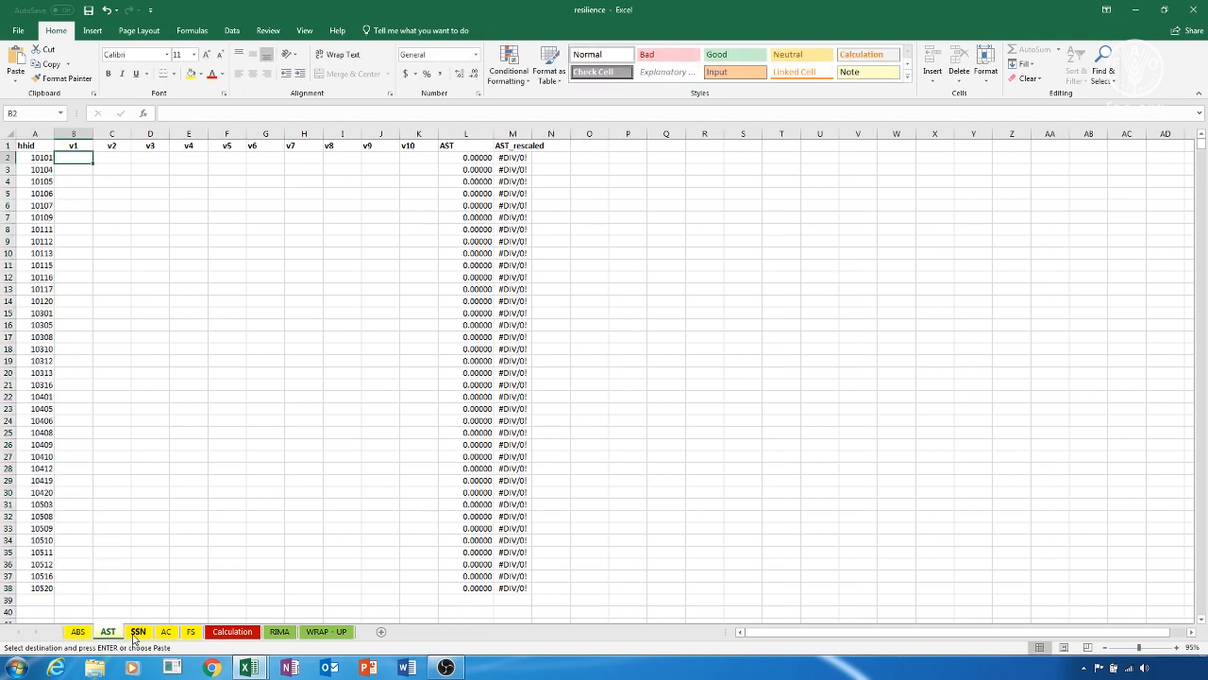
left_click(138, 631)
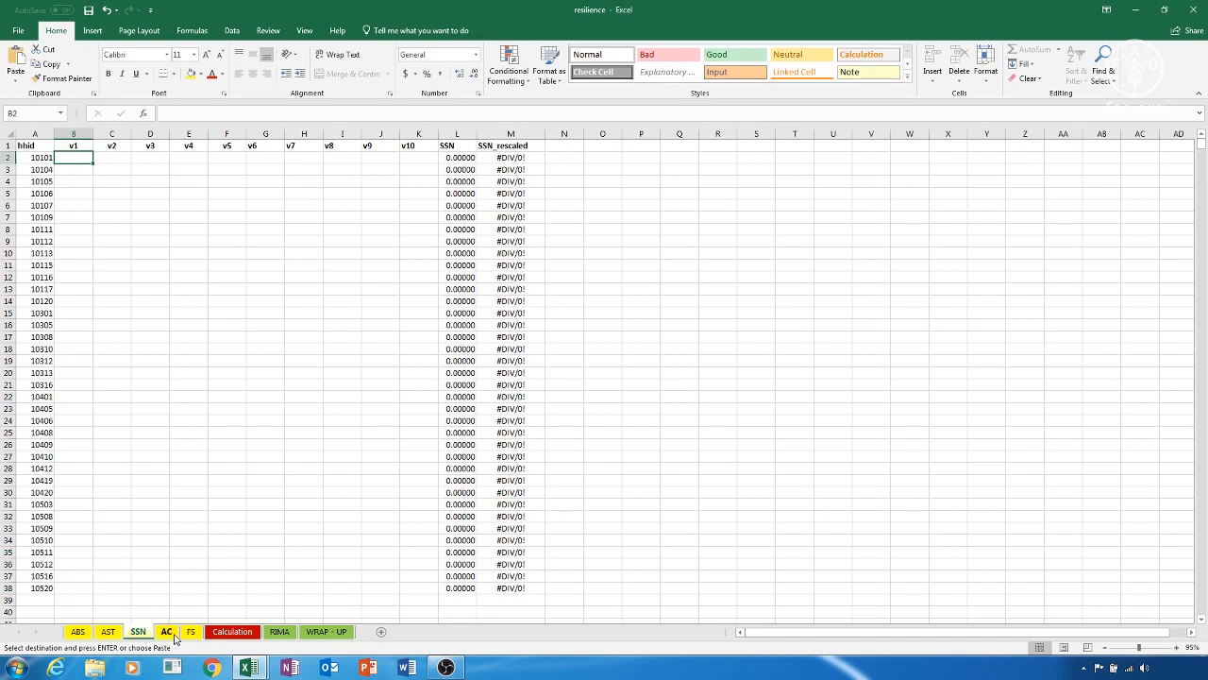
left_click(188, 631)
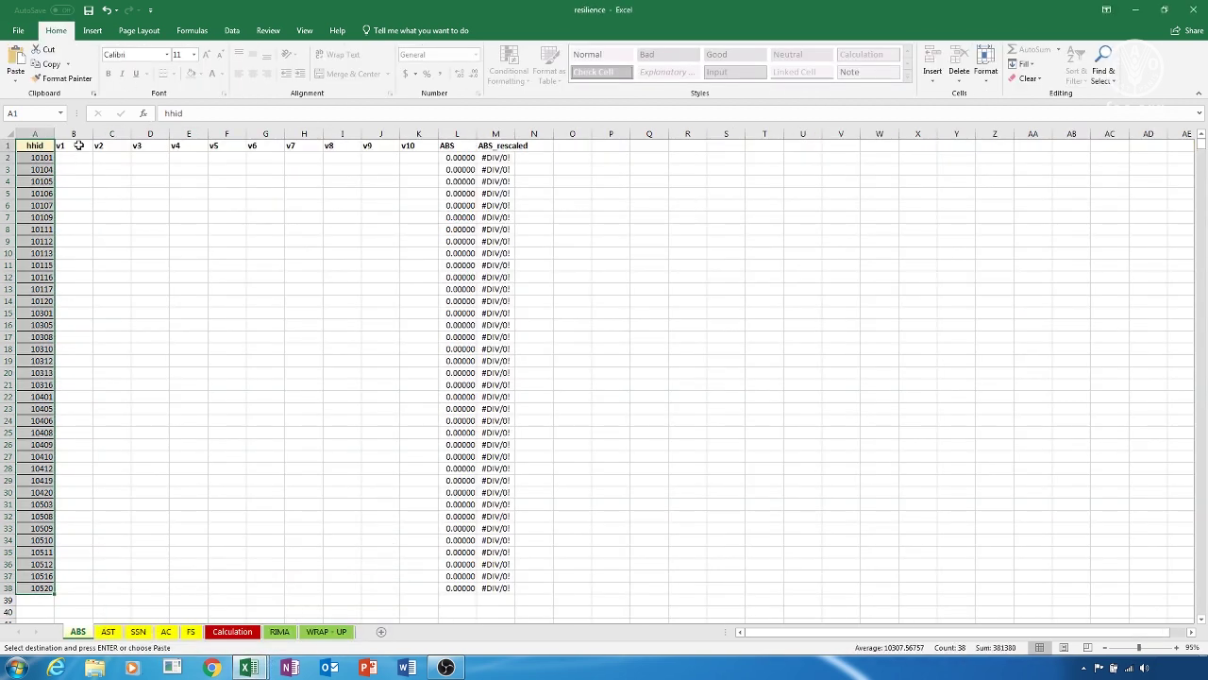
Paste the eight ABS indicators at the v1 header, then view the Calculation sheet's ABS scores
right_click(82, 145)
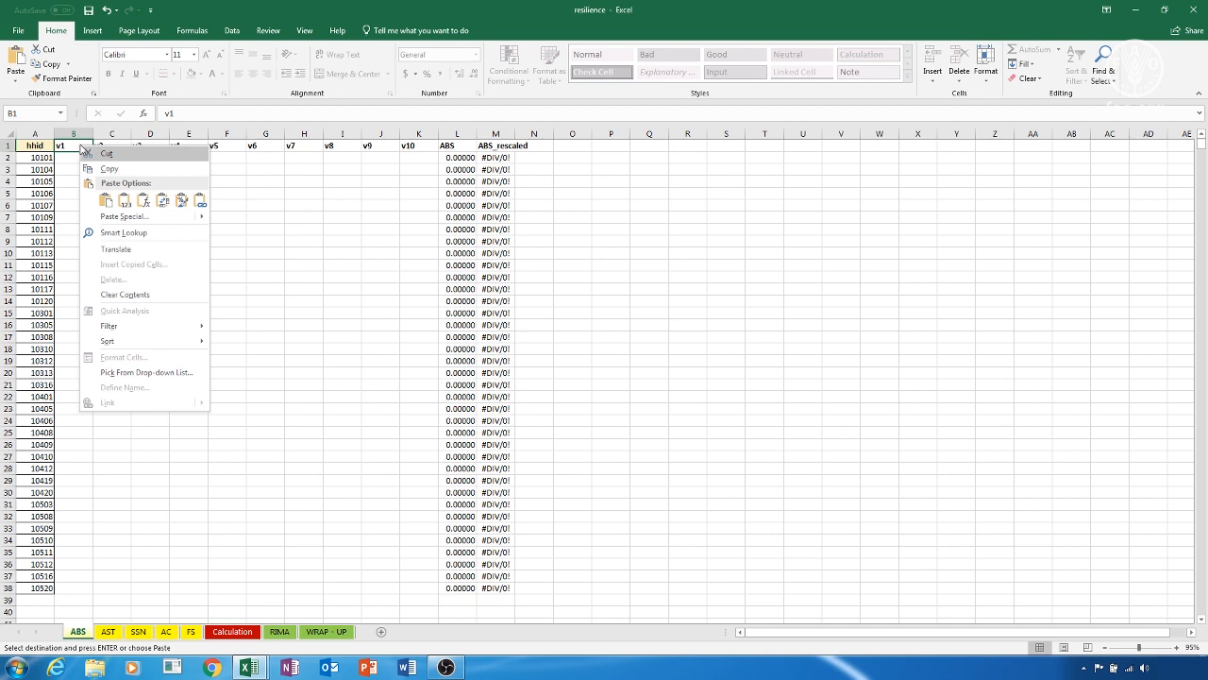
left_click(110, 199)
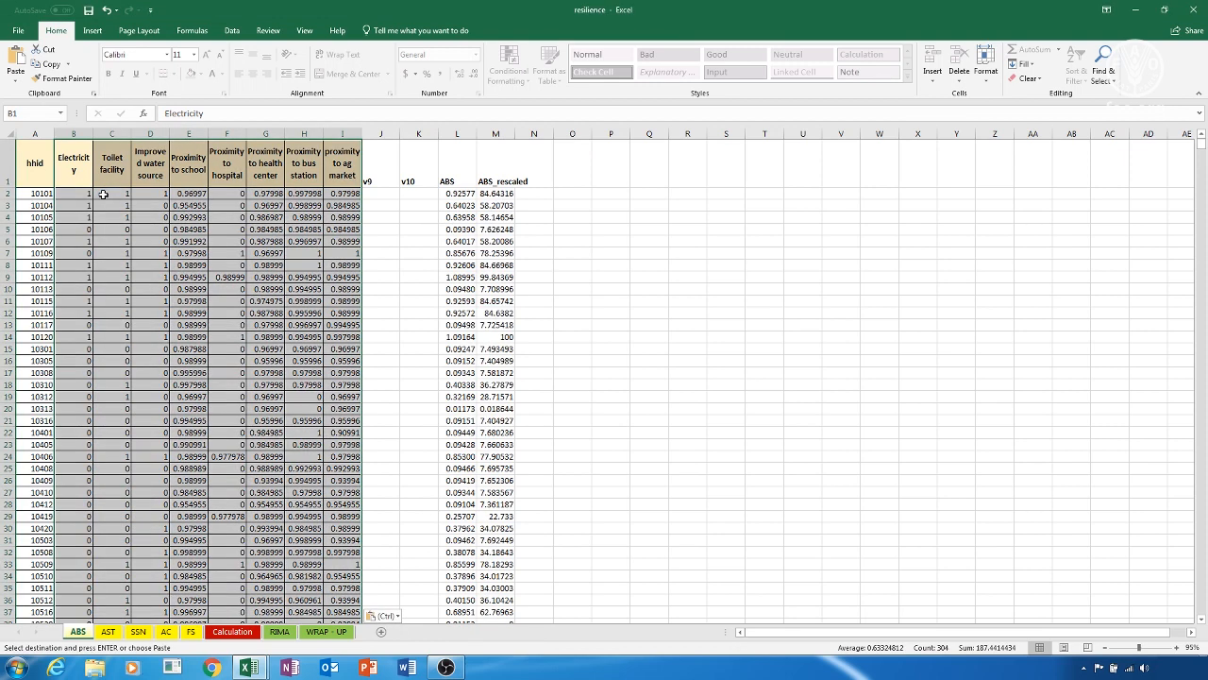
left_click(448, 132)
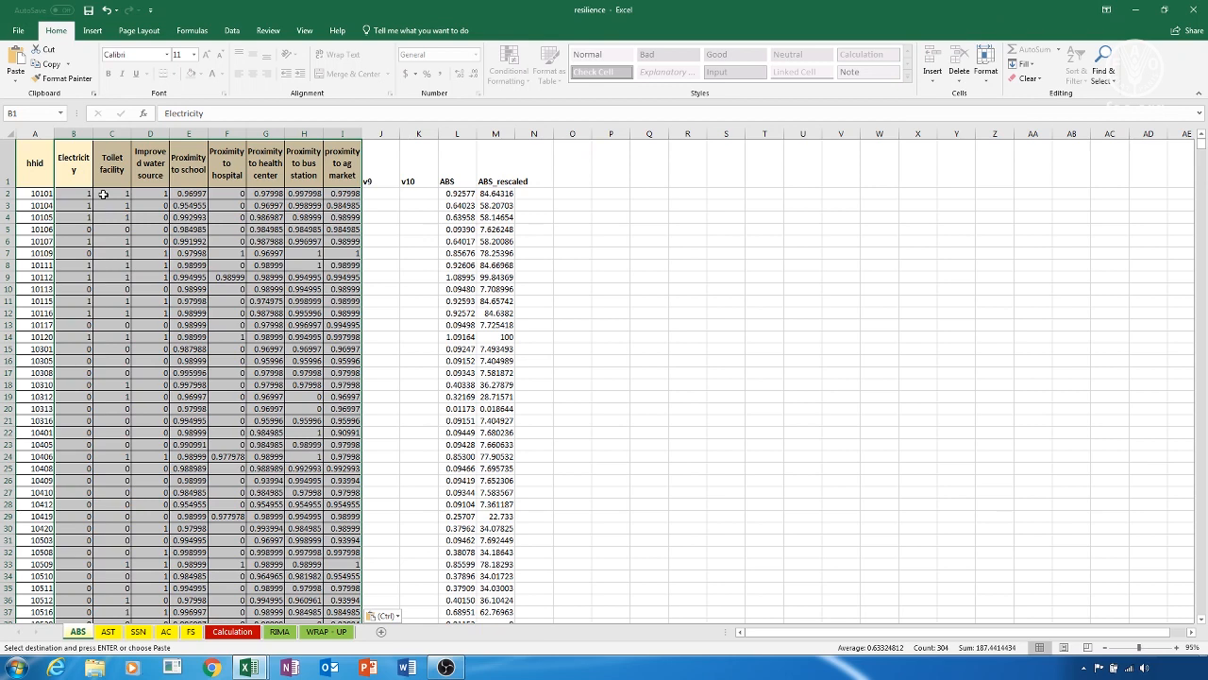
mouse_move(267, 580)
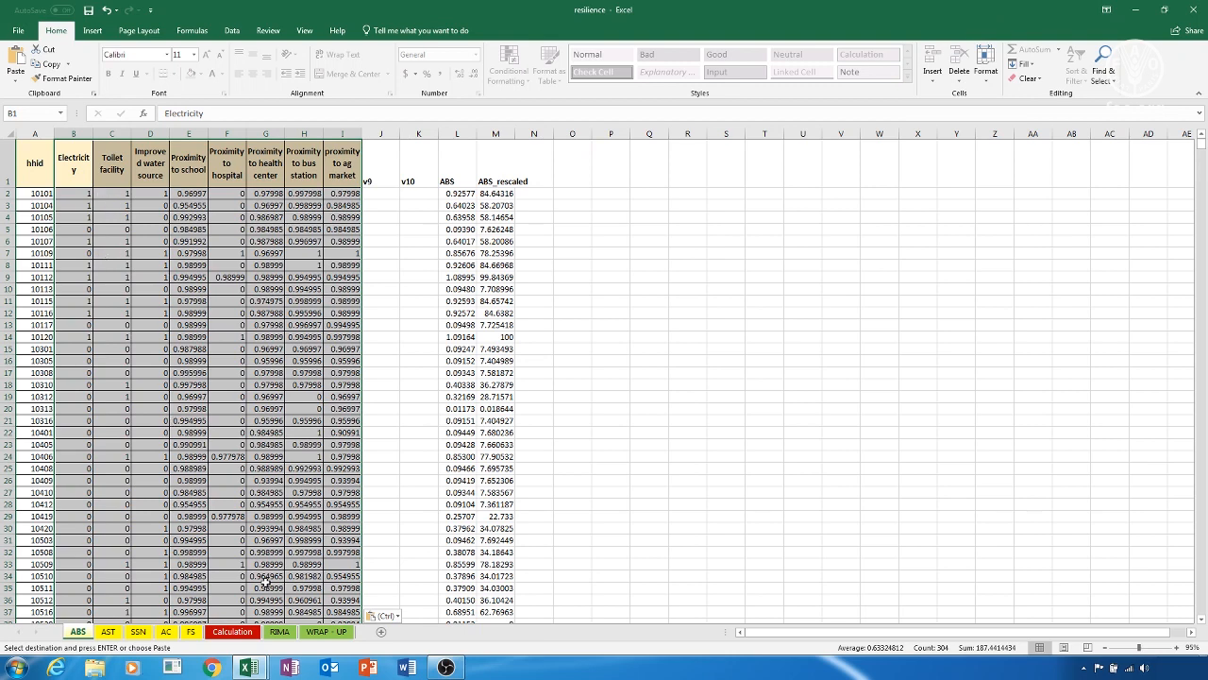
left_click(278, 631)
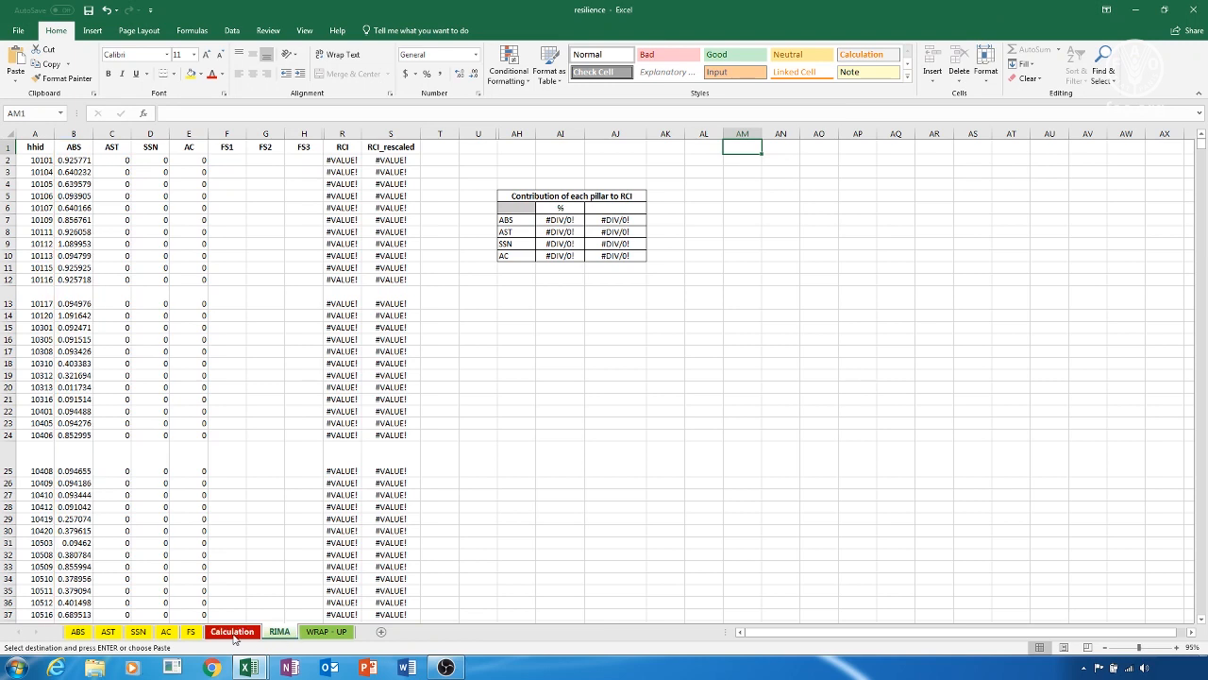
Fill the AST sheet with the five asset columns, TLU to Pc land owned, from master_file
left_click(109, 632)
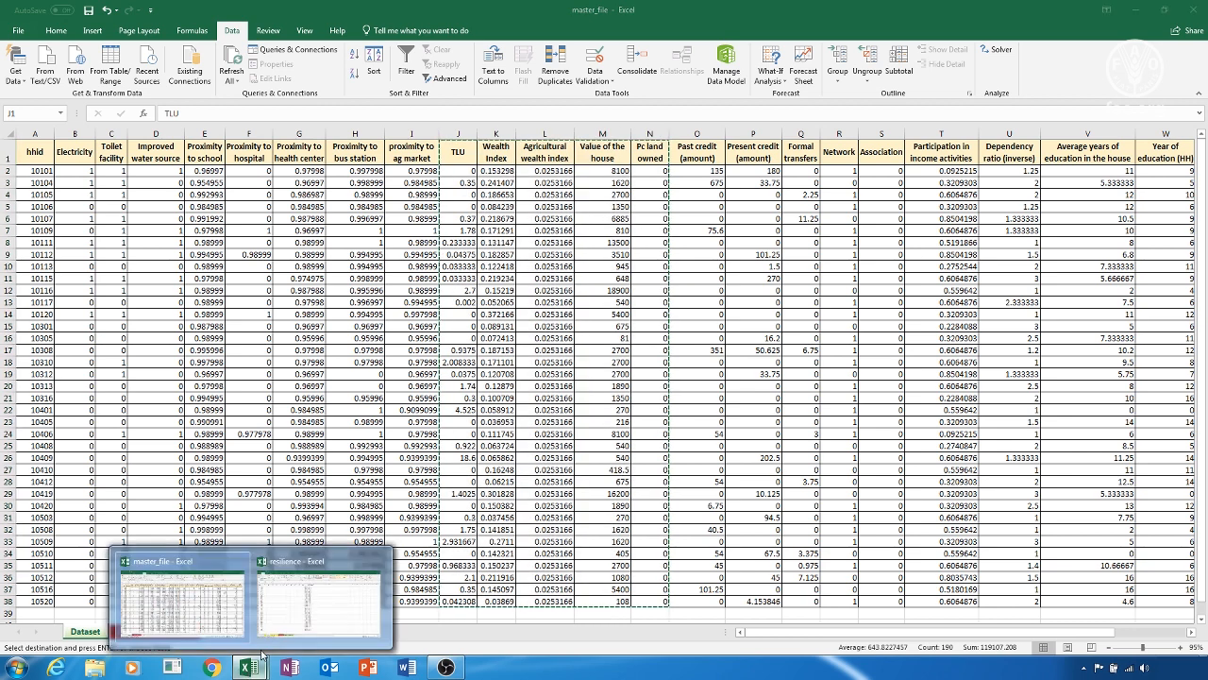
left_click(316, 590)
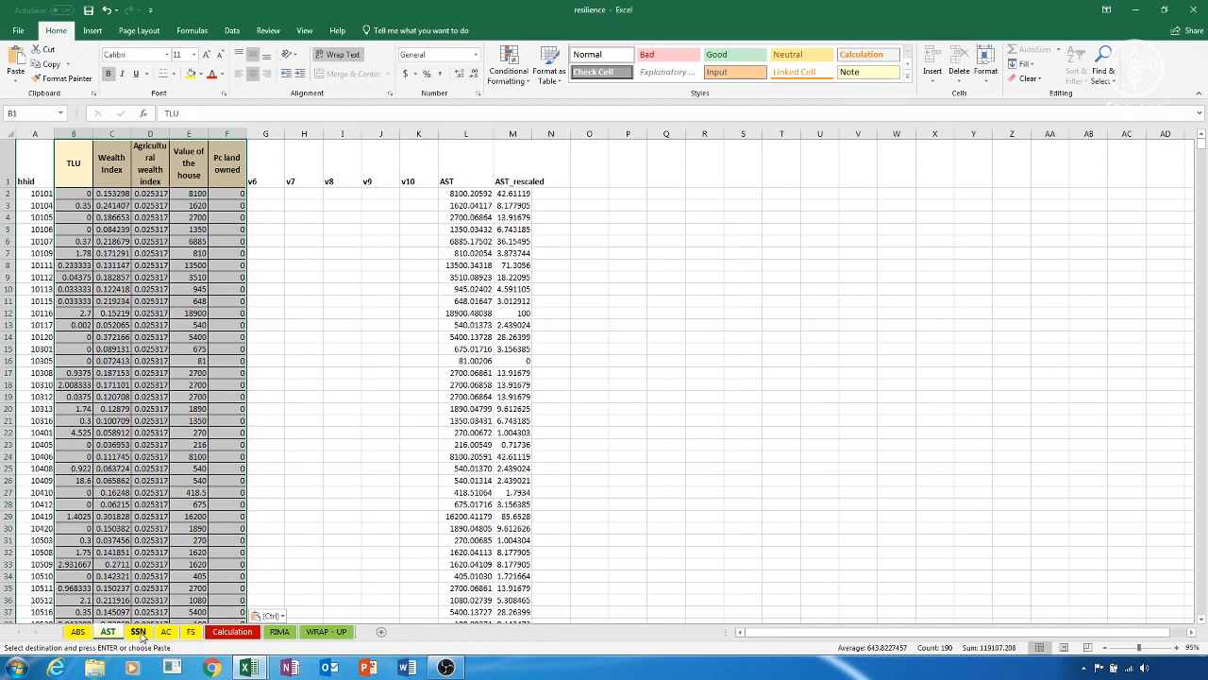
Paste master_file's credit, transfers, network and association columns into SSN at B1, then copy columns T–W
left_click(137, 632)
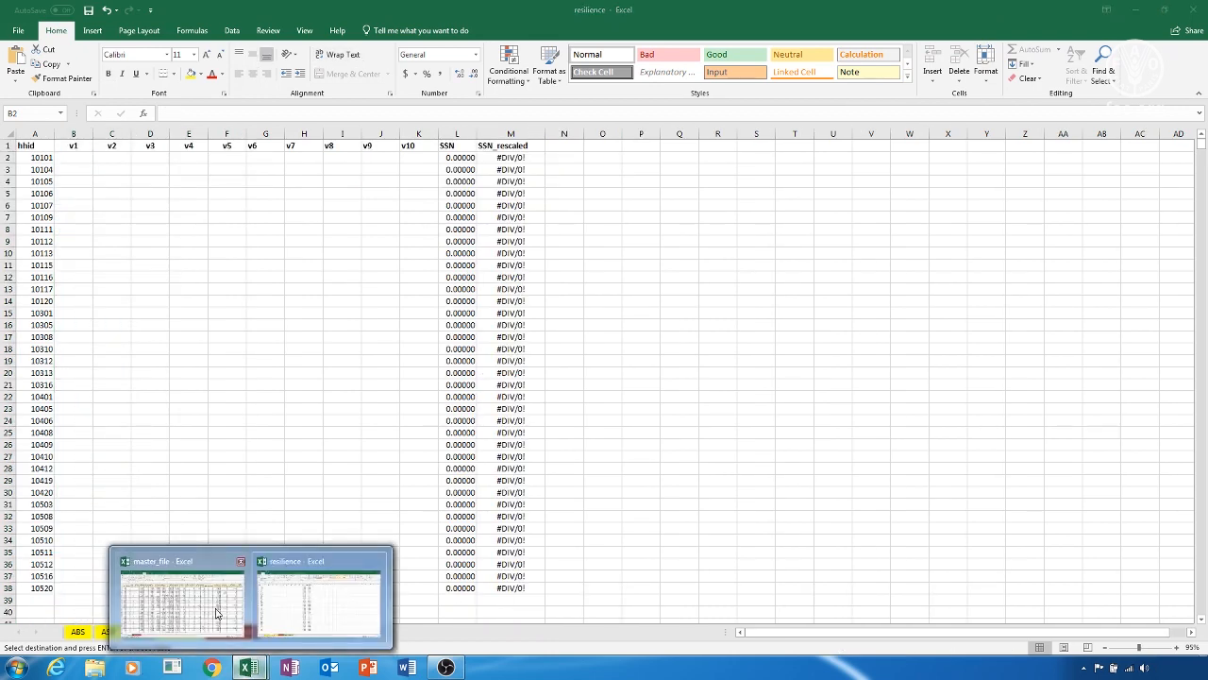
left_click(180, 613)
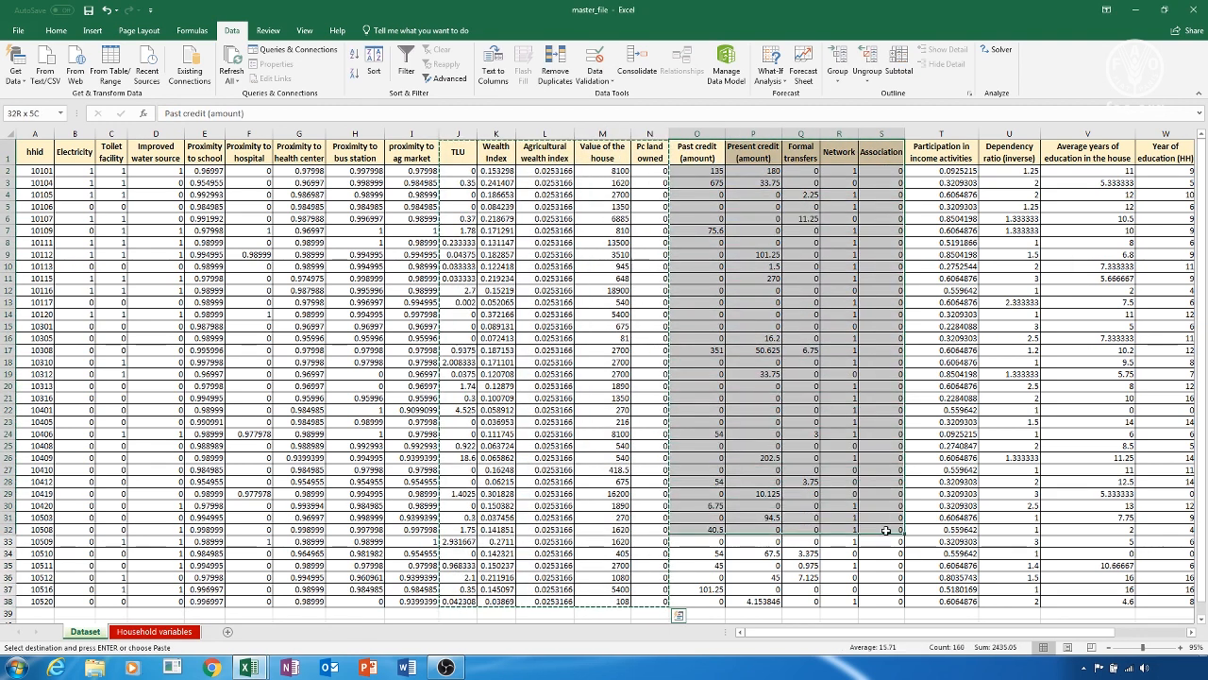
right_click(888, 592)
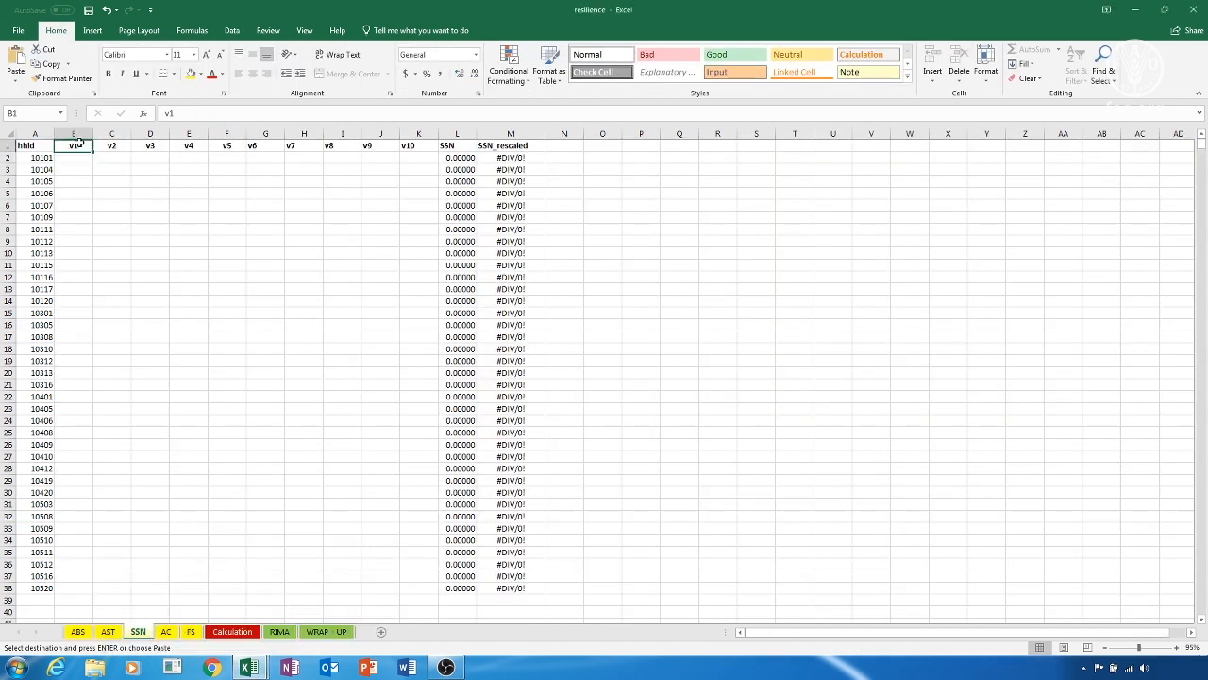
right_click(77, 146)
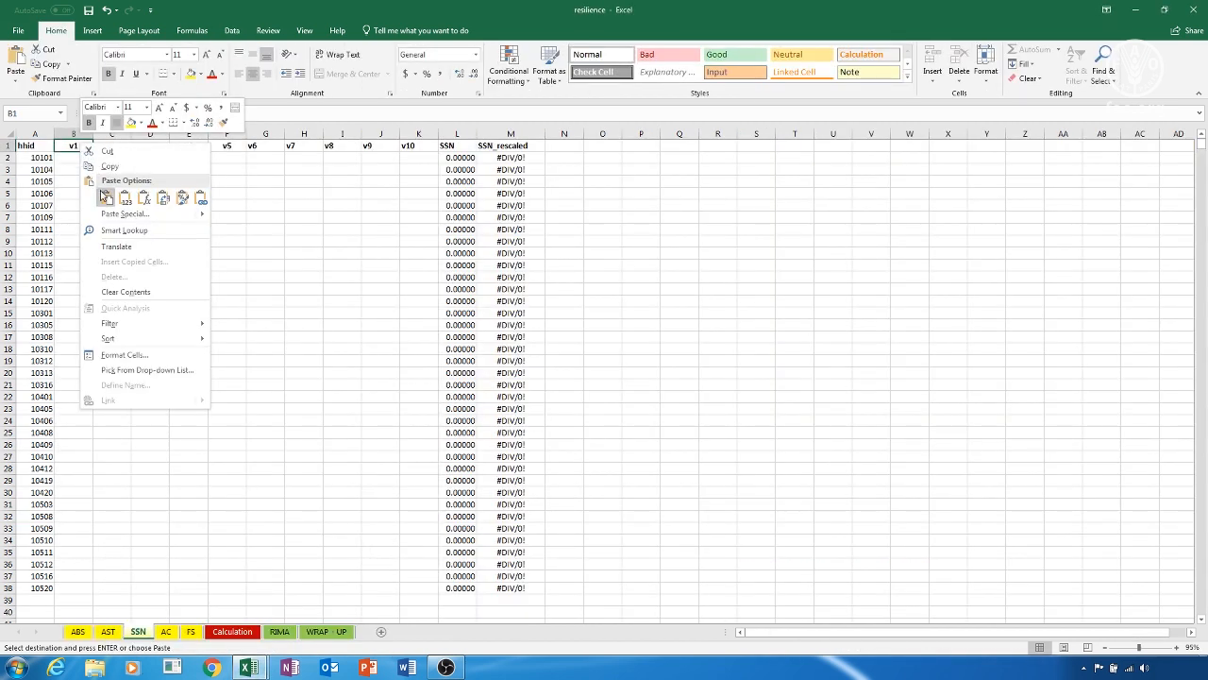
left_click(104, 197)
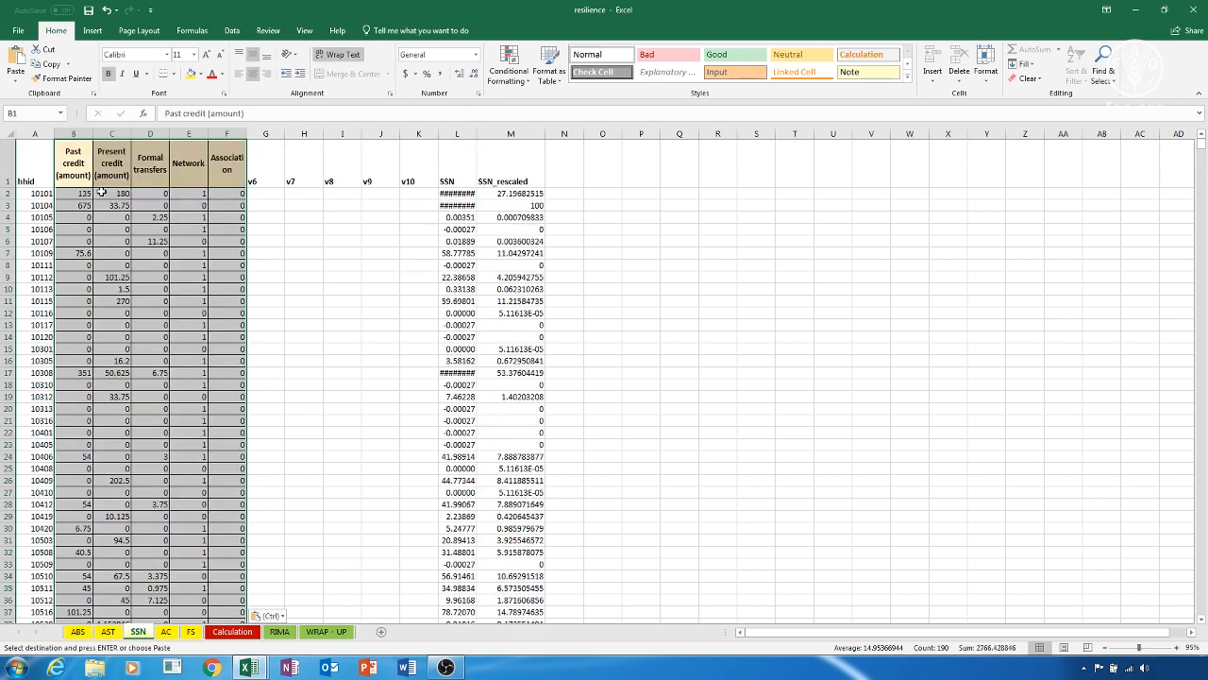
mouse_move(152, 507)
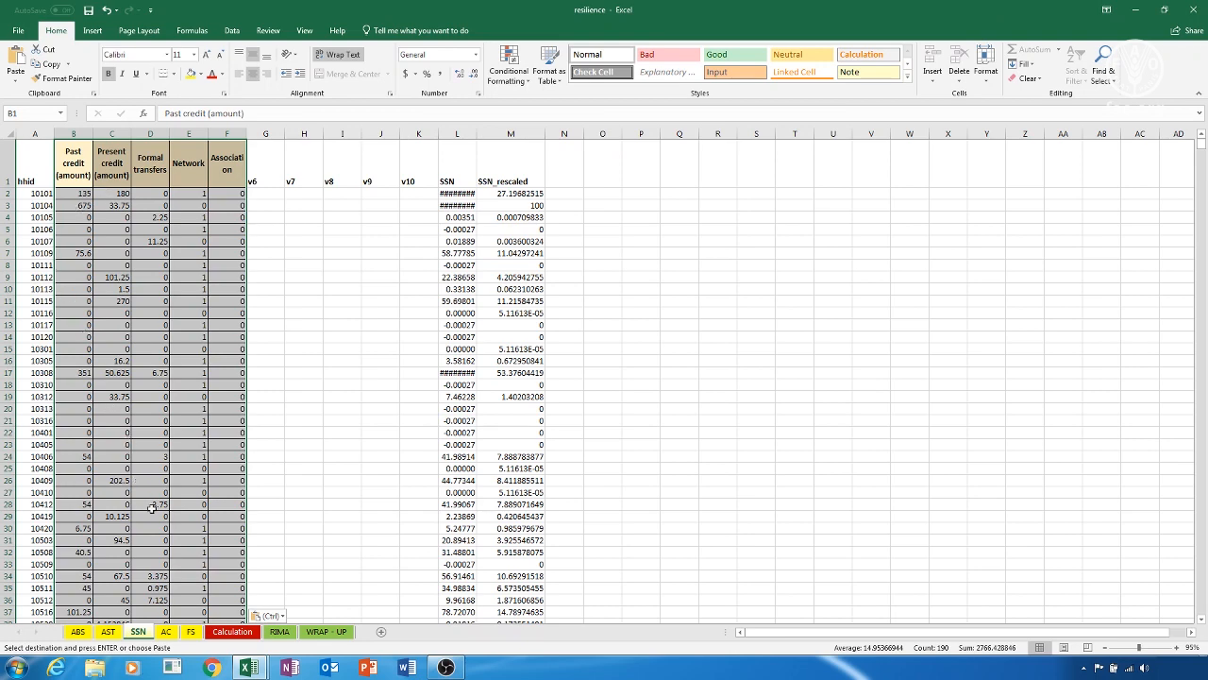
left_click(169, 631)
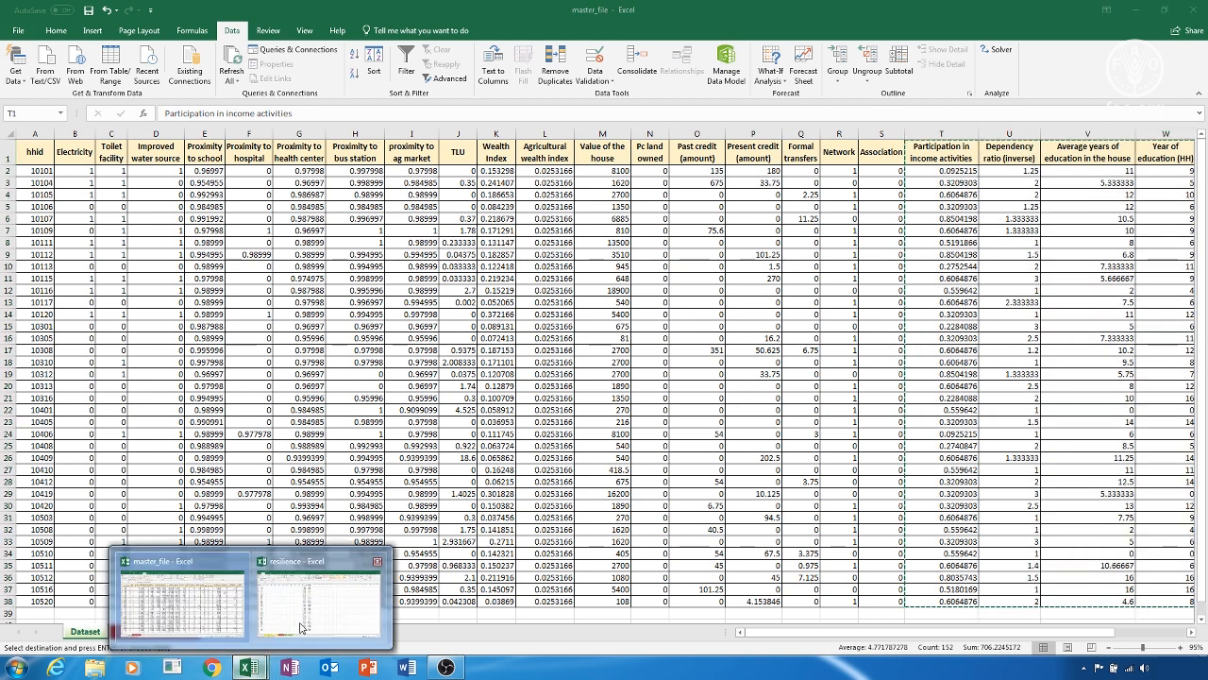
Paste the adaptive capacity indicator columns into the AC sheet and move on to the FS sheet
left_click(321, 605)
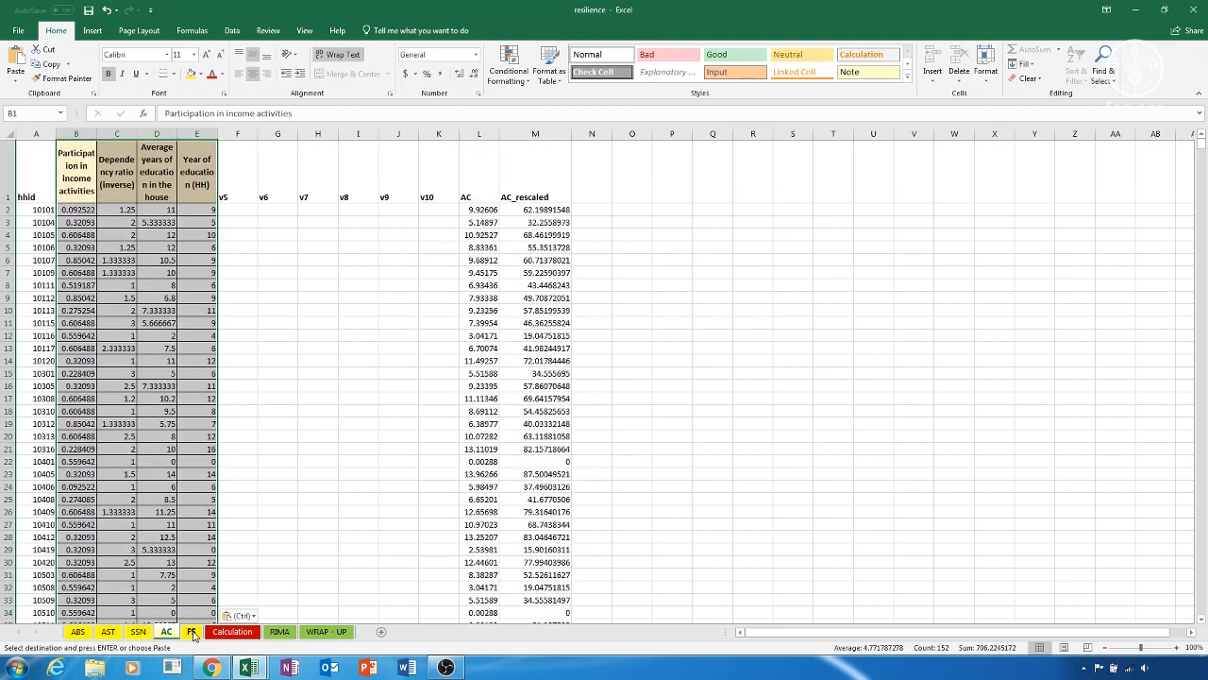
left_click(190, 631)
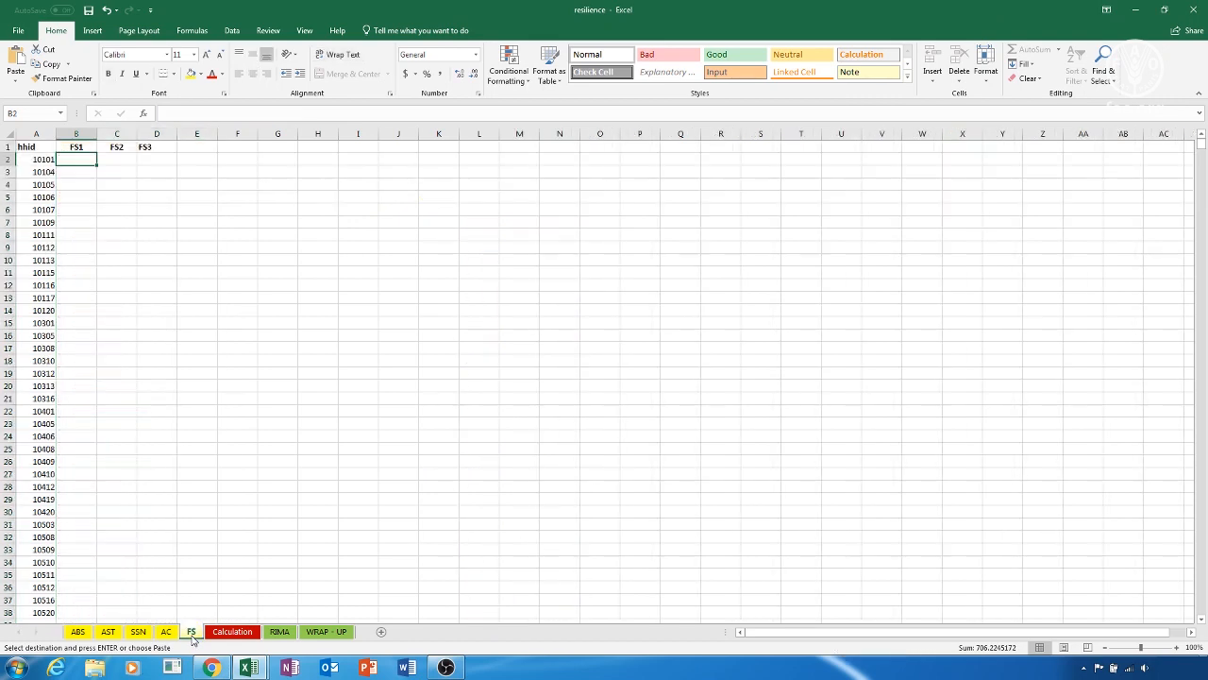
Copy Per capita food expenditure and Food Consumption Score from master_file into FS at B1
left_click(79, 148)
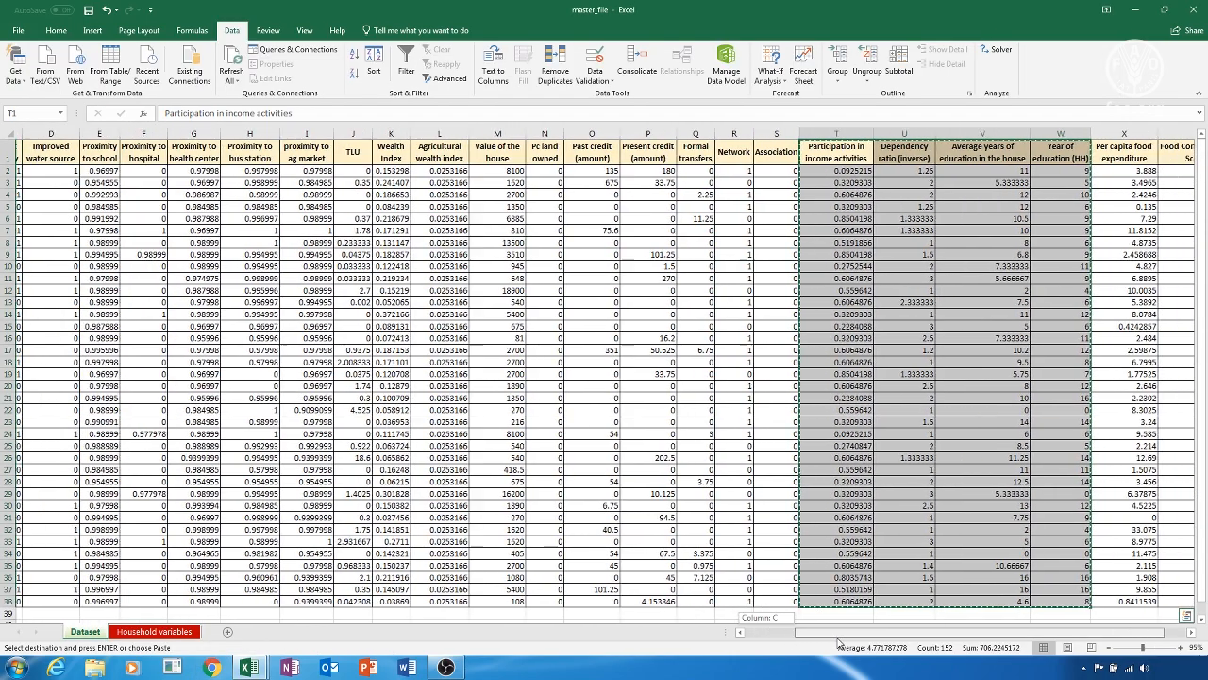
scroll("right", 3)
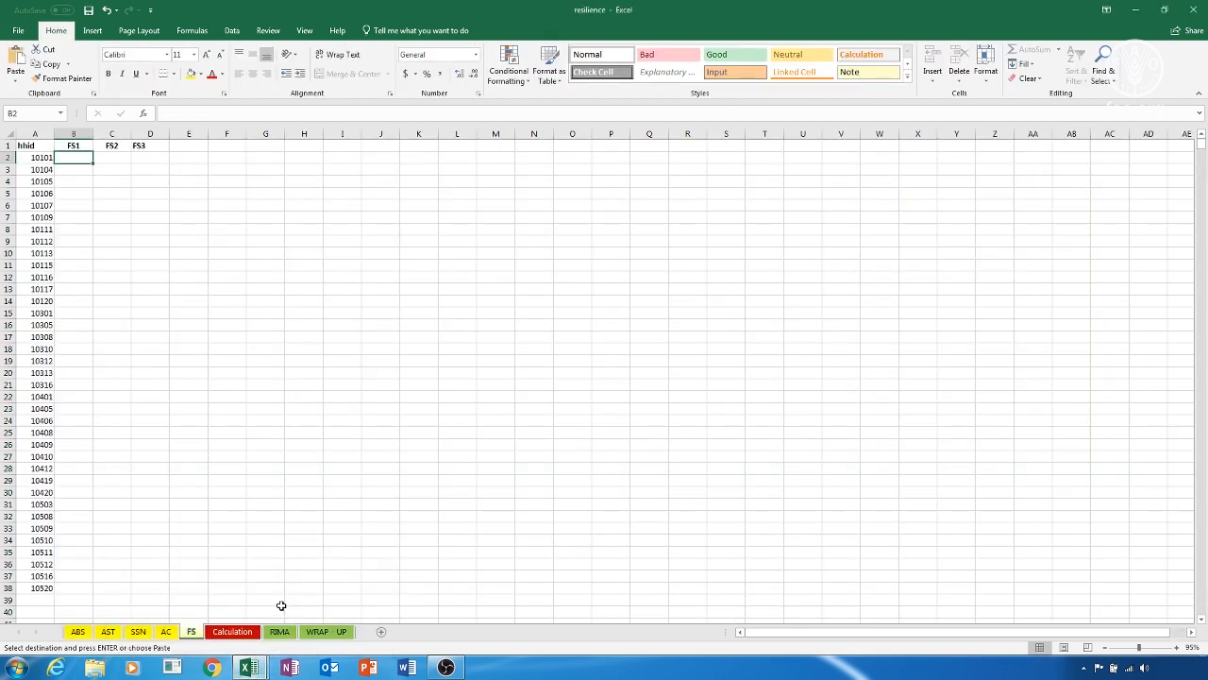
left_click(77, 146)
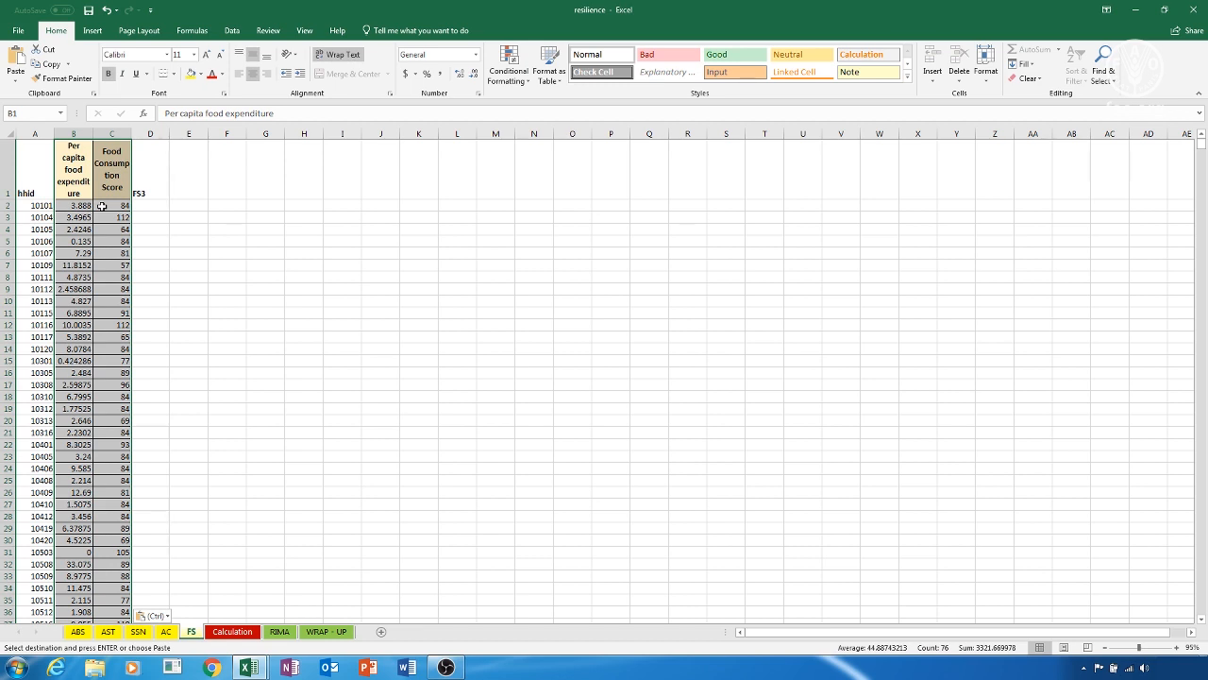
left_click(232, 16)
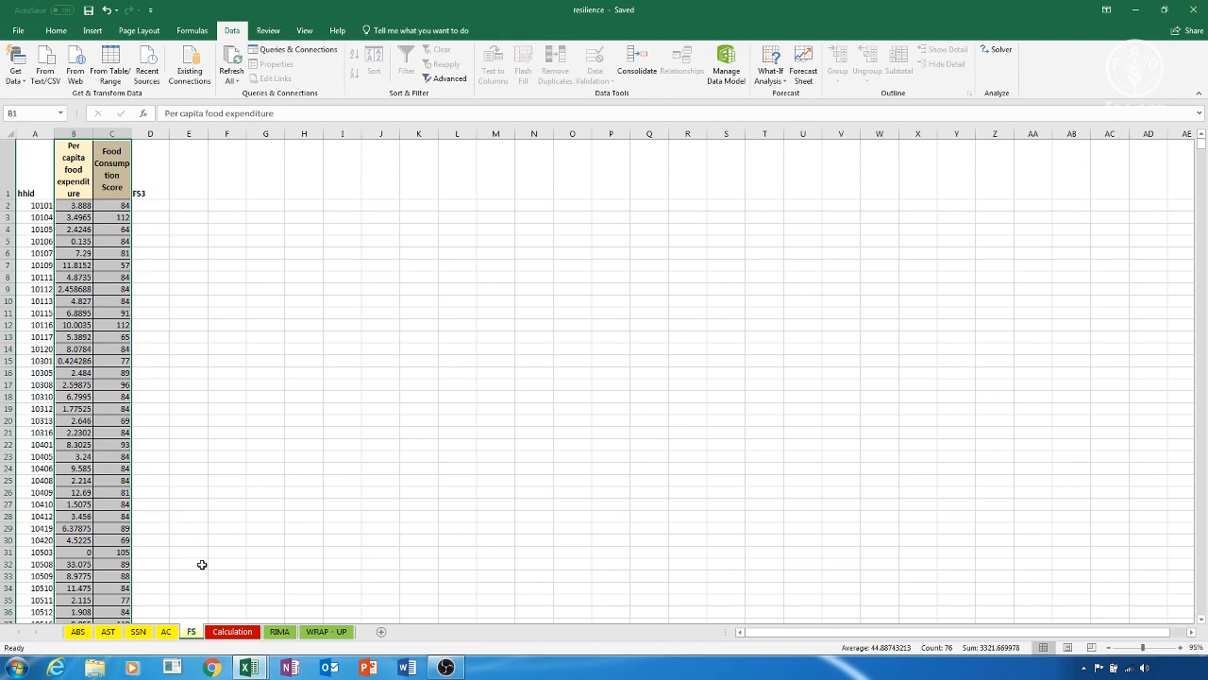
Review the Calculation sheet's Resilience Solver value -0.144837612 and starting point 0.5
left_click(232, 631)
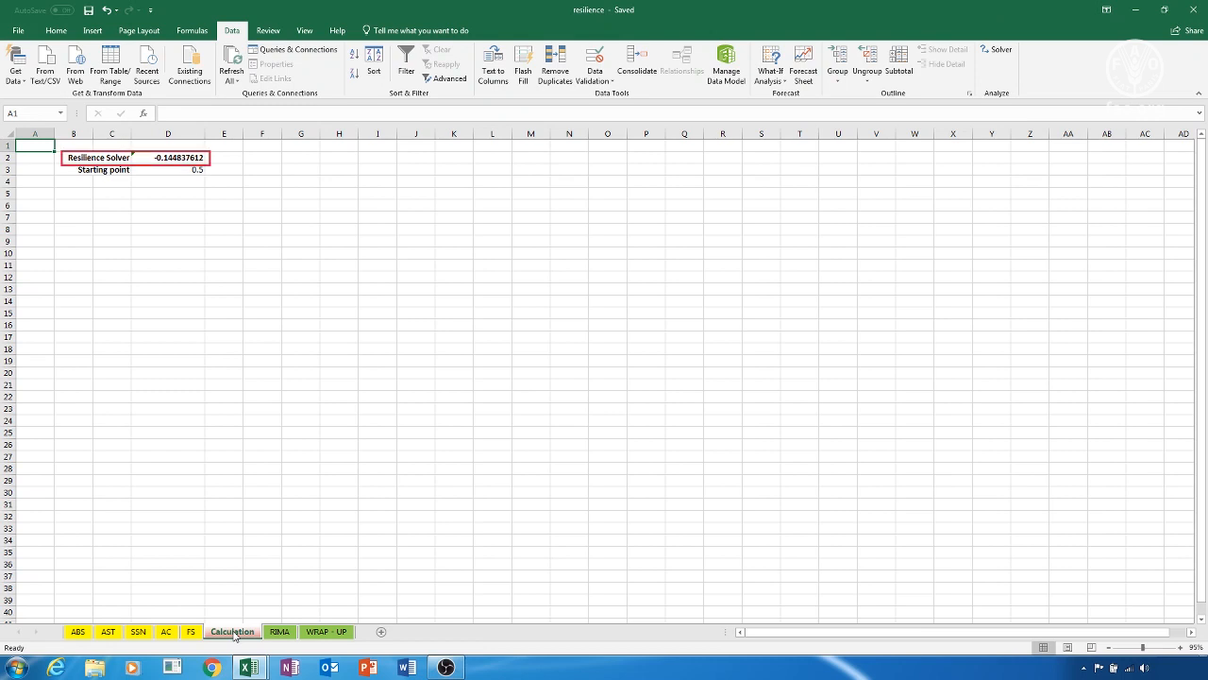
left_click(112, 170)
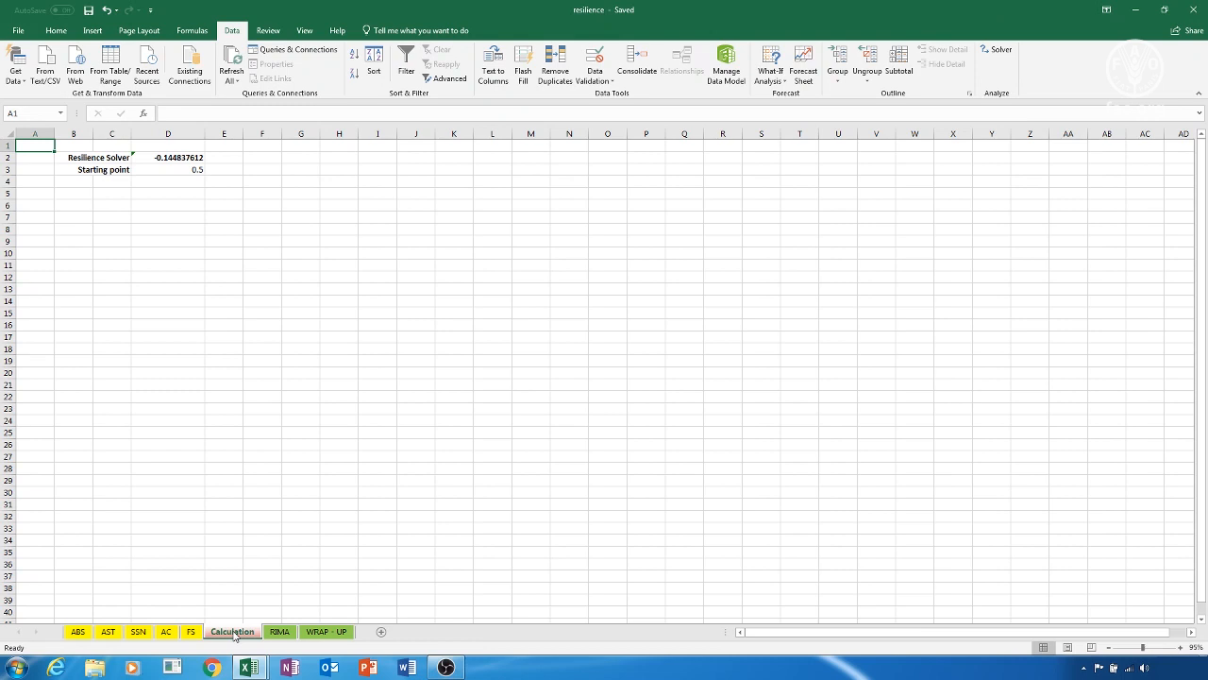
left_click(194, 169)
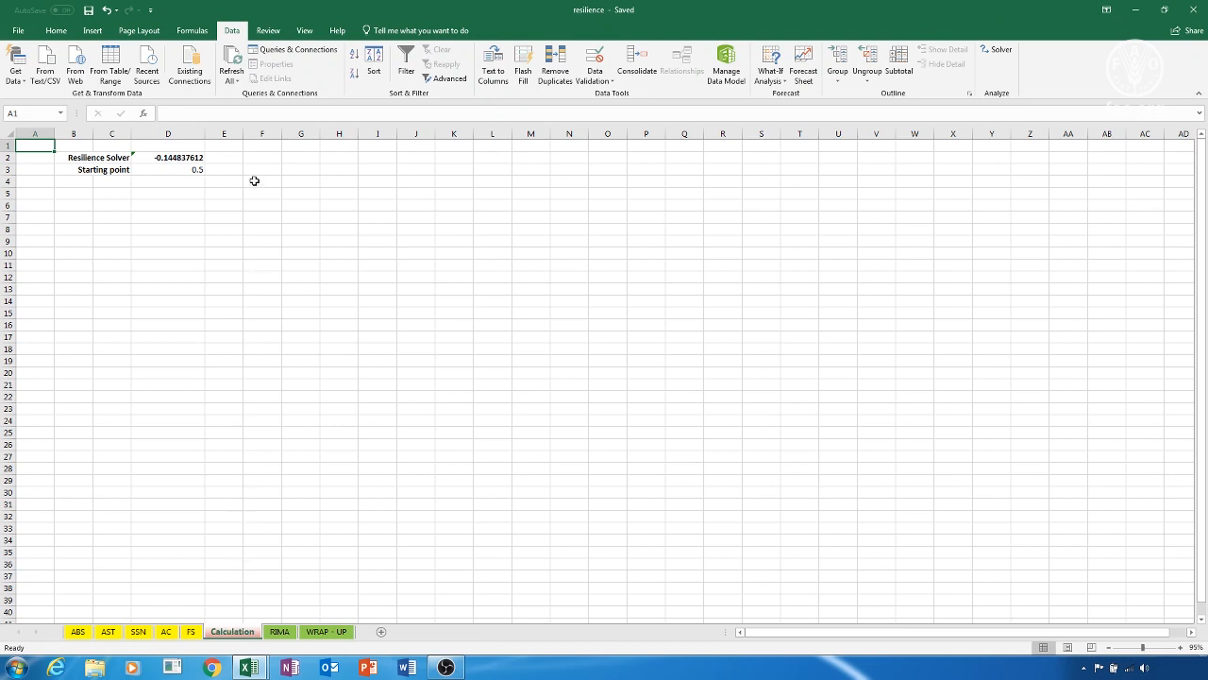
mouse_move(333, 45)
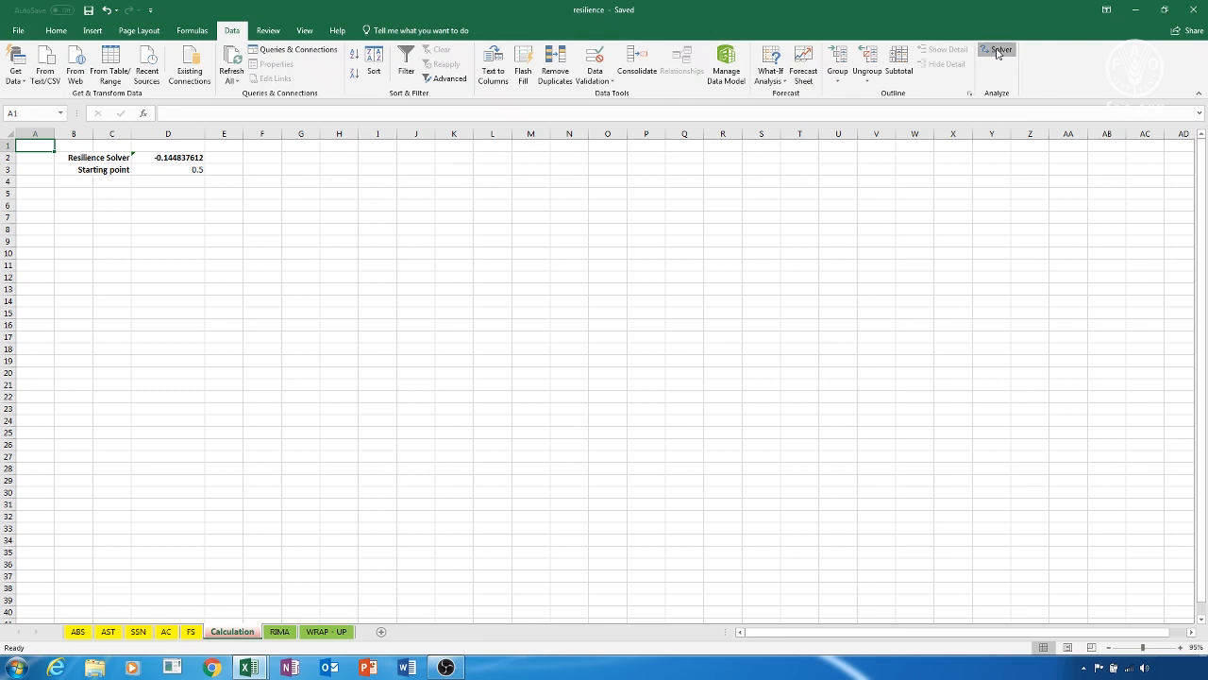
Set up Solver with objective D2 reaching a value of 0 by changing cell D3
left_click(1001, 49)
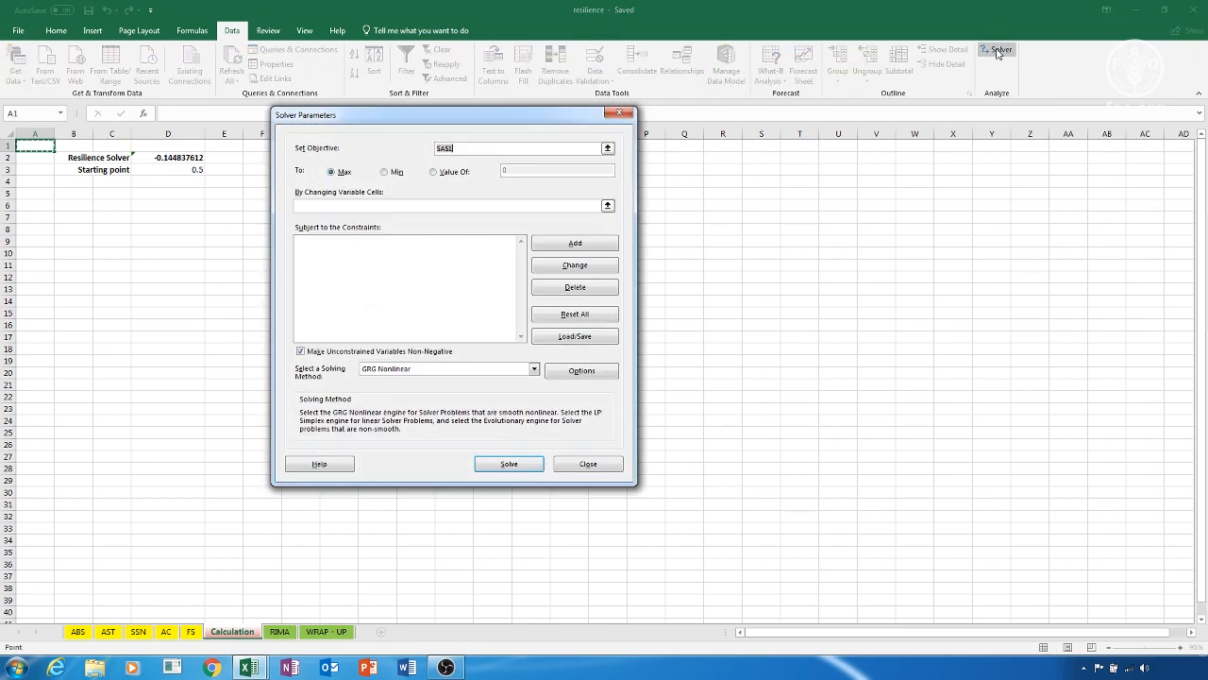
mouse_move(494, 157)
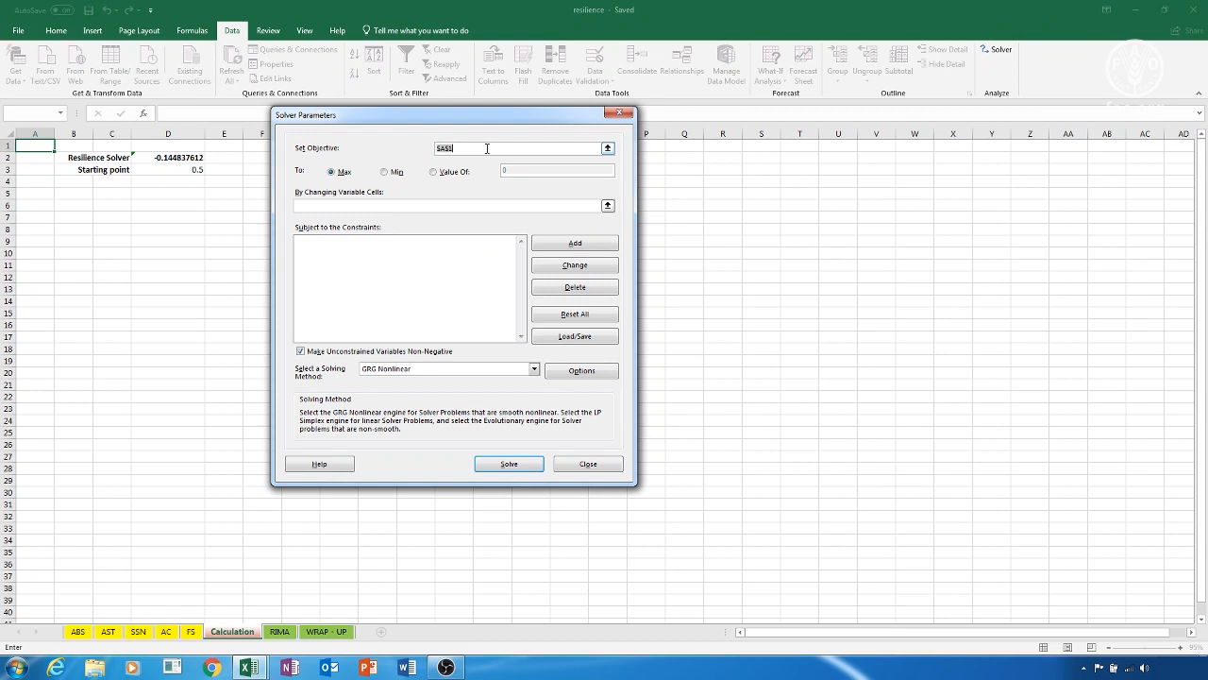
type("D2")
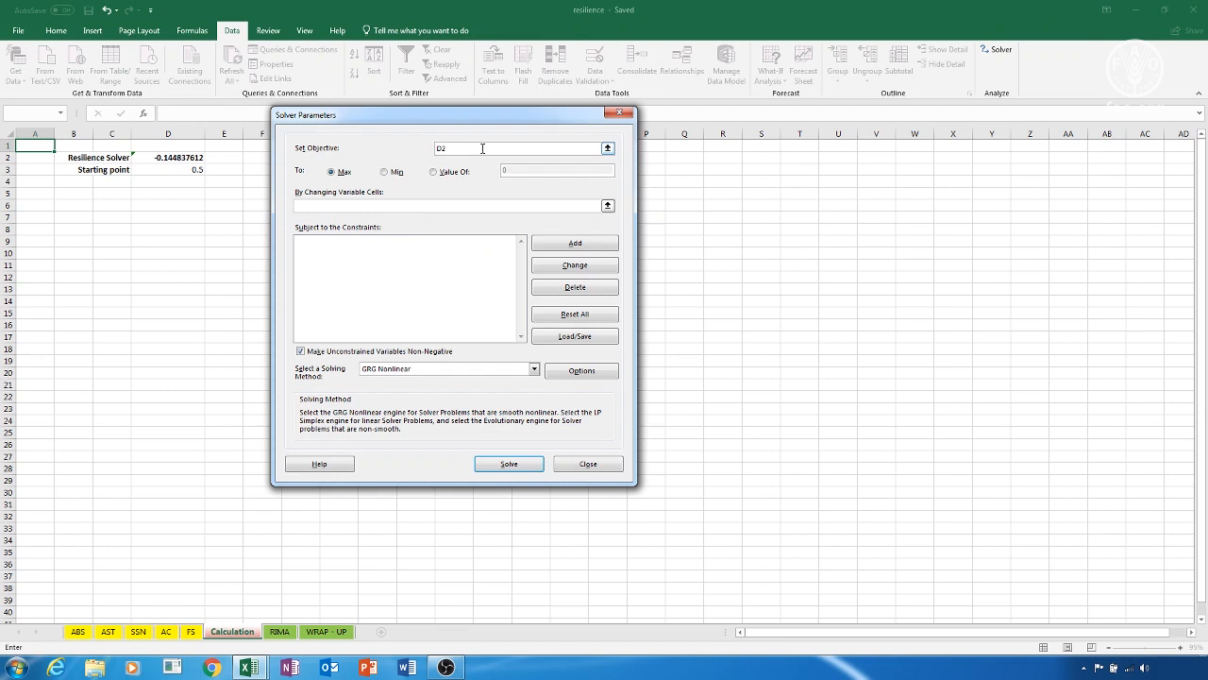
left_click(433, 172)
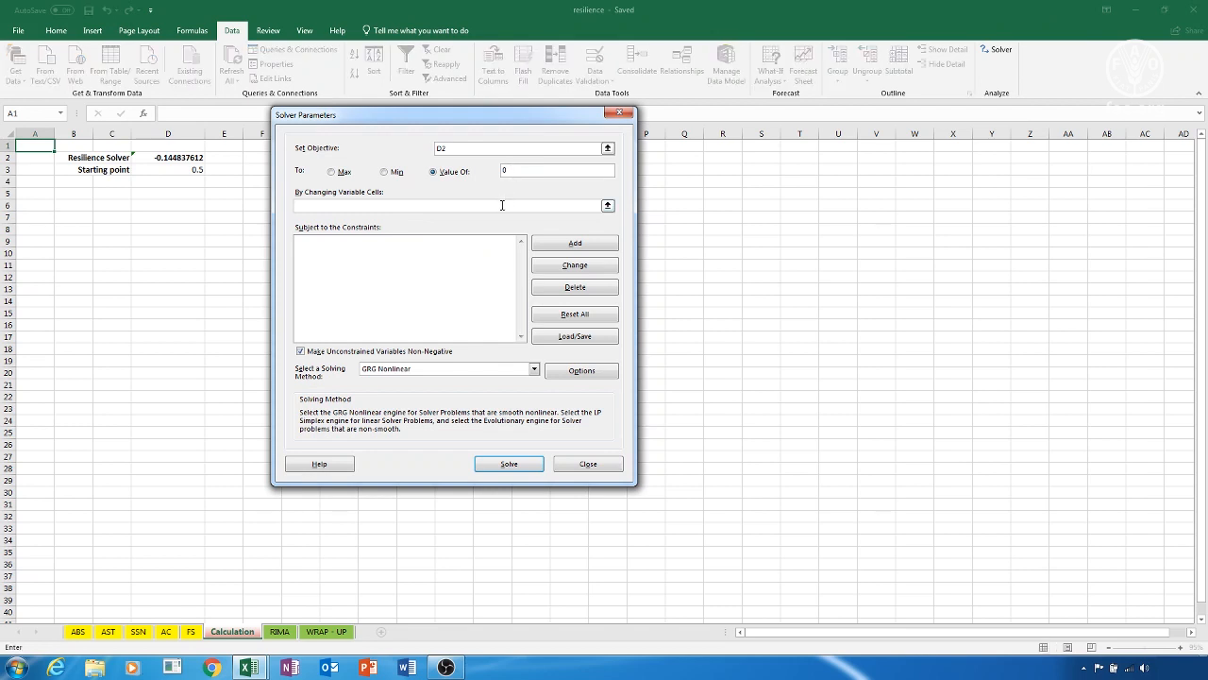
type("D")
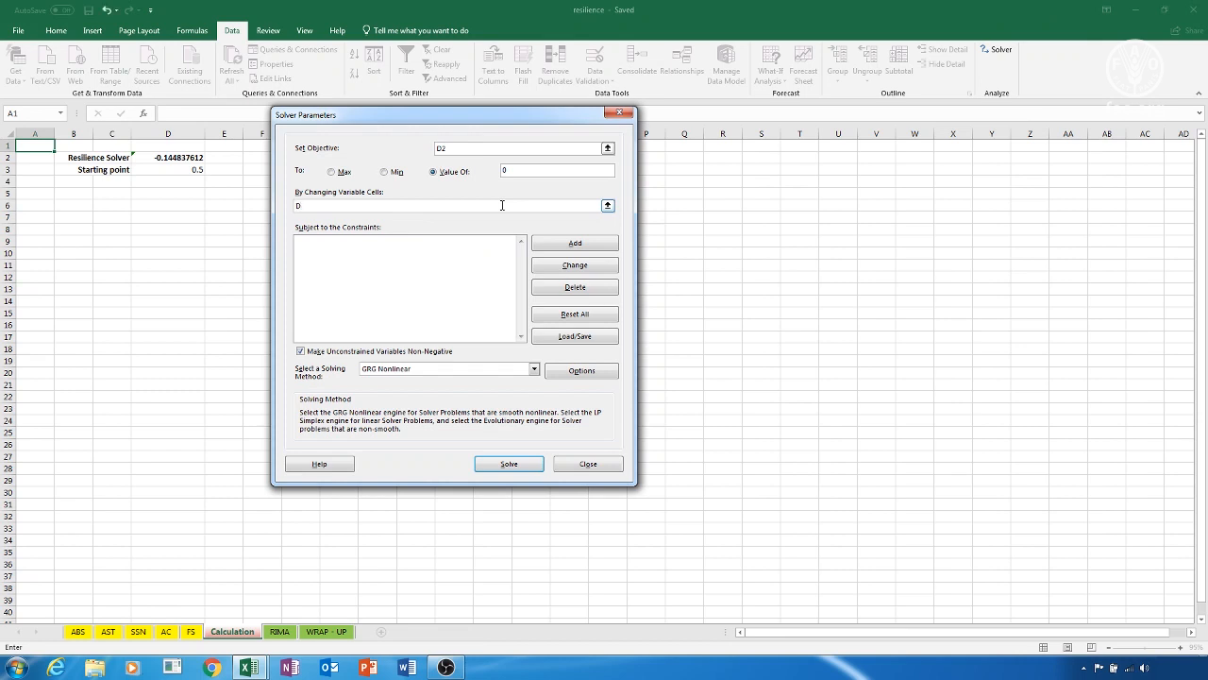
type("3")
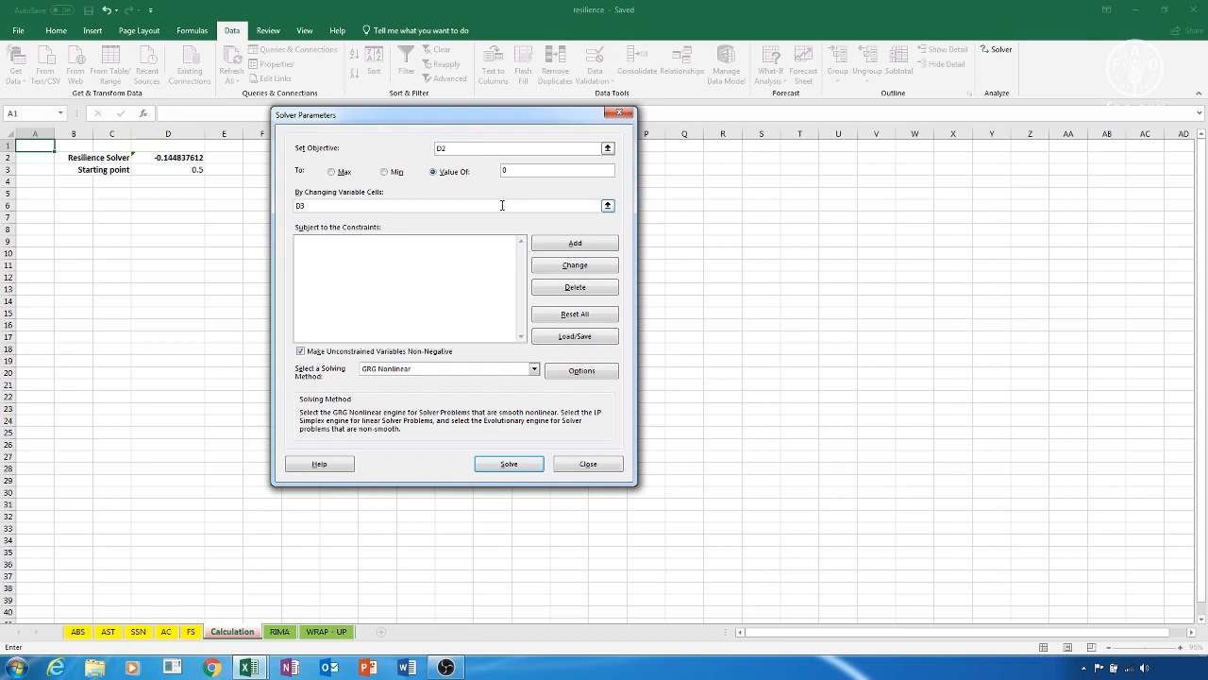
mouse_move(475, 375)
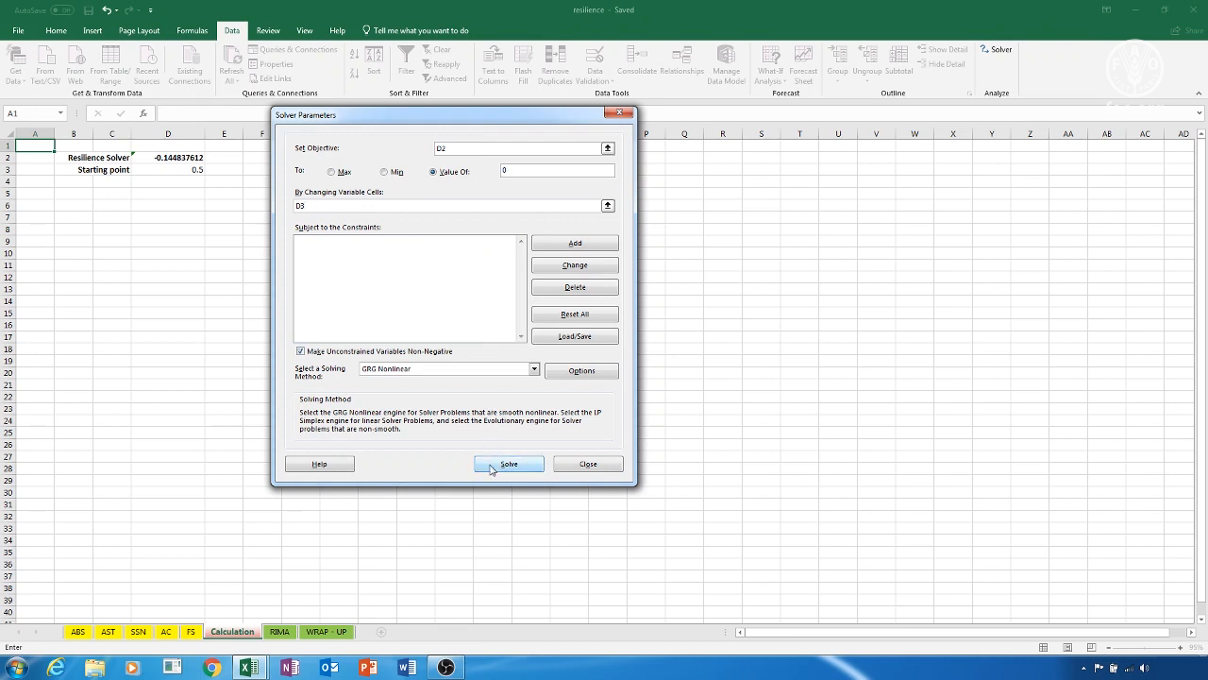
Run Solver and keep its solution, a starting point of 0.865730804
left_click(508, 464)
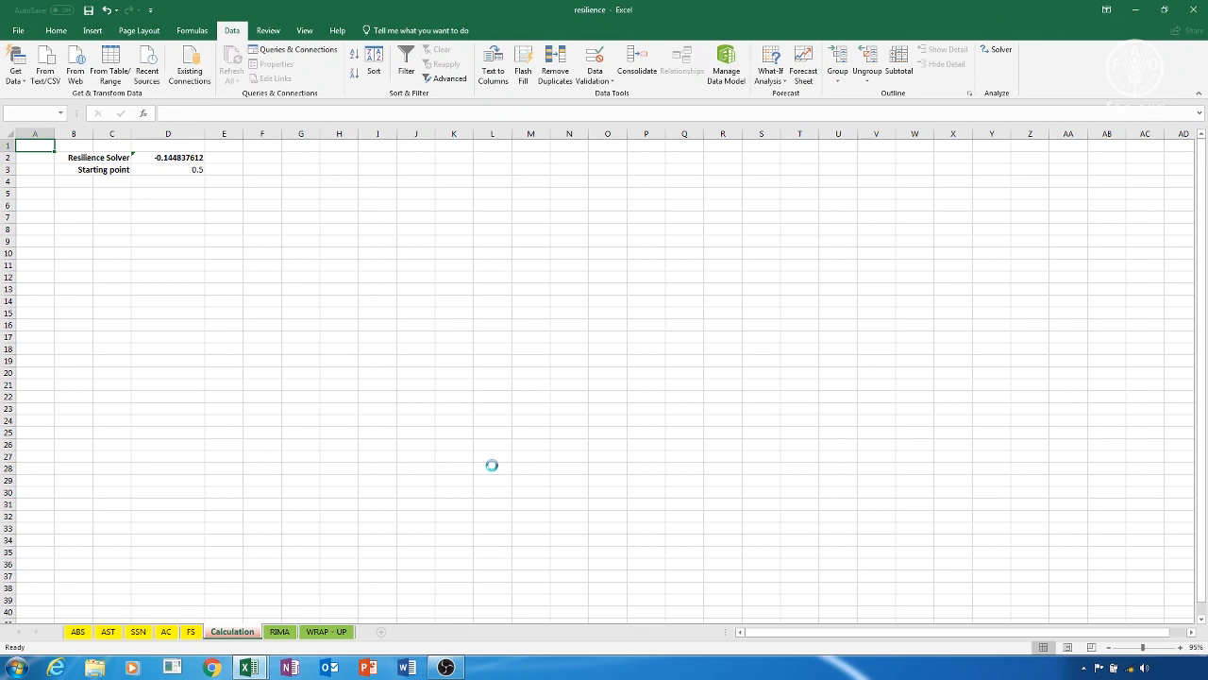
left_click(988, 47)
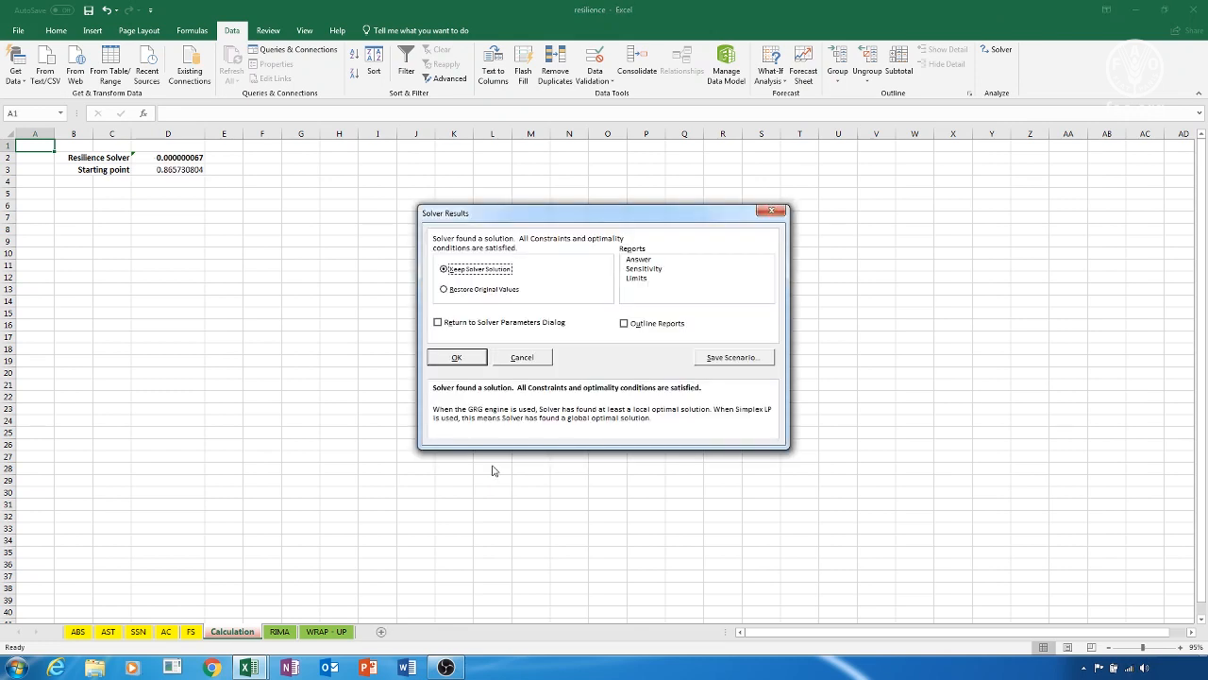
mouse_move(477, 322)
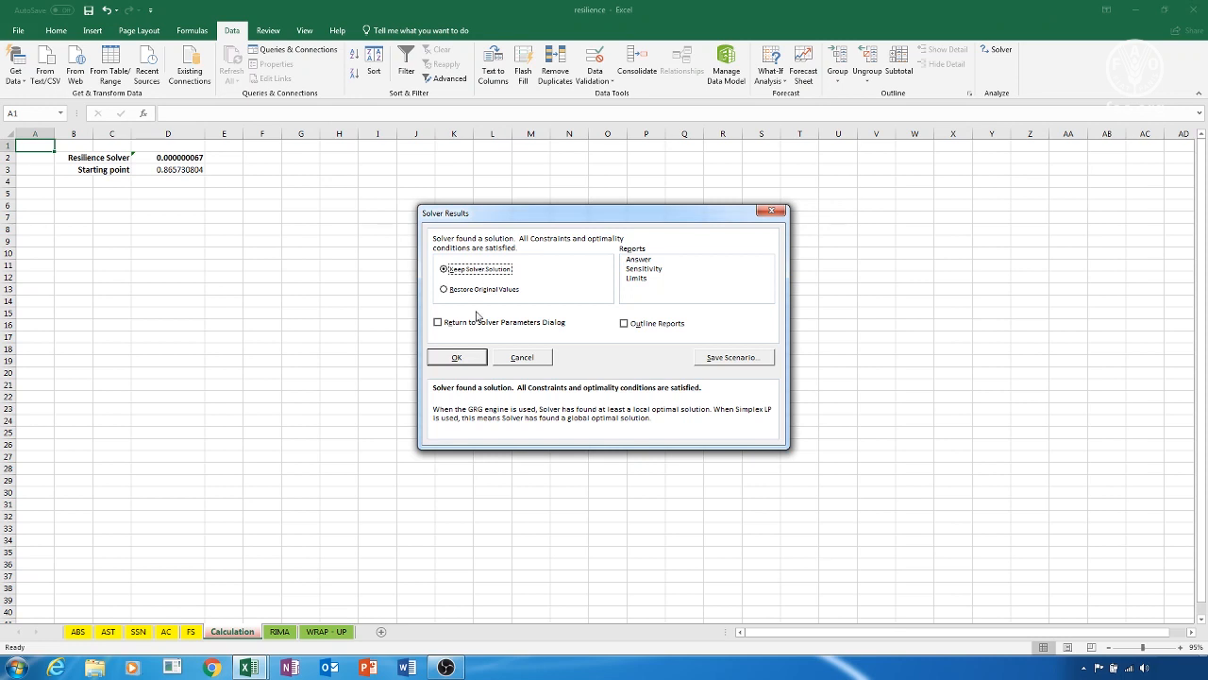
left_click(456, 356)
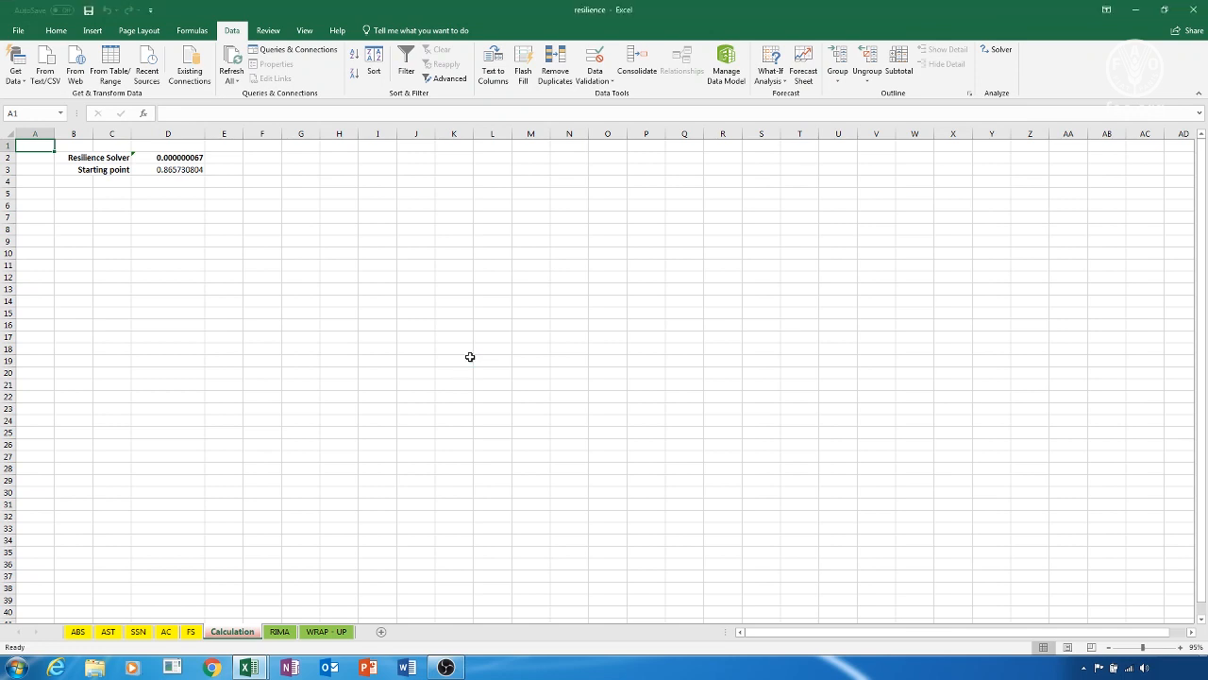
mouse_move(353, 510)
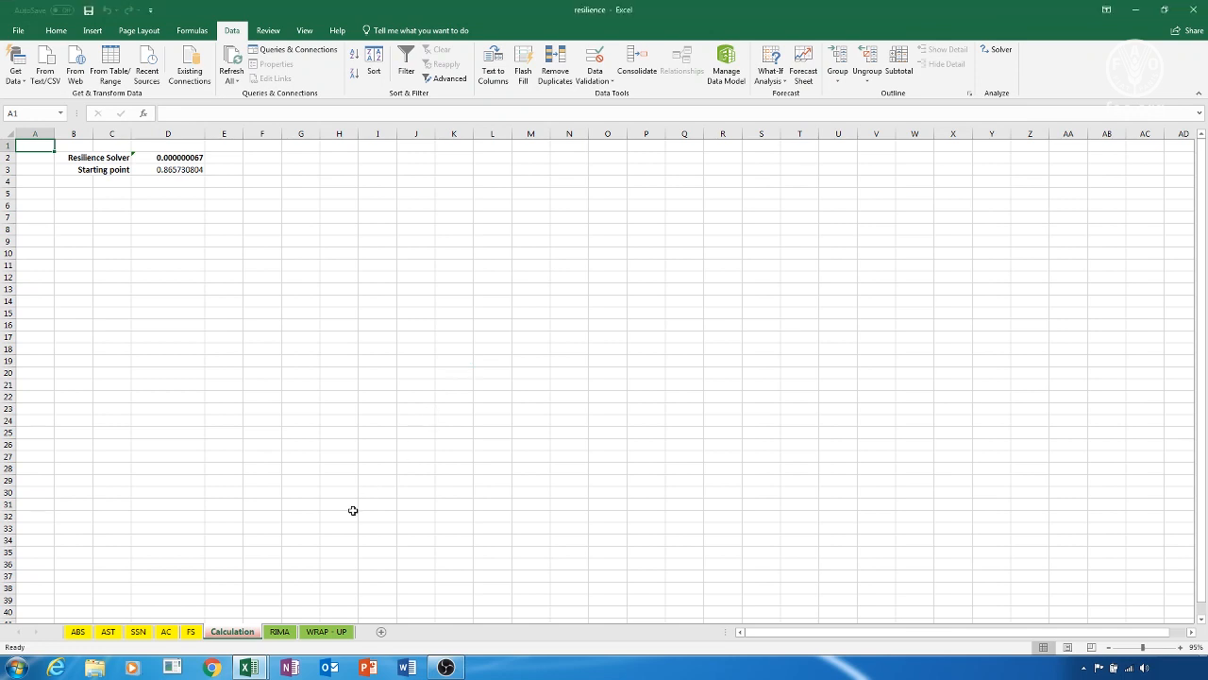
left_click(278, 632)
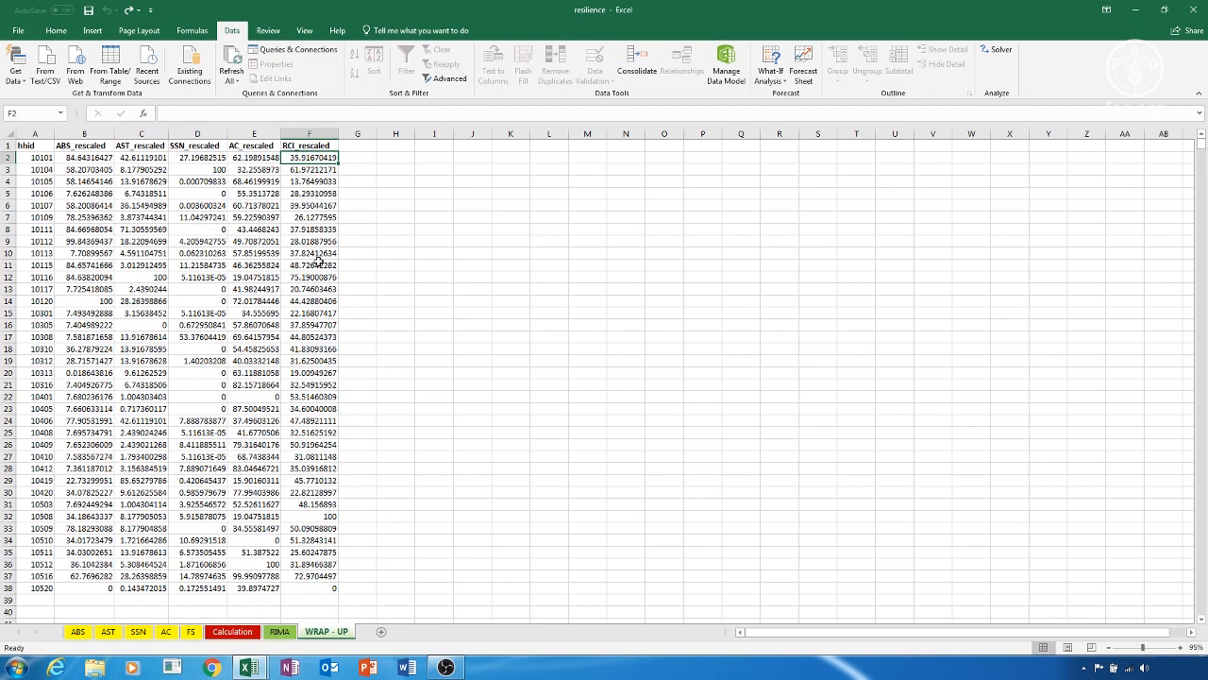
Copy RCI_rescaled F1:F38 from WRAP - UP and paste as values into master_file column E
left_click_drag(308, 157, 308, 504)
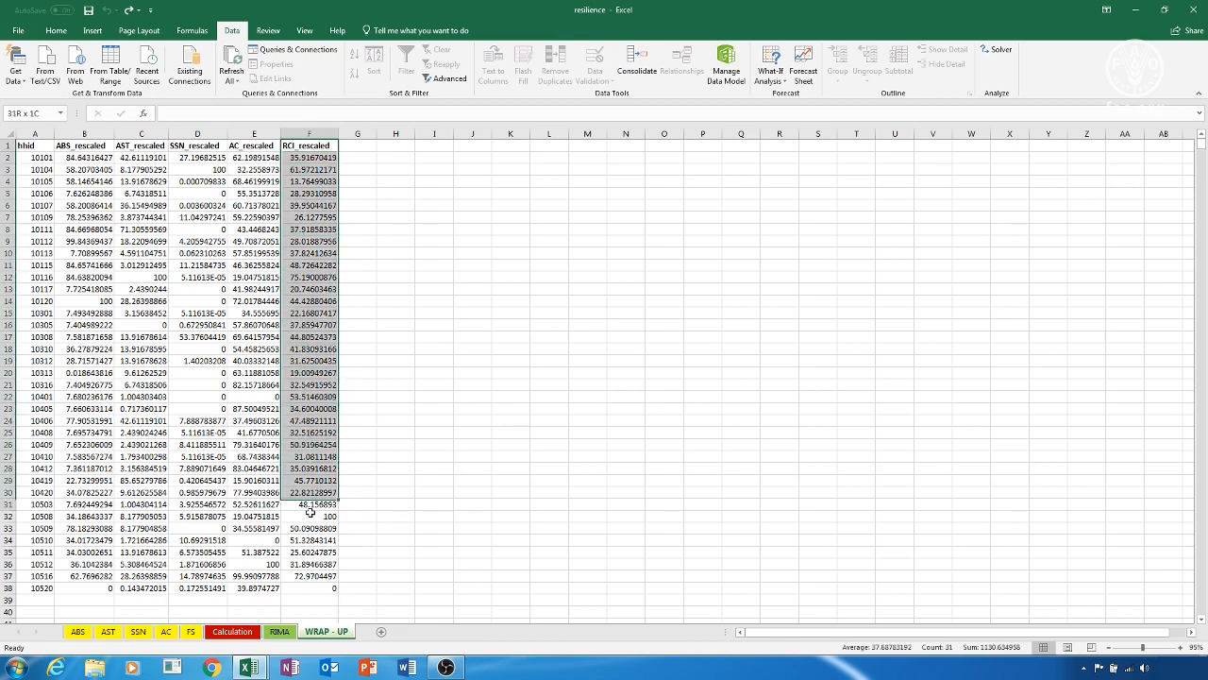
right_click(321, 590)
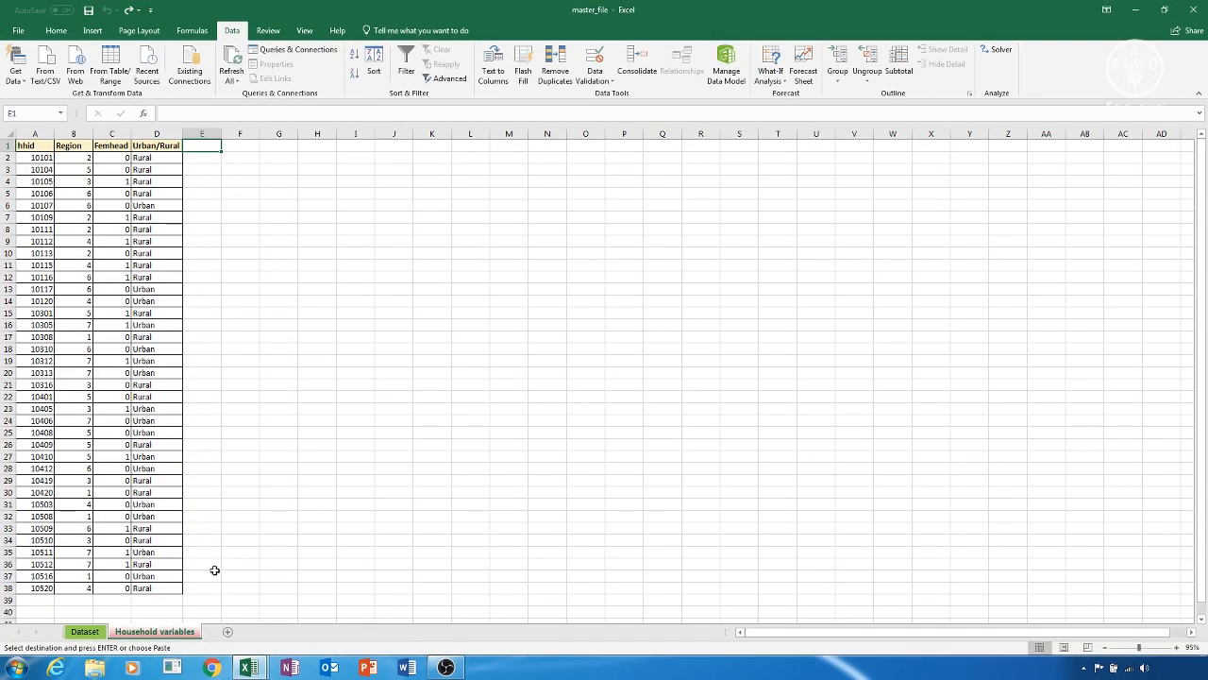
mouse_move(206, 144)
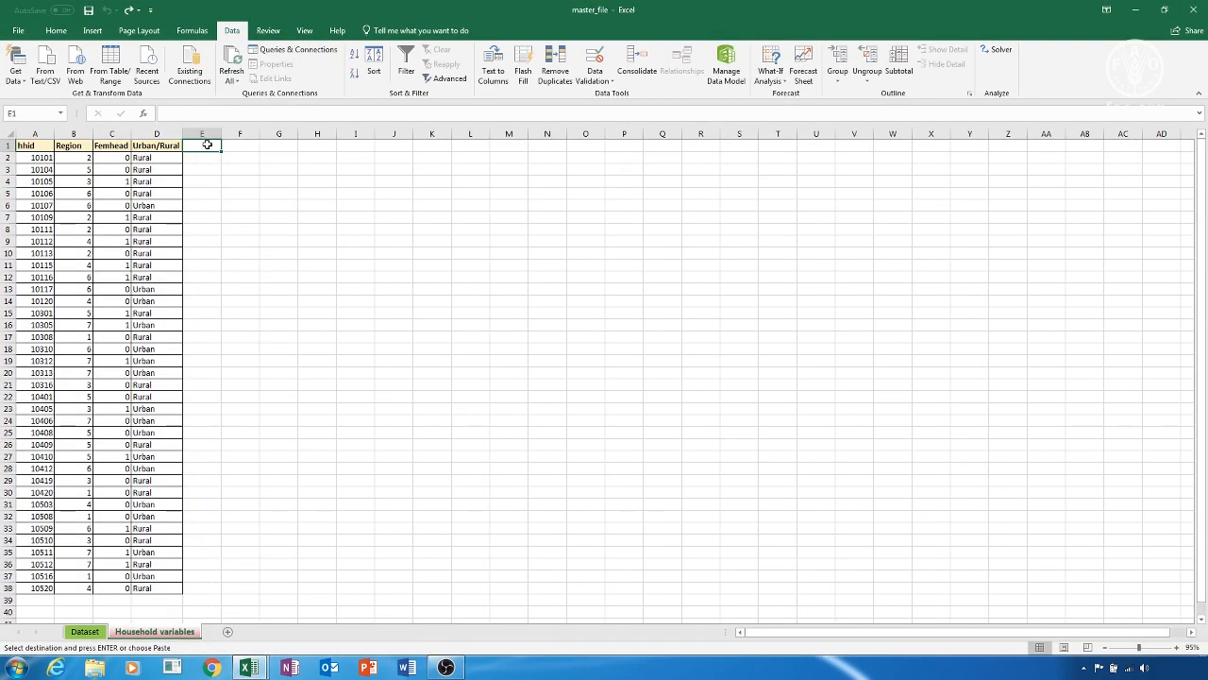
right_click(201, 144)
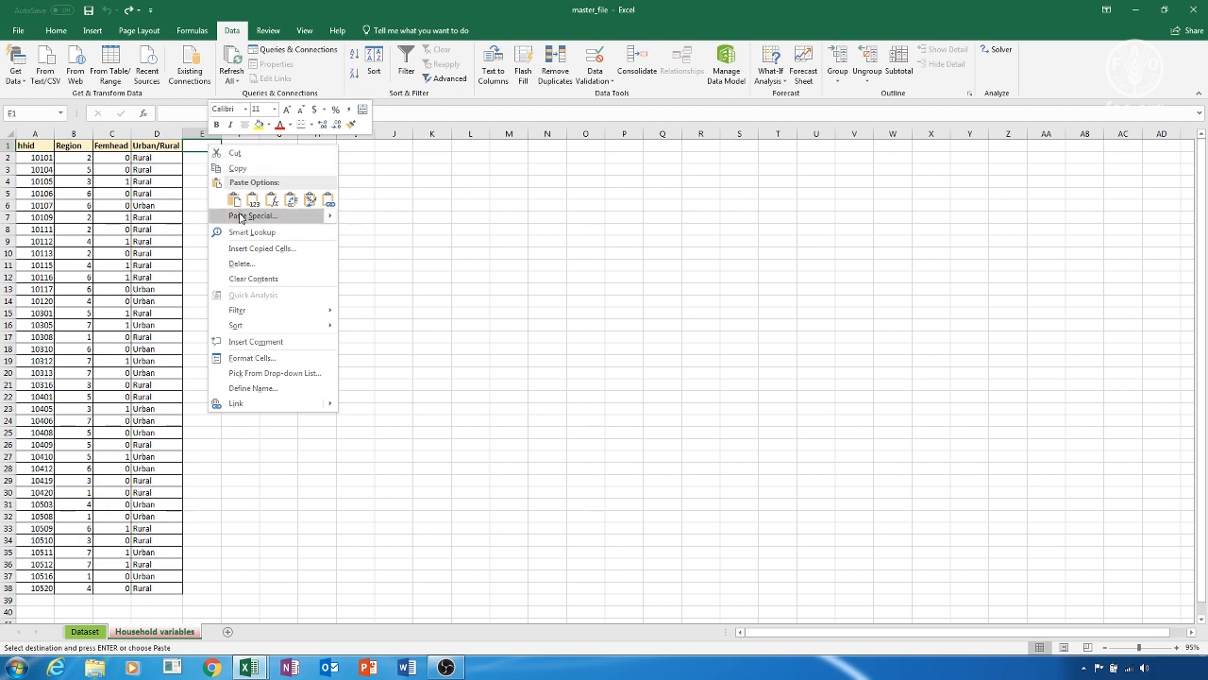
left_click(252, 216)
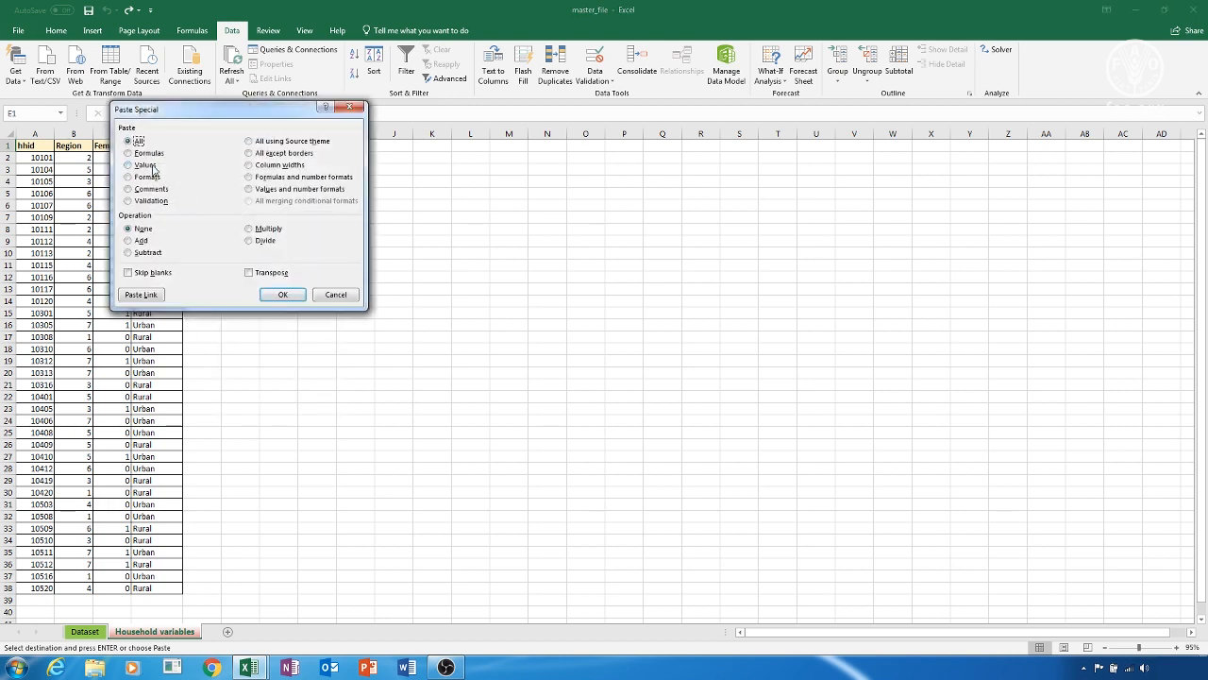
left_click(282, 294)
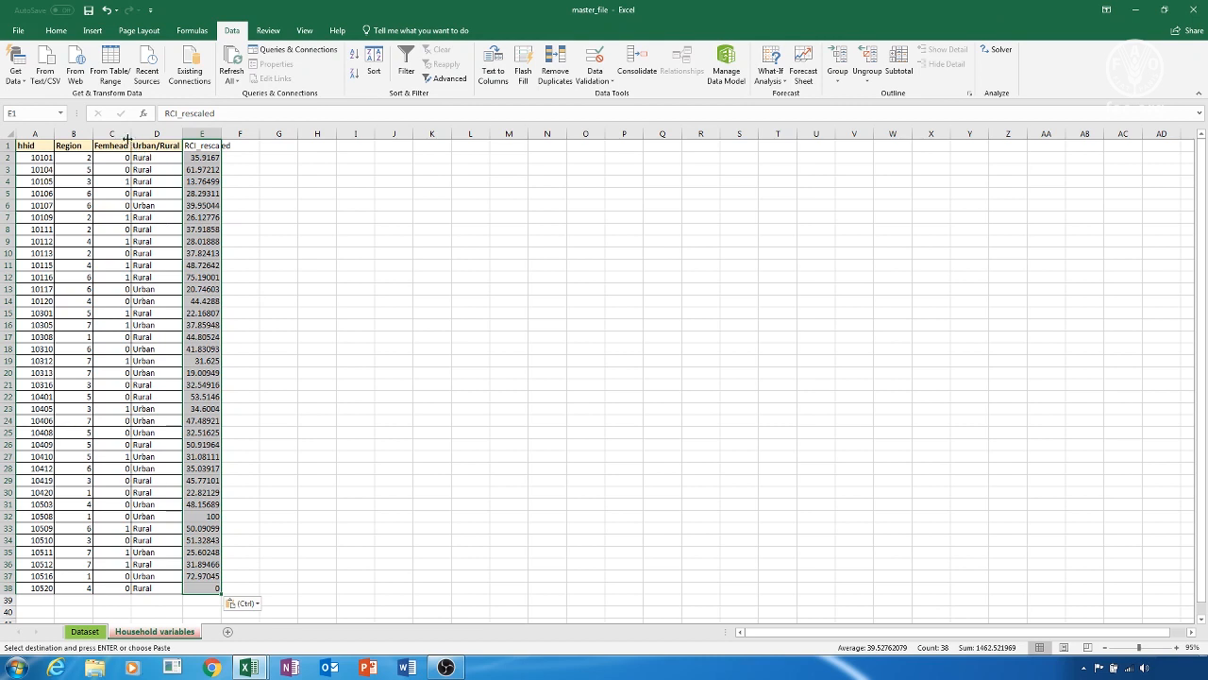
Sort the whole table by the Femhead column A to Z with the selection expanded
left_click(112, 144)
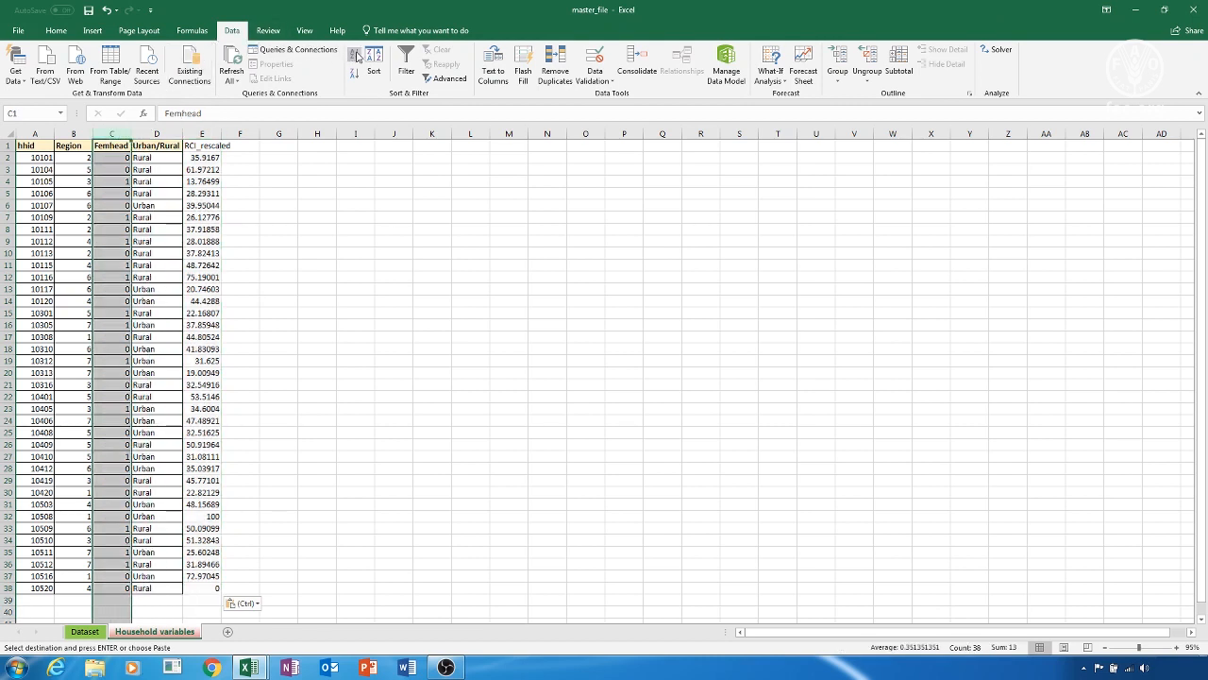
left_click(364, 55)
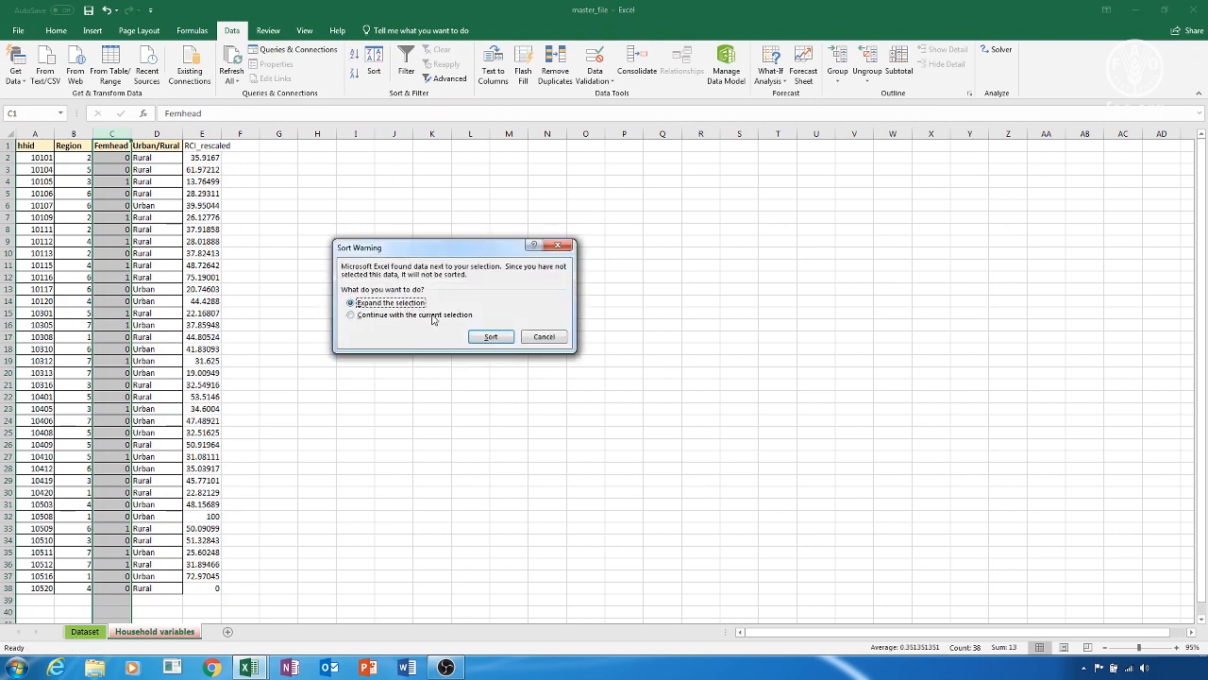
left_click(490, 336)
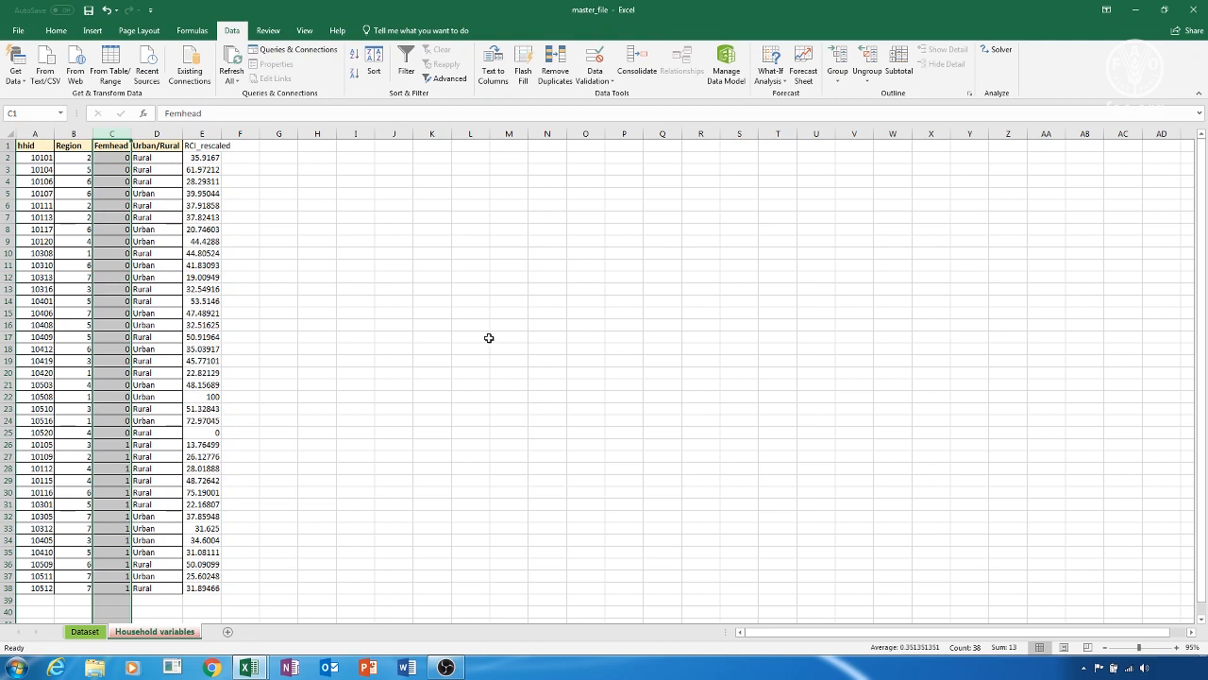
mouse_move(261, 429)
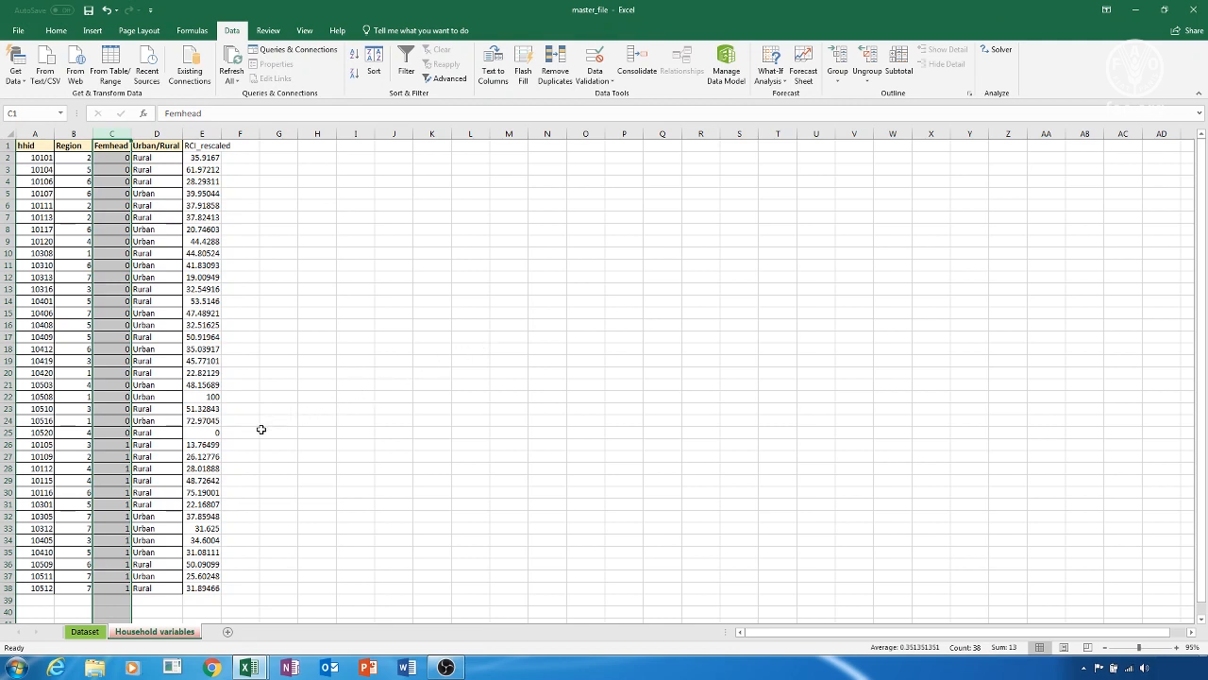
mouse_move(248, 433)
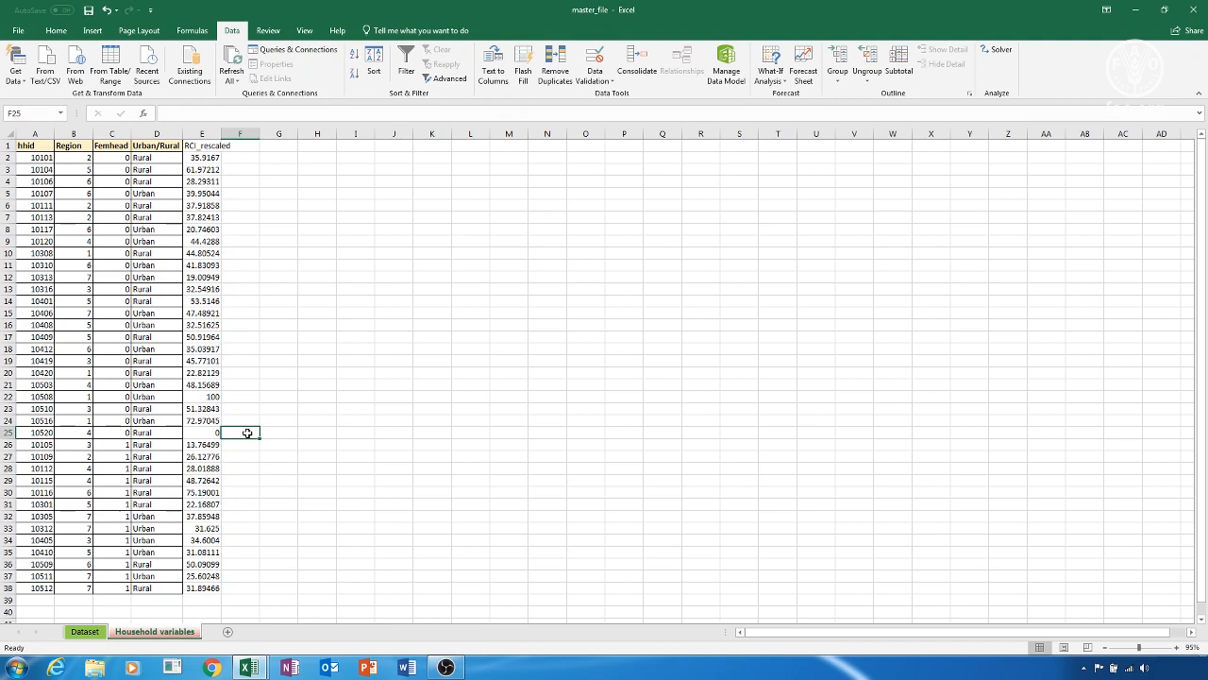
Enter =AVERAGE(E2:E25) in F25 for the male-headed average RCI of 41.90715
type("=")
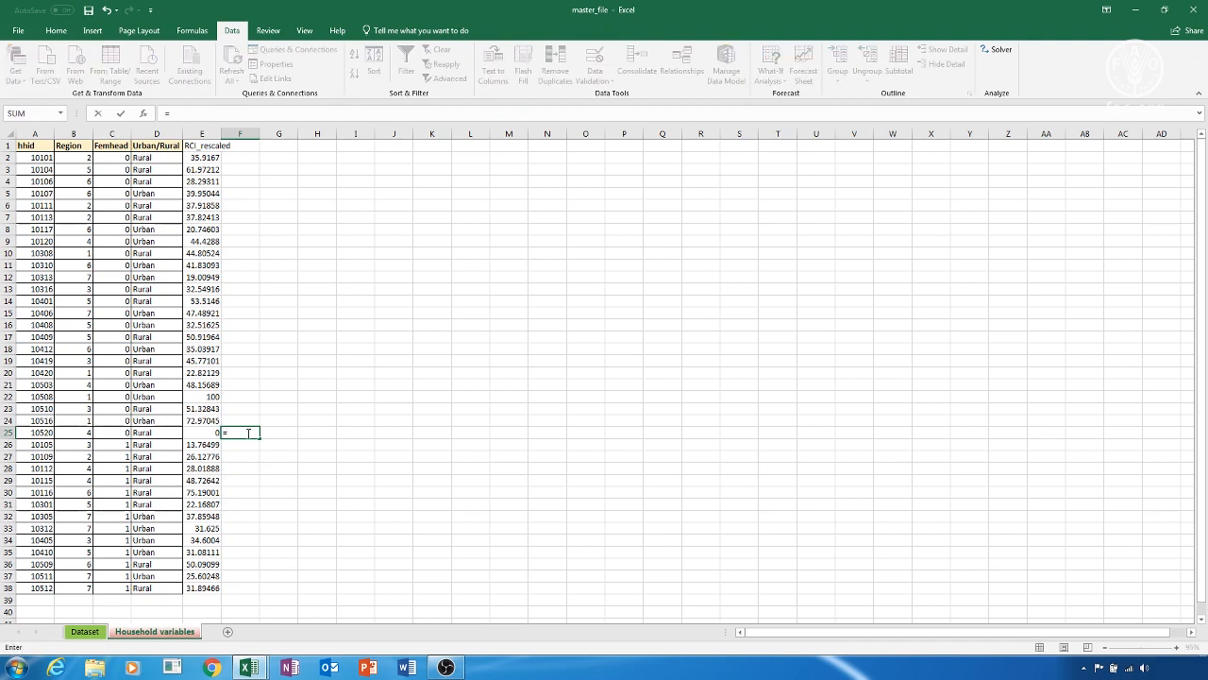
type("AVERAGE(")
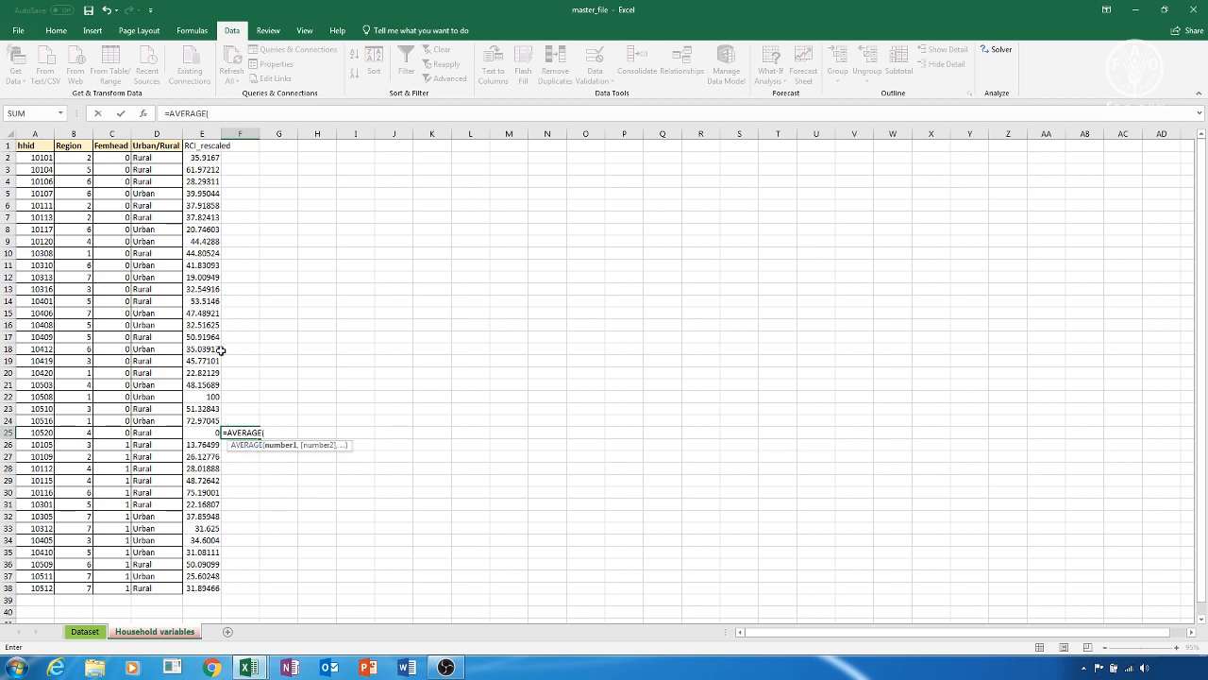
left_click_drag(202, 157, 202, 361)
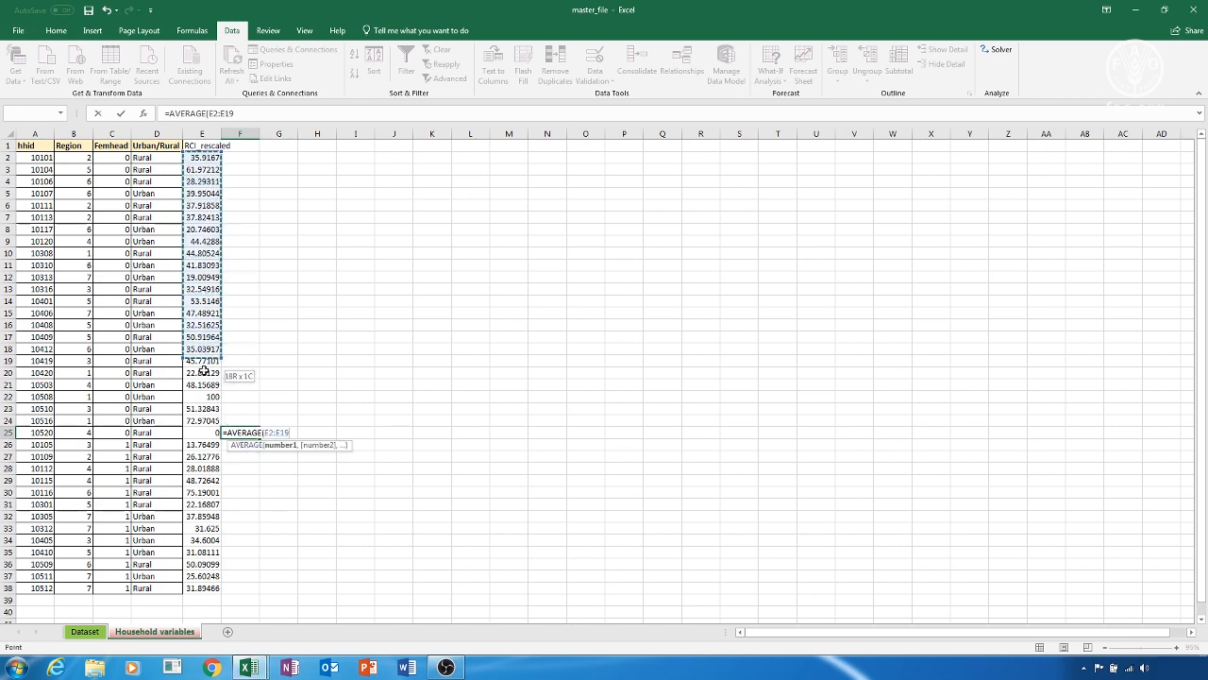
left_click_drag(202, 361, 202, 433)
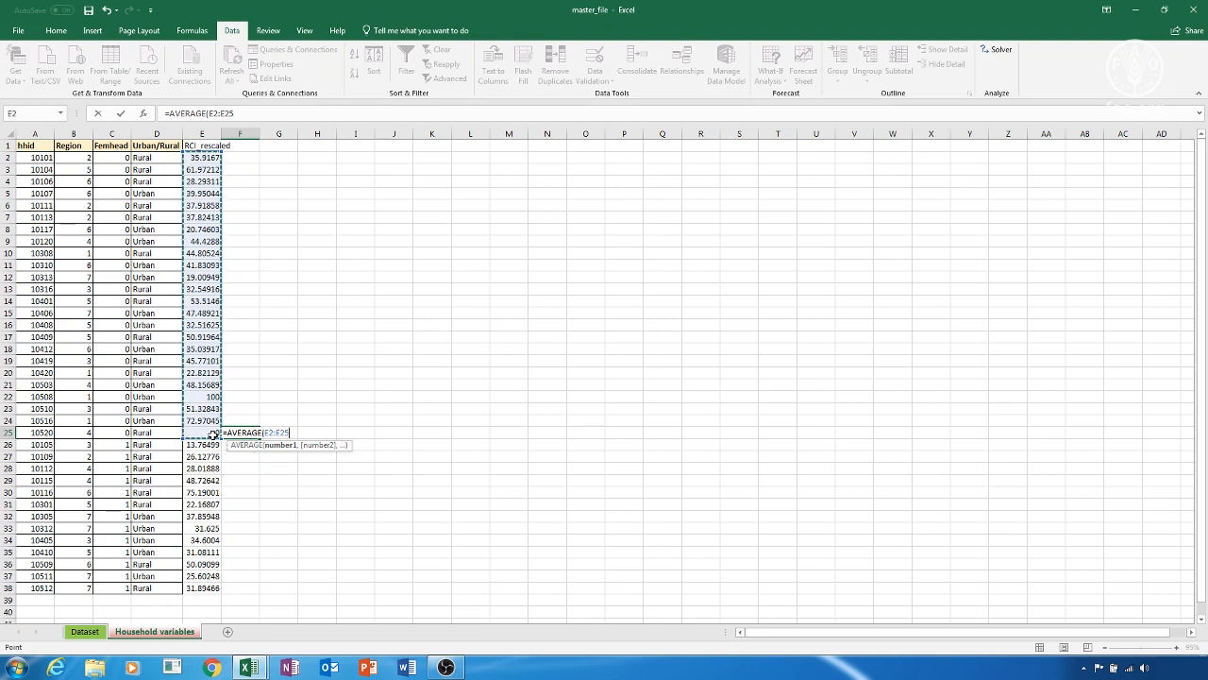
key("Enter")
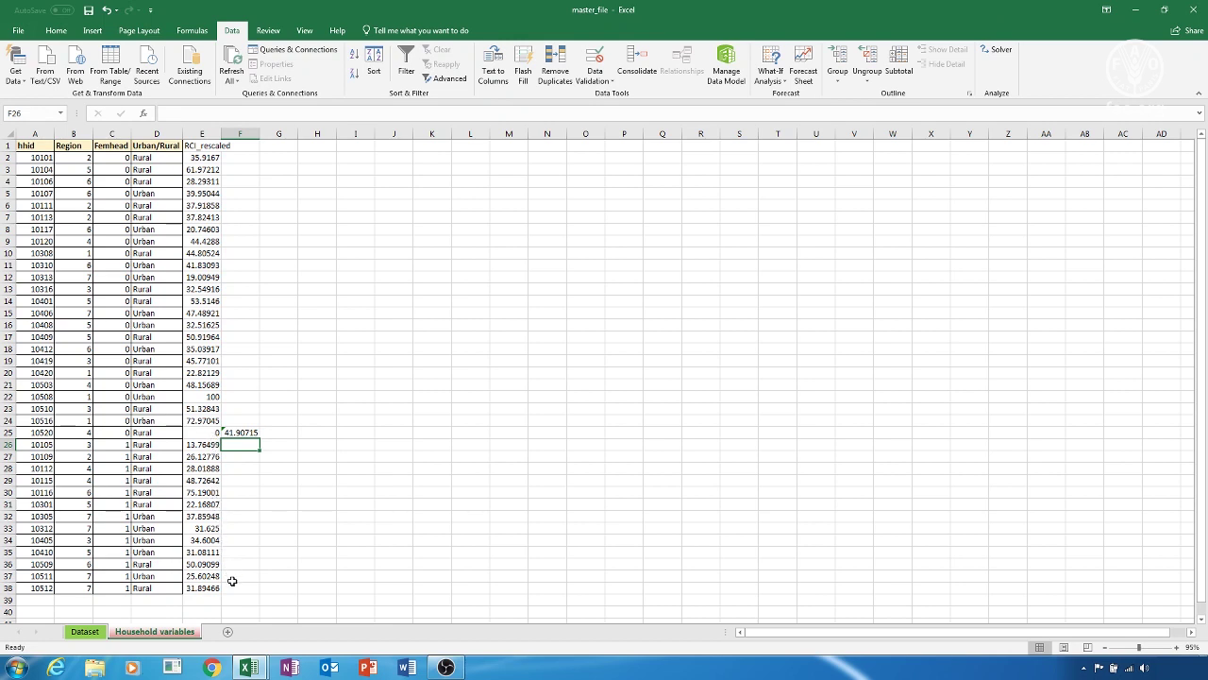
Enter =AVERAGE(E26:E38) in F38 for the female-headed average RCI of 35.13464
left_click(239, 588)
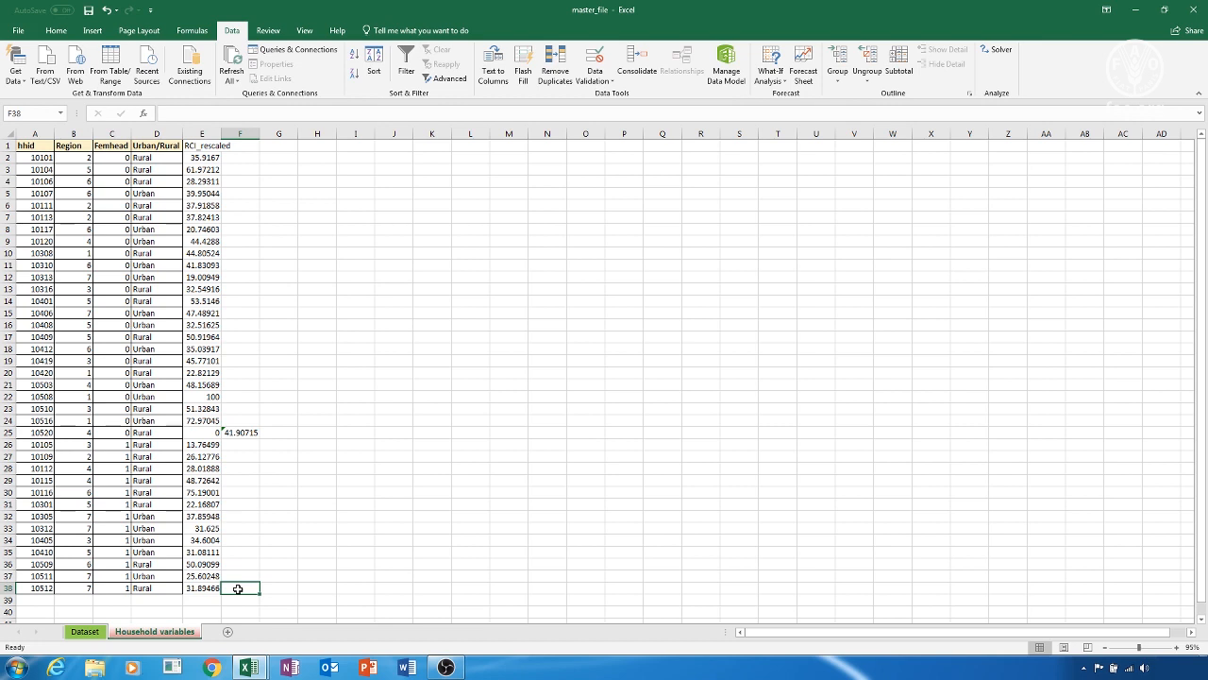
type("=AVERAGE(")
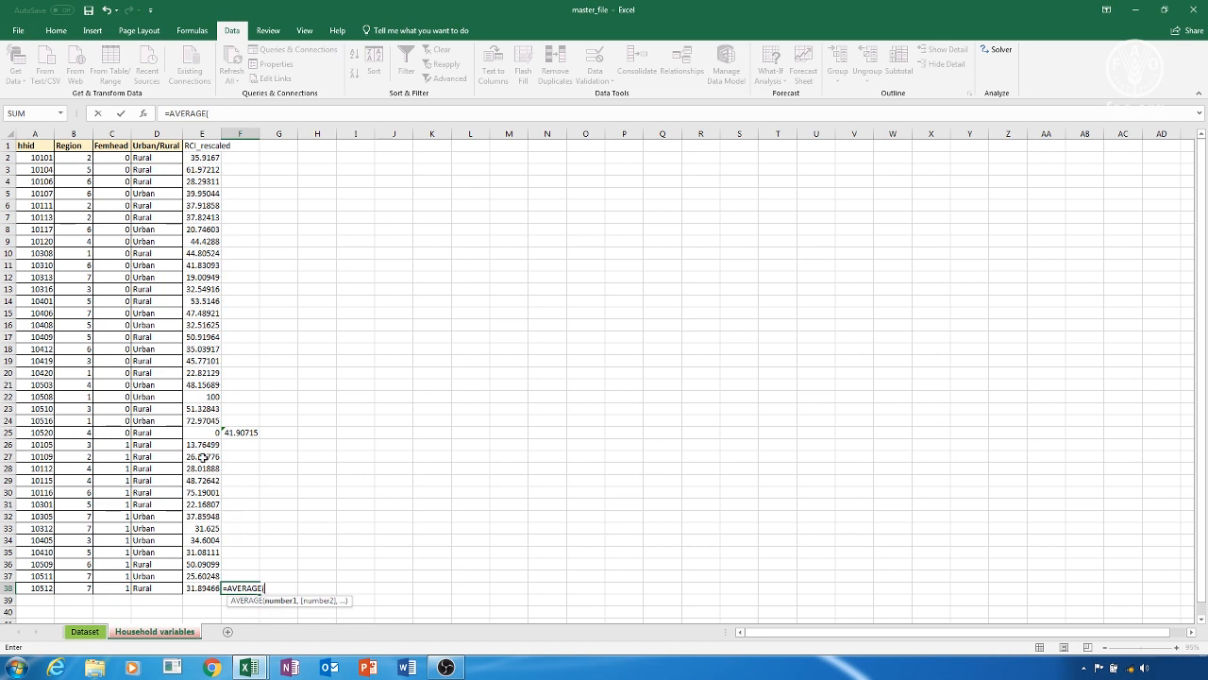
left_click_drag(202, 445, 202, 587)
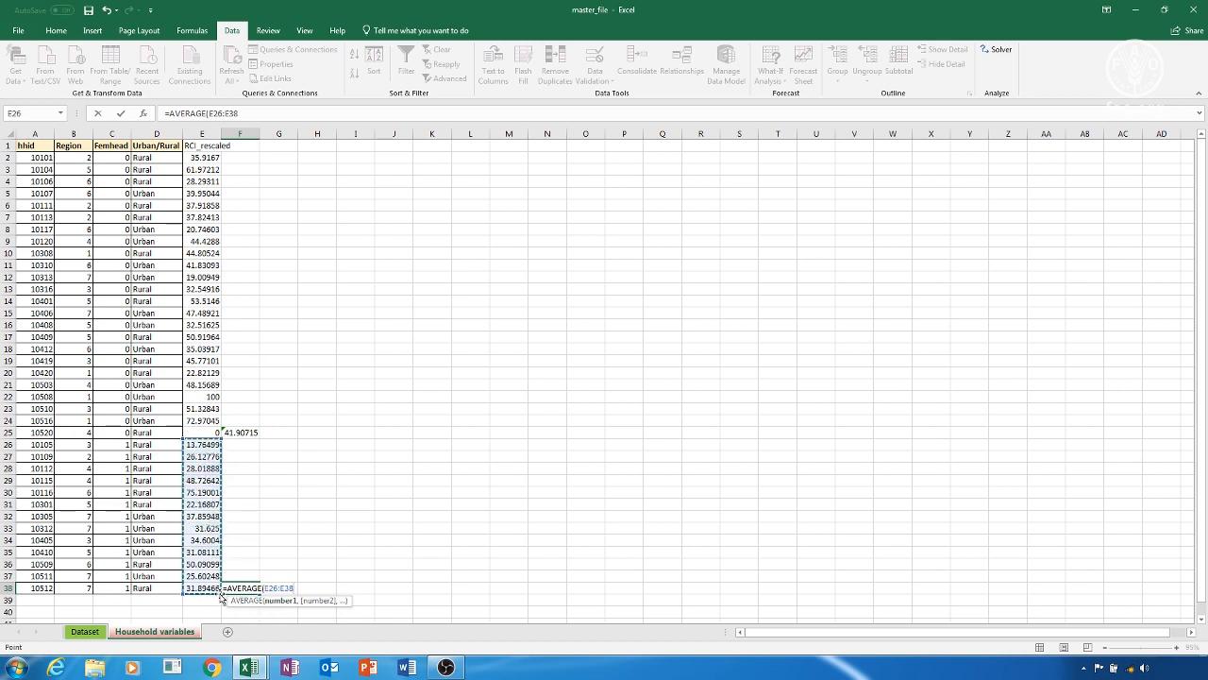
key("Enter")
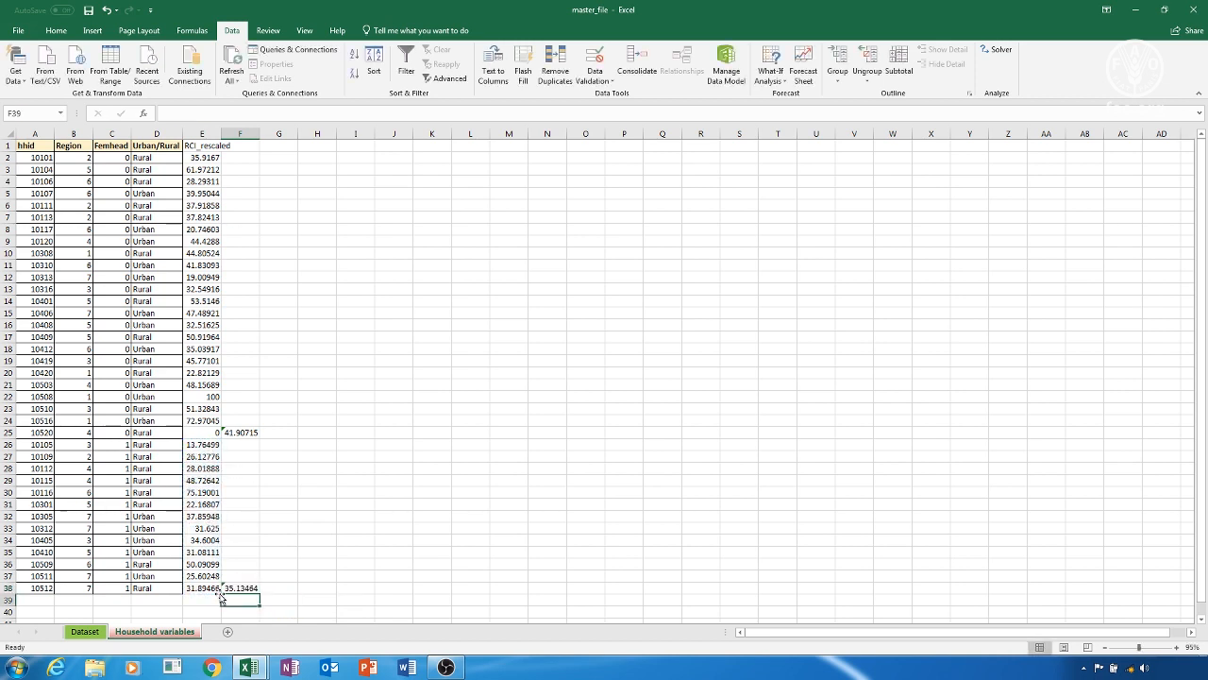